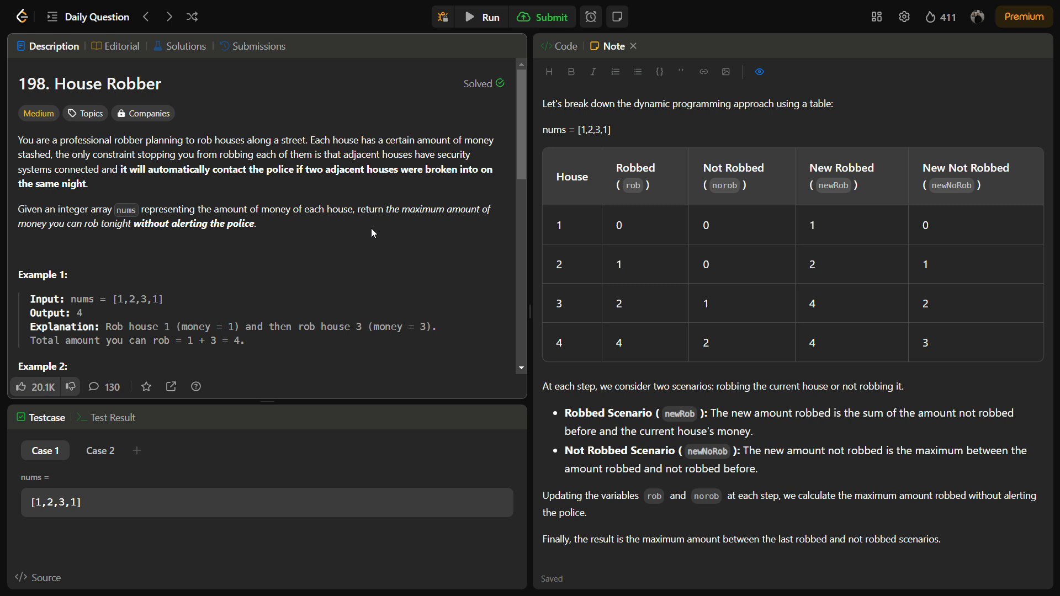
# Review Example 1's input nums = [1,2,3,1] and expected output 4 in the note
pyautogui.doubleClick(80, 299)
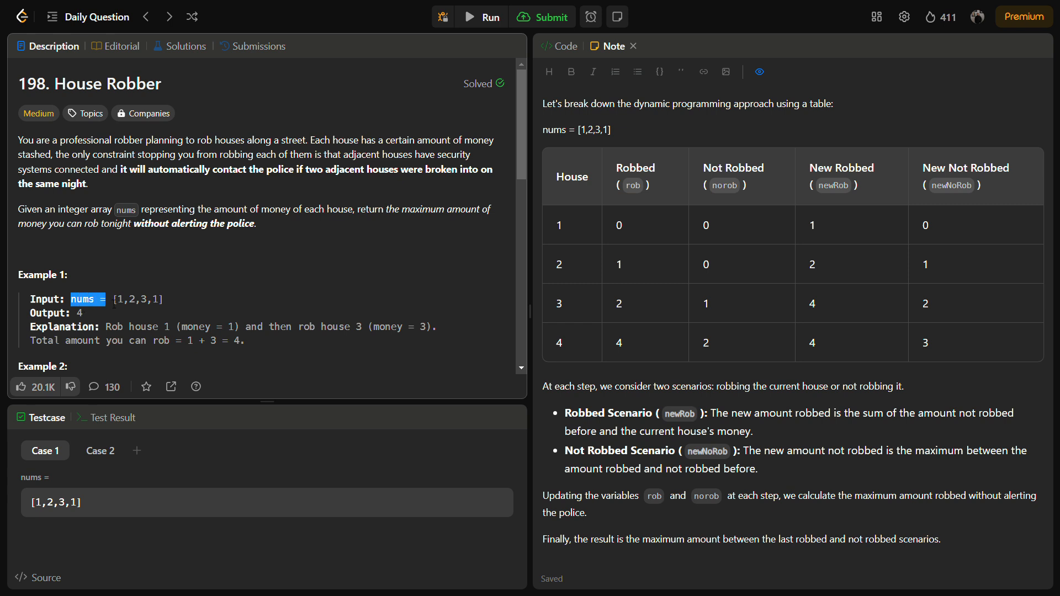
pyautogui.moveTo(74, 299); pyautogui.dragTo(162, 299)
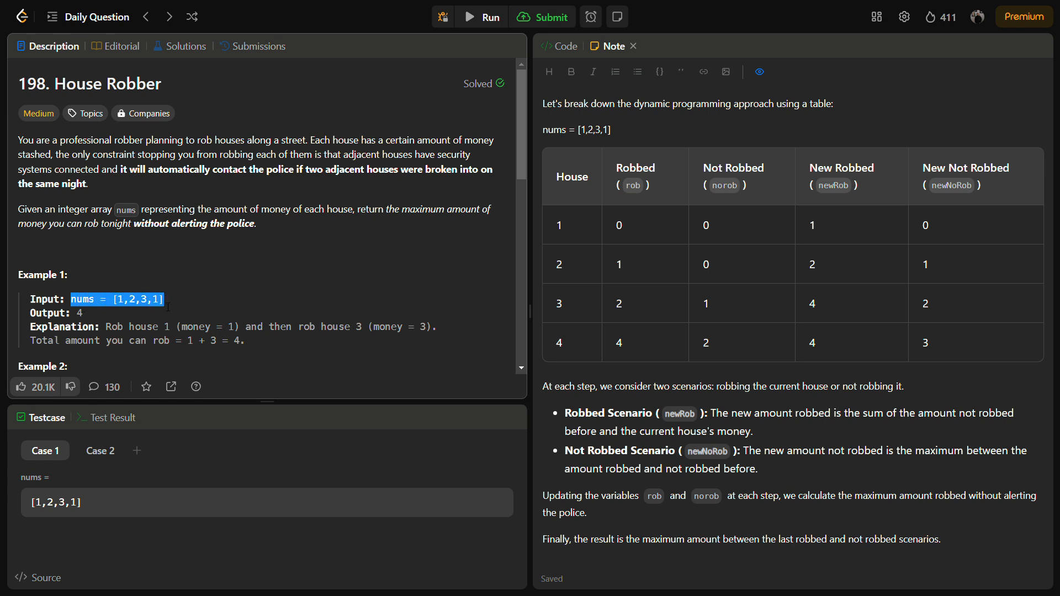
pyautogui.click(170, 296)
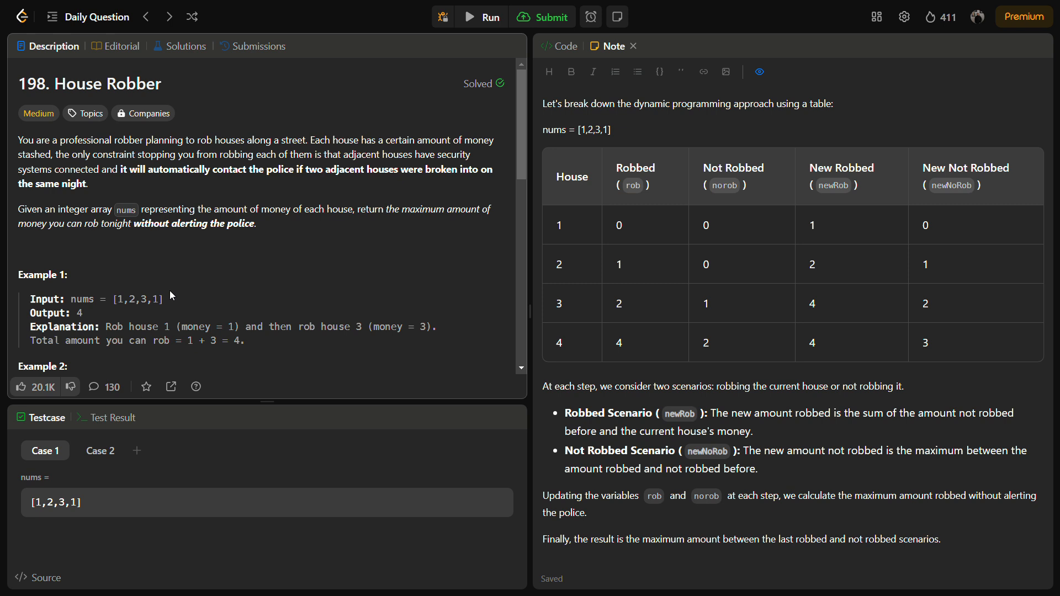
pyautogui.doubleClick(119, 299)
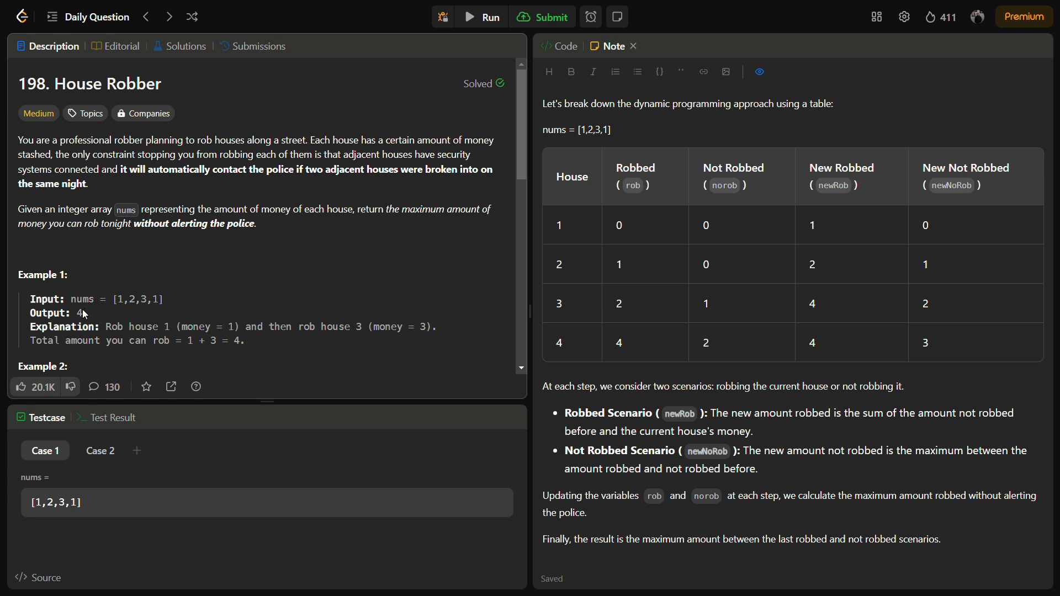
pyautogui.doubleClick(80, 313)
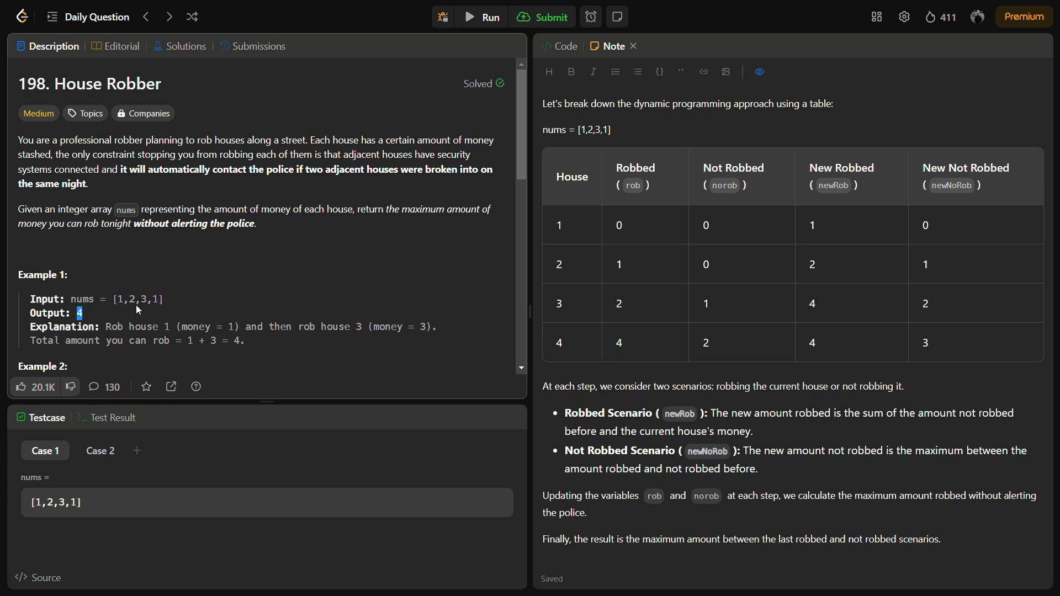
pyautogui.moveTo(137, 309)
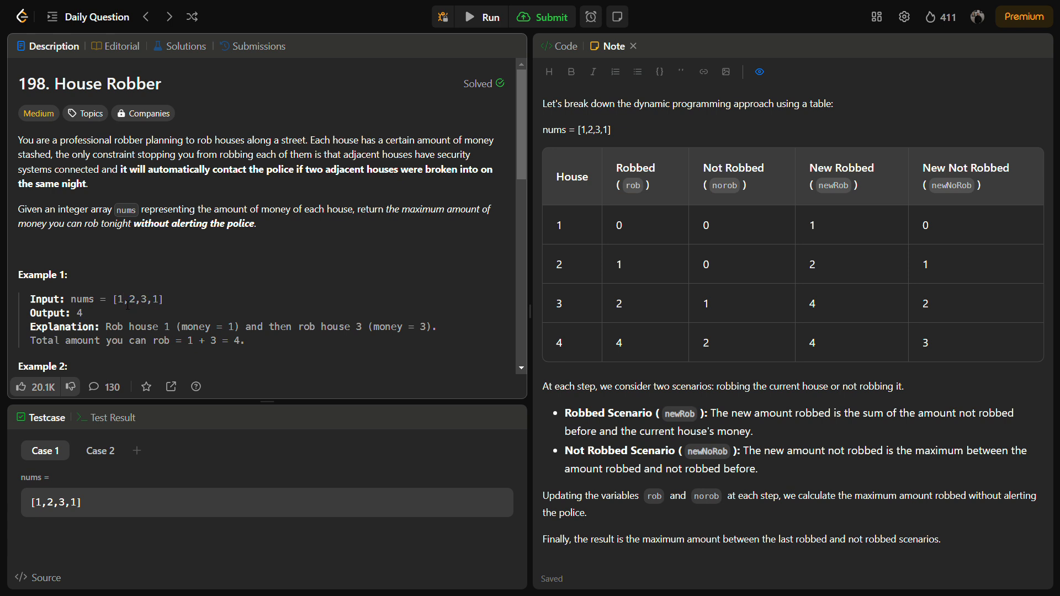
pyautogui.doubleClick(142, 299)
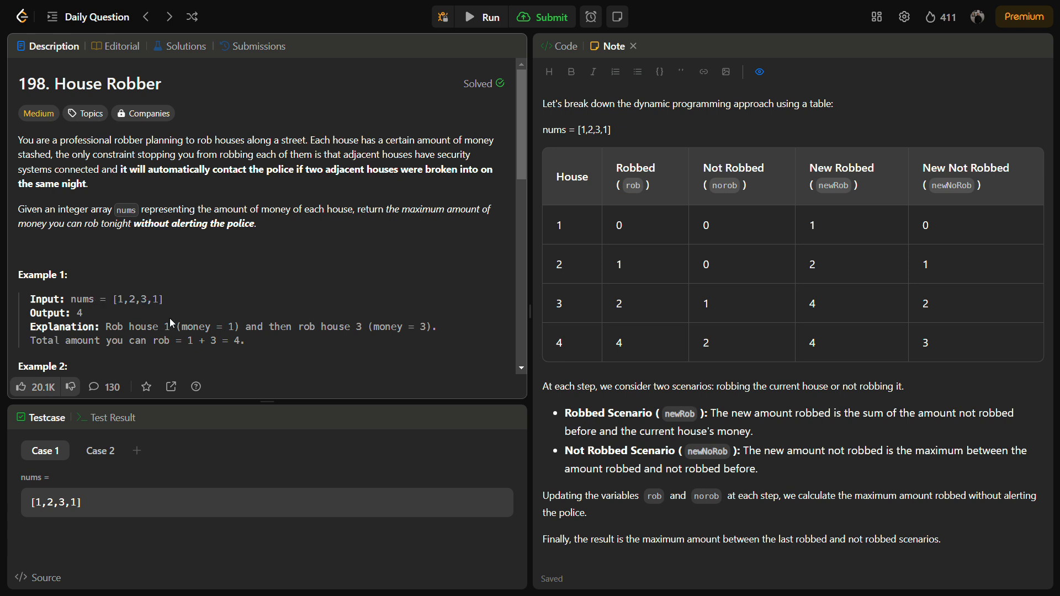
pyautogui.moveTo(172, 324)
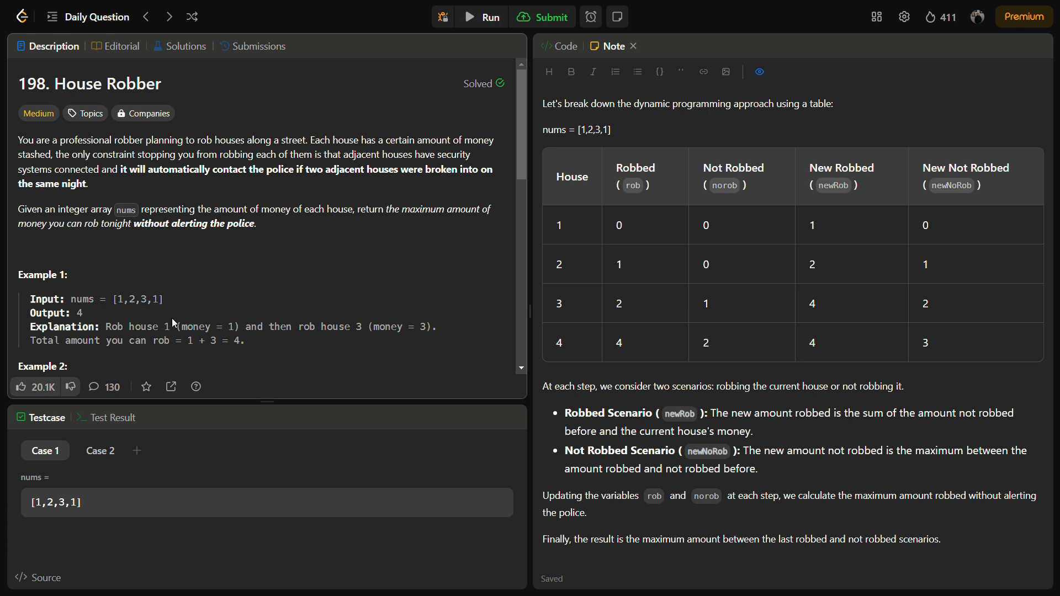
pyautogui.moveTo(139, 312)
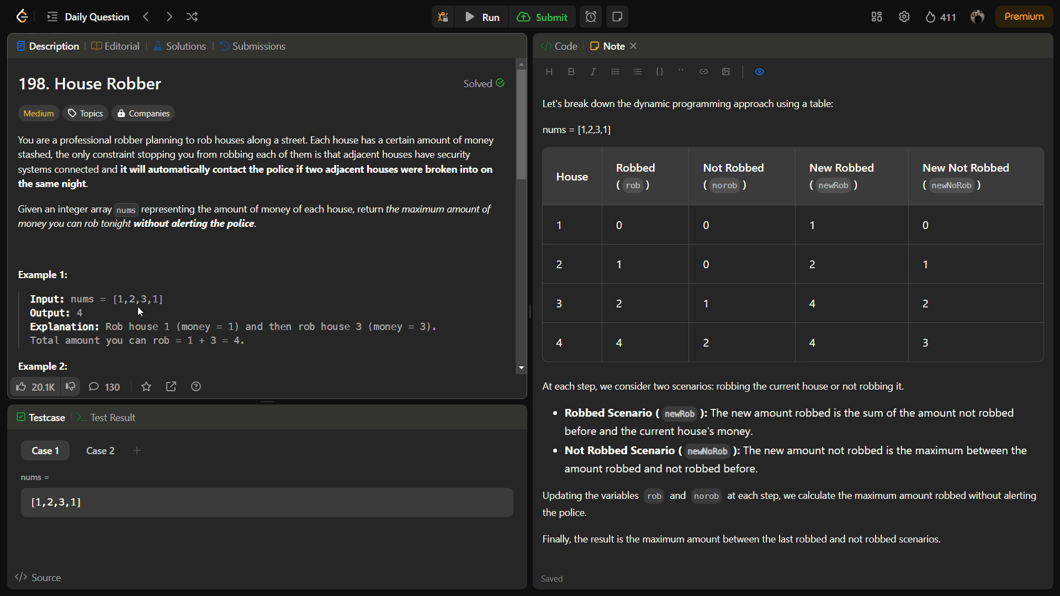
pyautogui.doubleClick(143, 299)
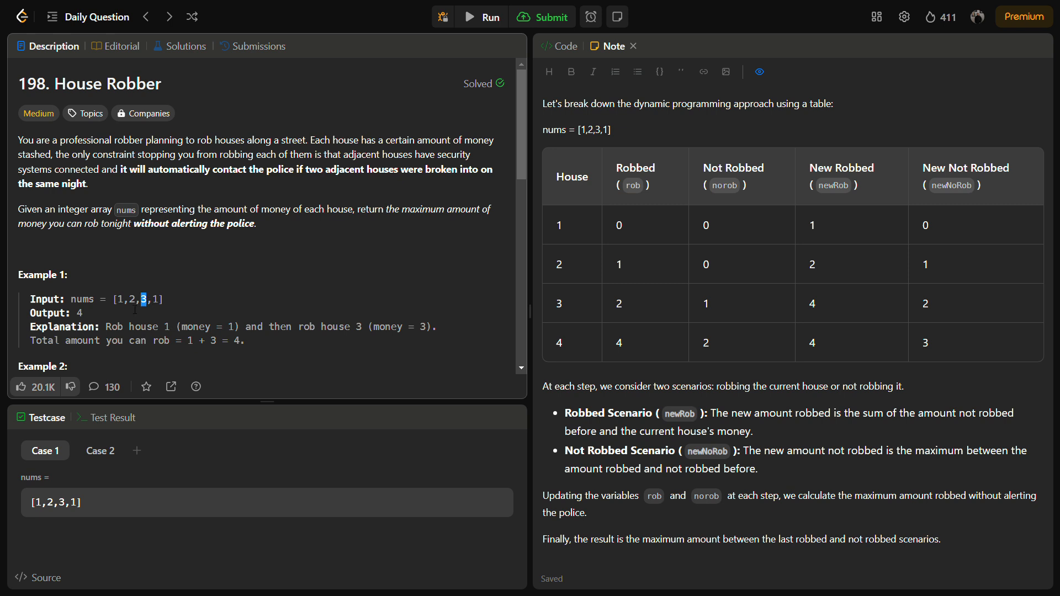
pyautogui.scroll(-3)
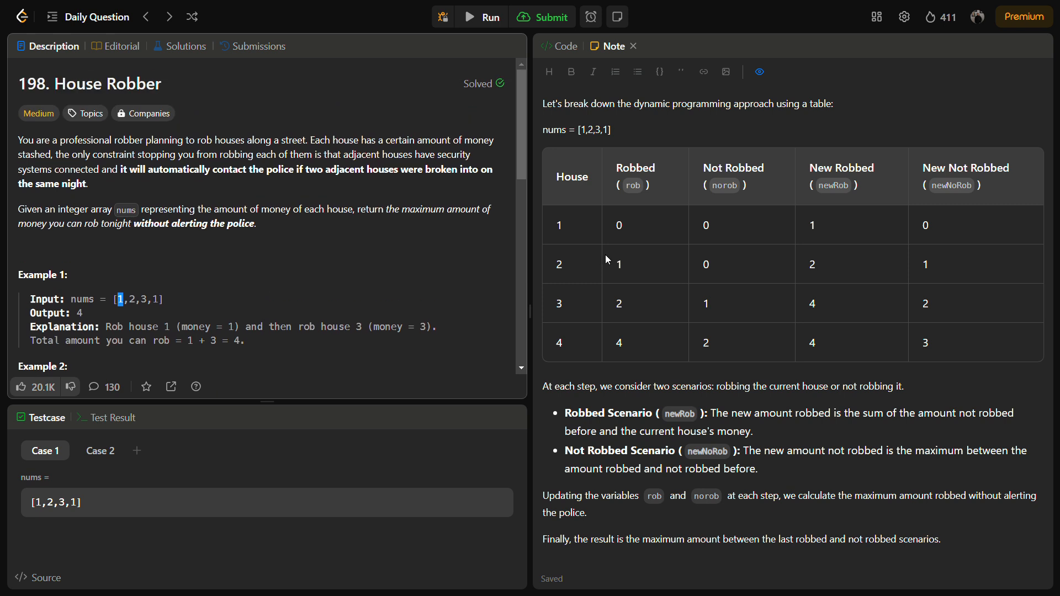
pyautogui.moveTo(598, 264)
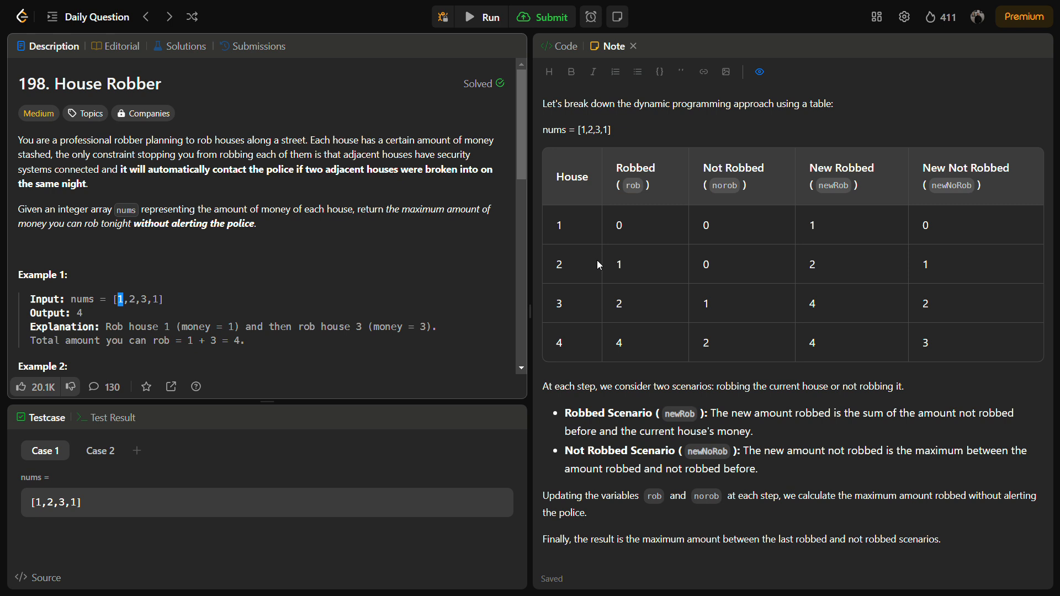
pyautogui.moveTo(609, 167)
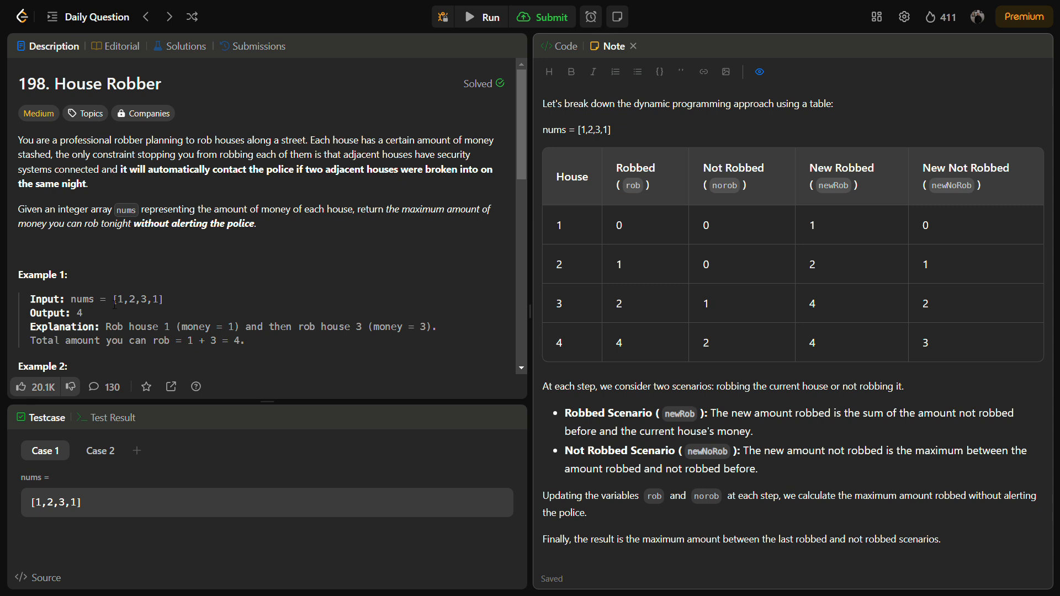
pyautogui.moveTo(114, 311)
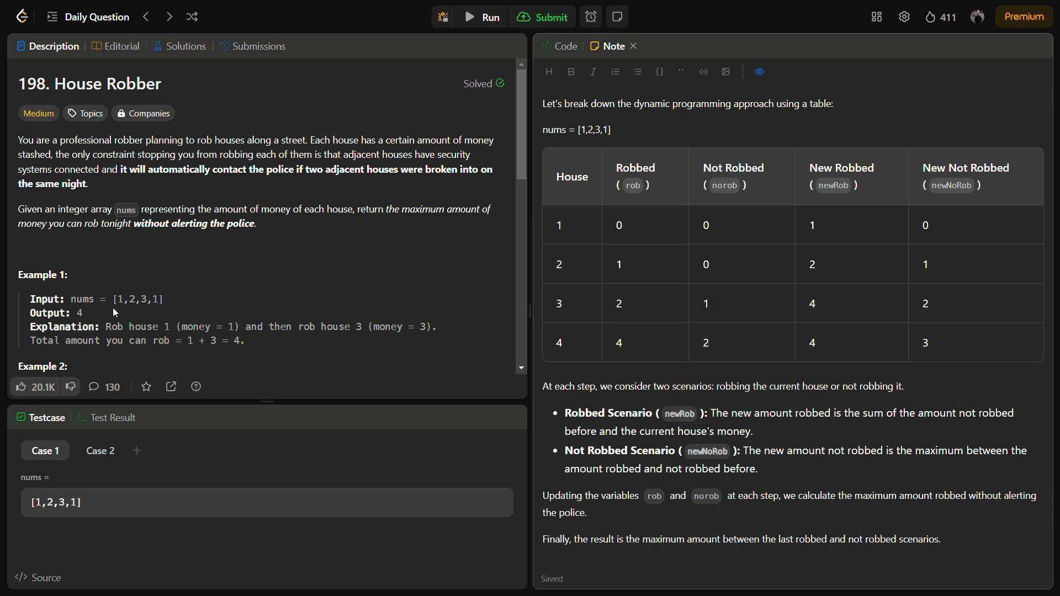
# Trace houses 1 and 2's Robbed/Not Robbed table values against the example's money 1 and 2
pyautogui.doubleClick(618, 225)
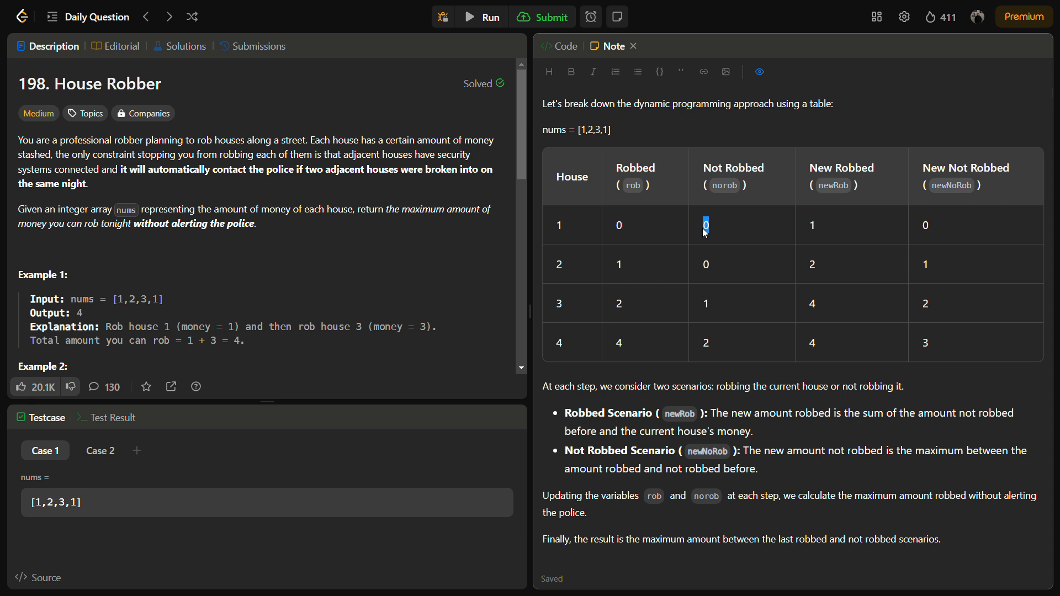
pyautogui.moveTo(644, 363)
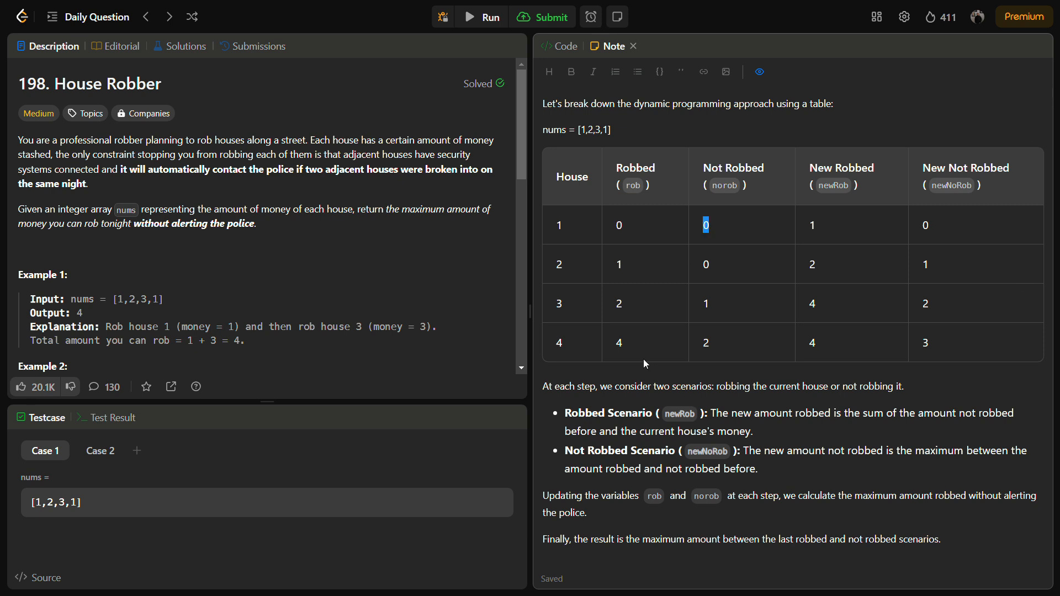
pyautogui.moveTo(639, 273)
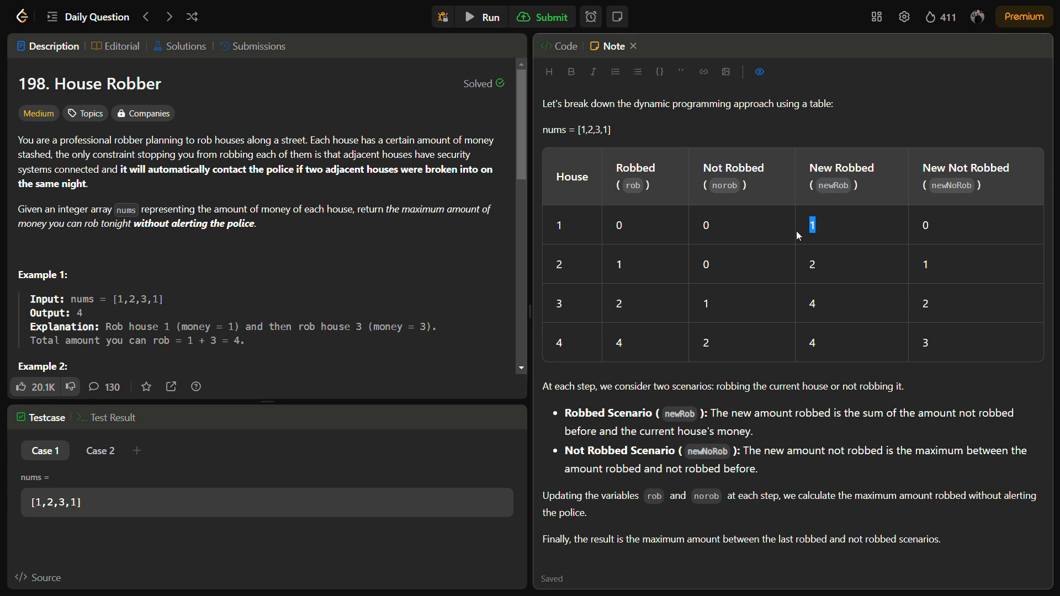
pyautogui.moveTo(971, 178)
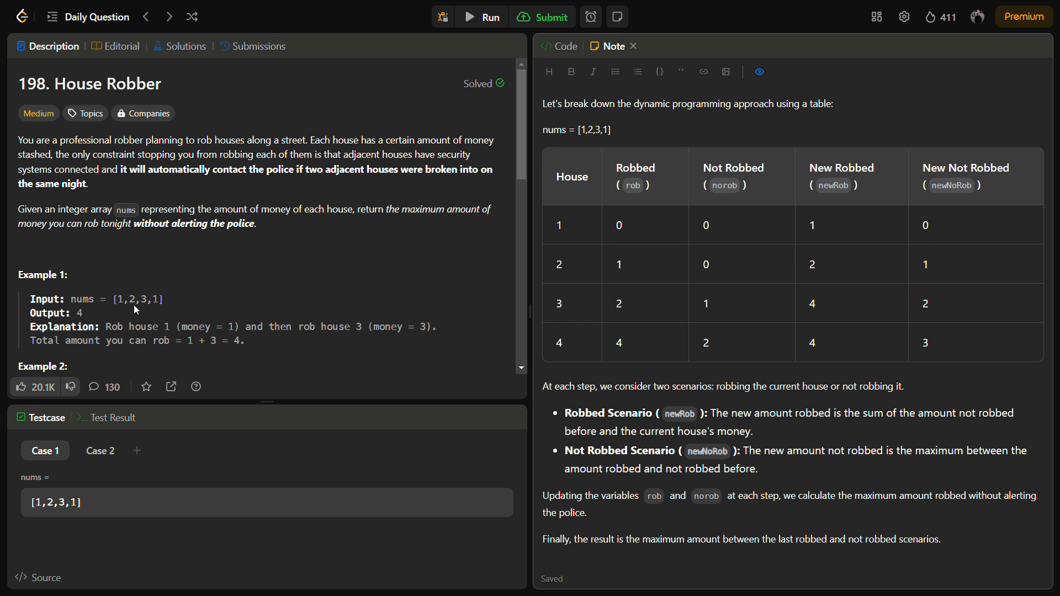
pyautogui.doubleClick(119, 299)
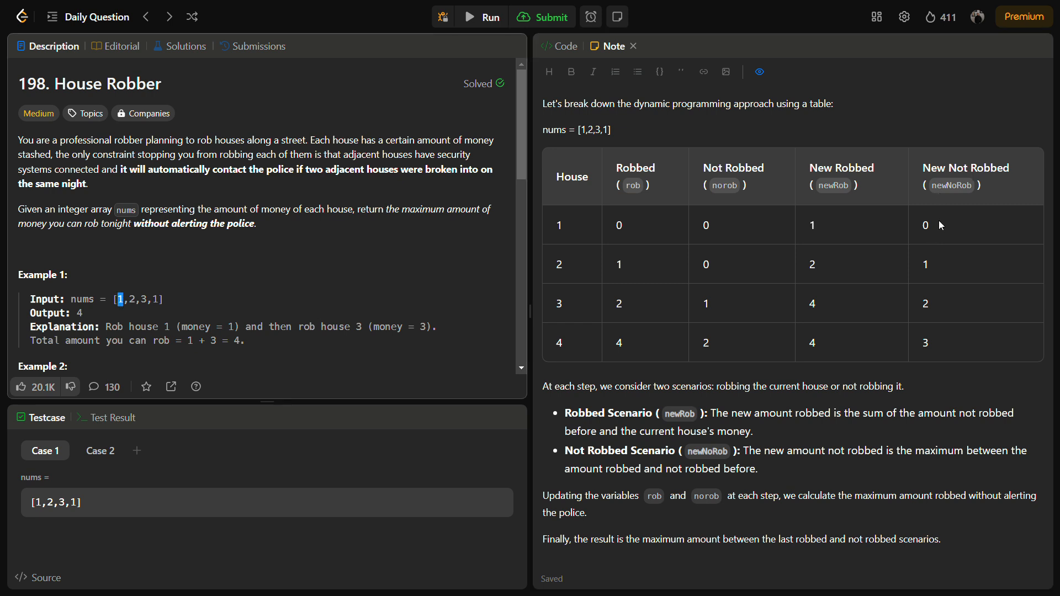
pyautogui.doubleClick(925, 224)
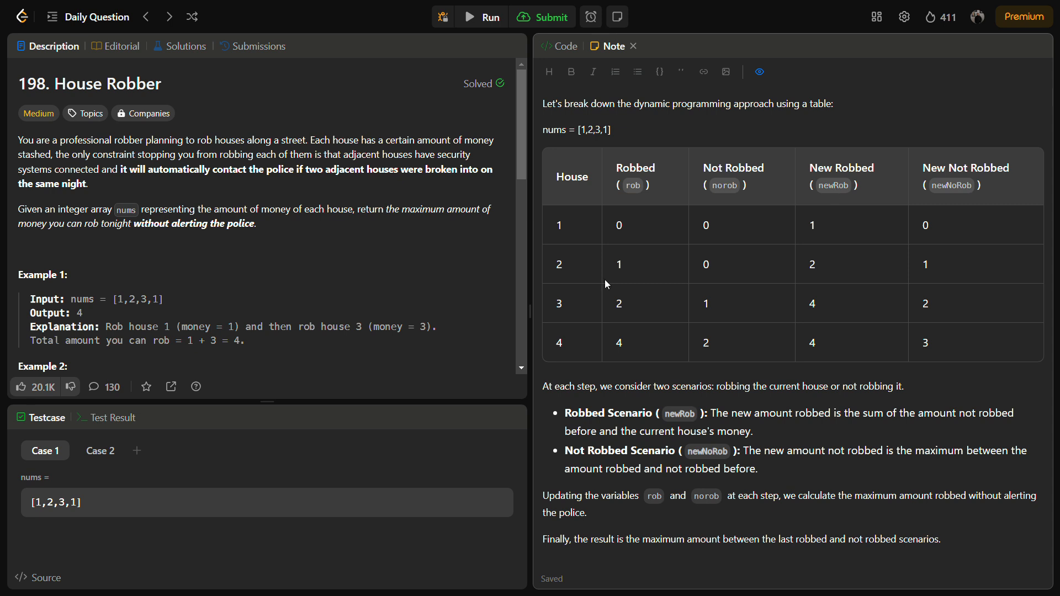
pyautogui.moveTo(809, 197)
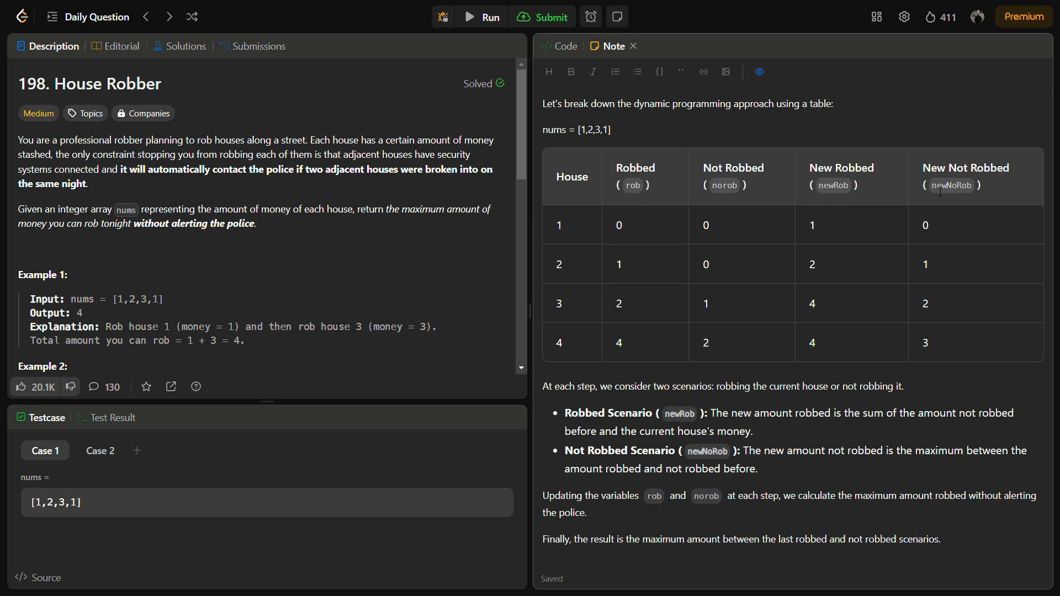
pyautogui.doubleClick(723, 185)
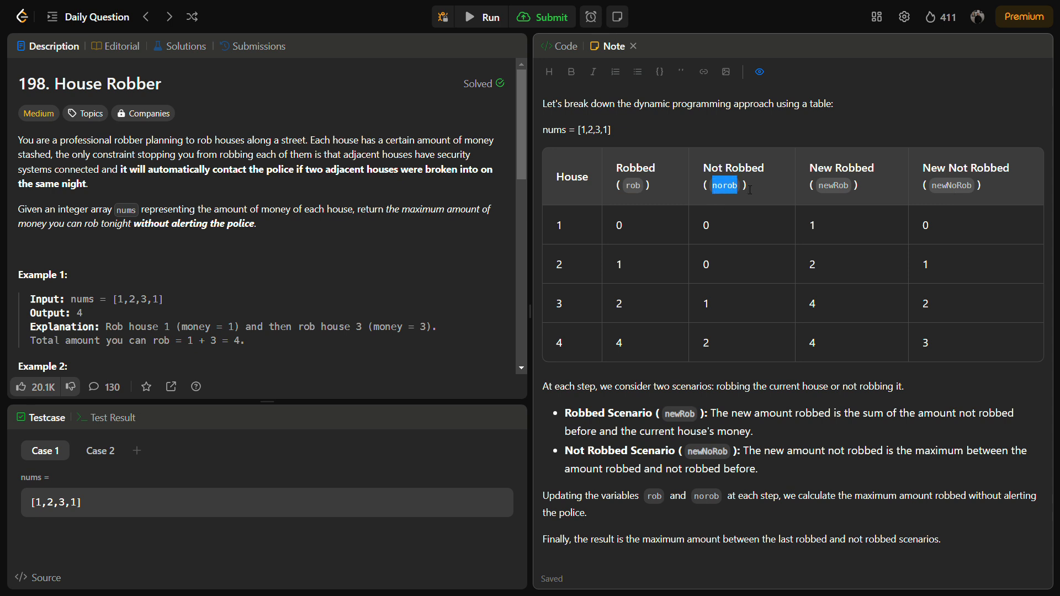
pyautogui.moveTo(728, 277)
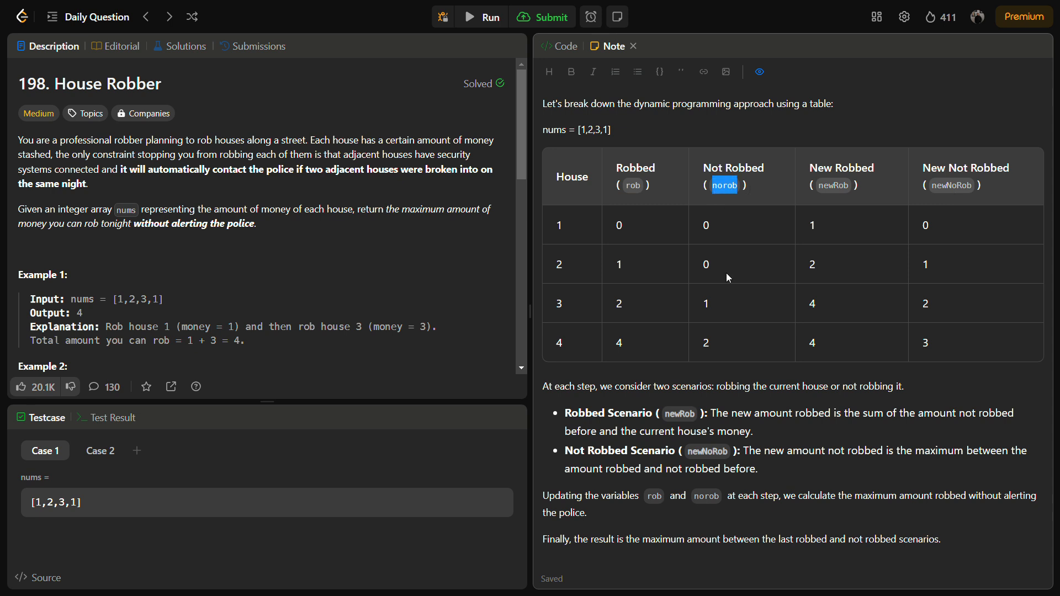
pyautogui.moveTo(787, 246)
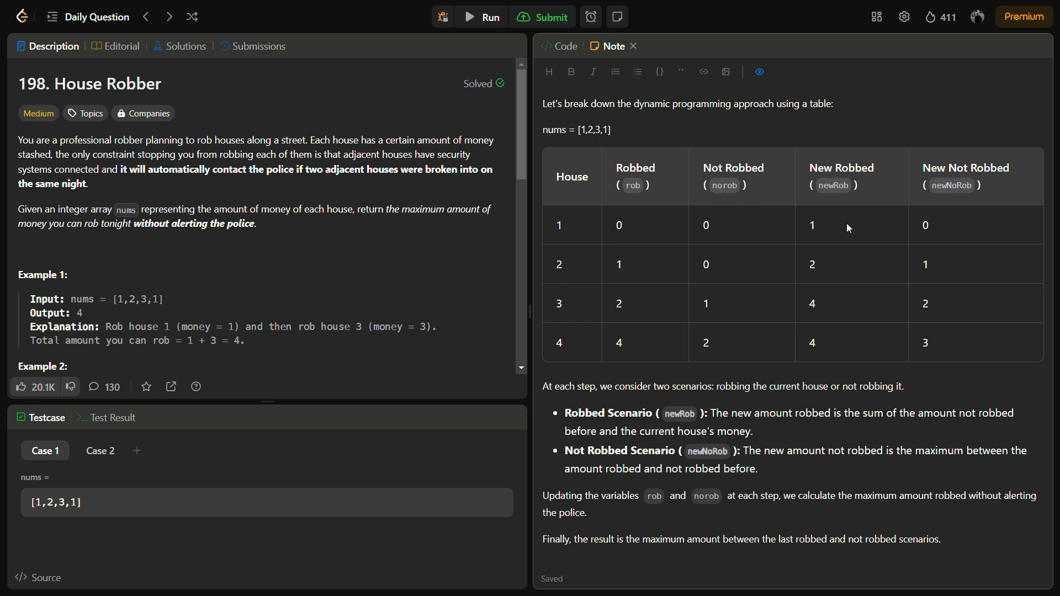
pyautogui.doubleClick(618, 264)
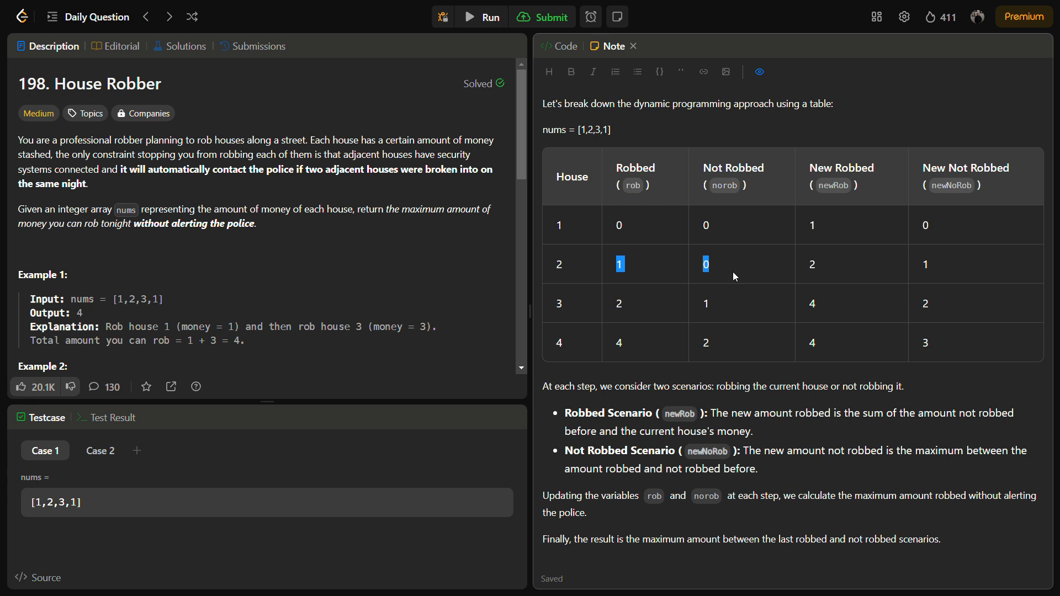
pyautogui.moveTo(652, 196)
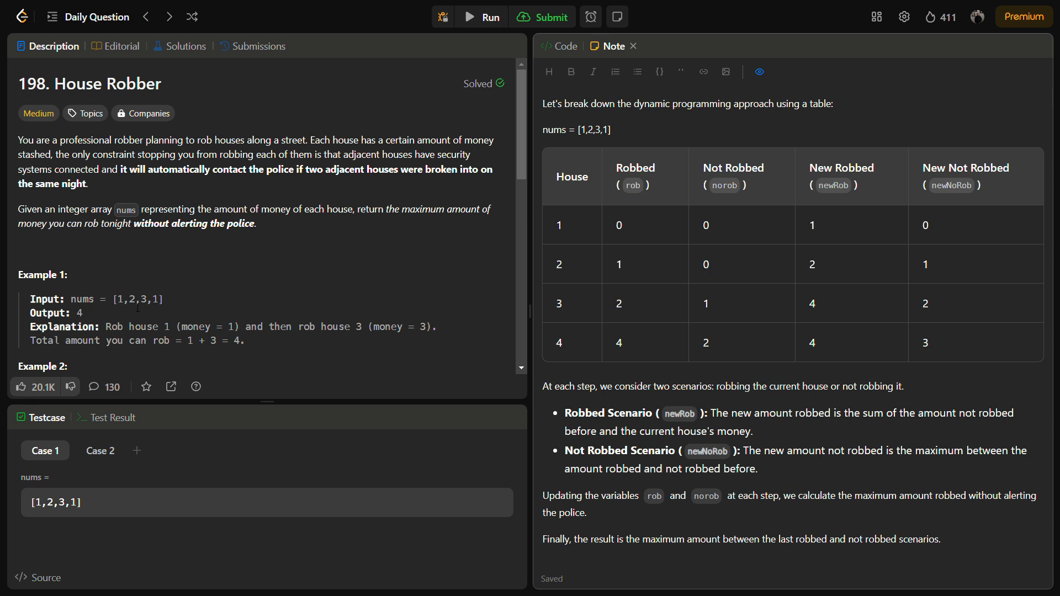
pyautogui.doubleClick(133, 299)
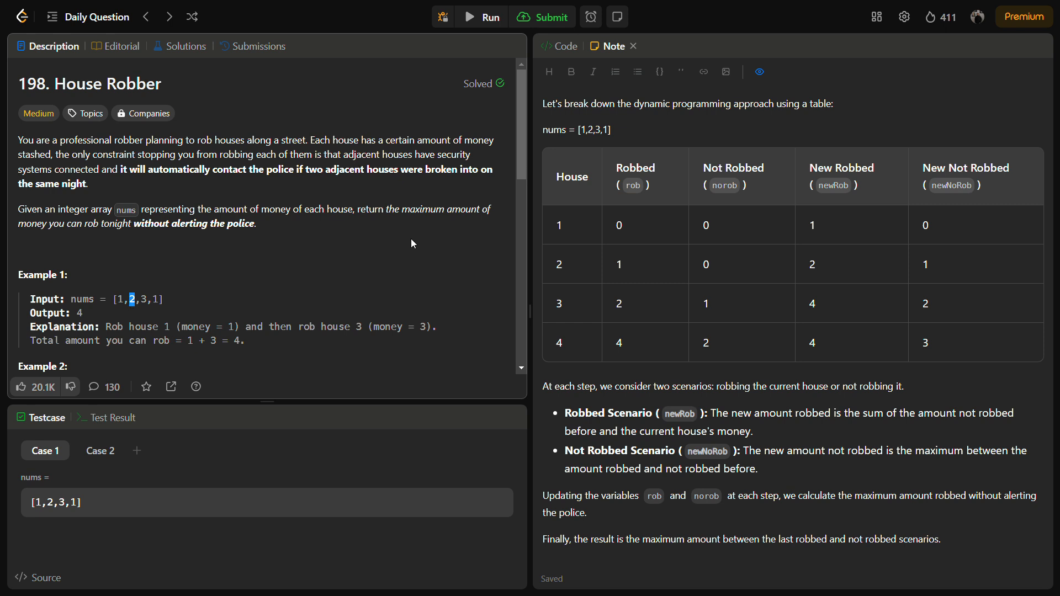
pyautogui.moveTo(838, 287)
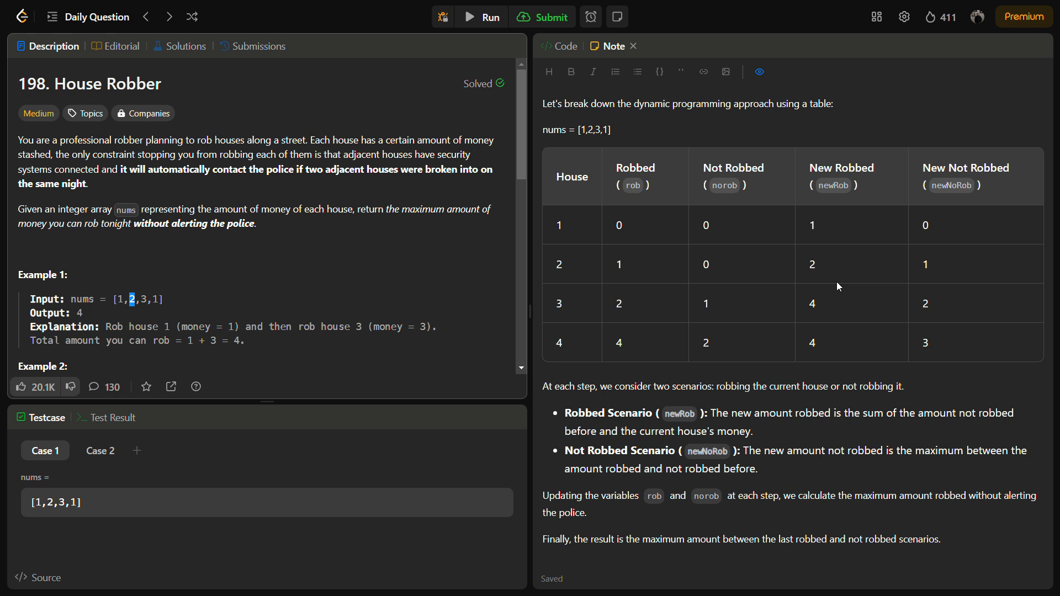
pyautogui.moveTo(147, 312)
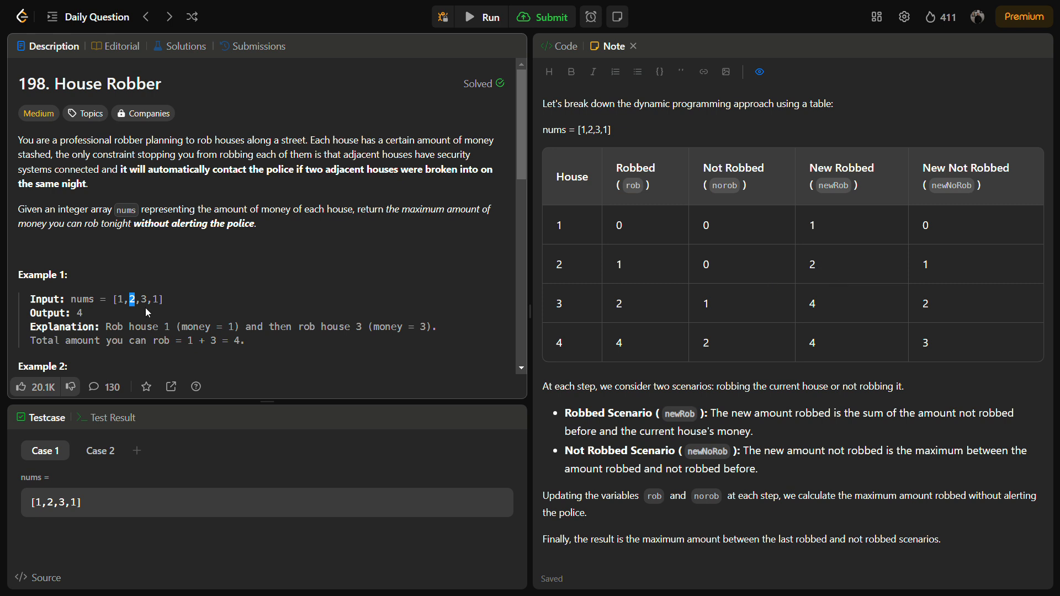
pyautogui.moveTo(135, 308)
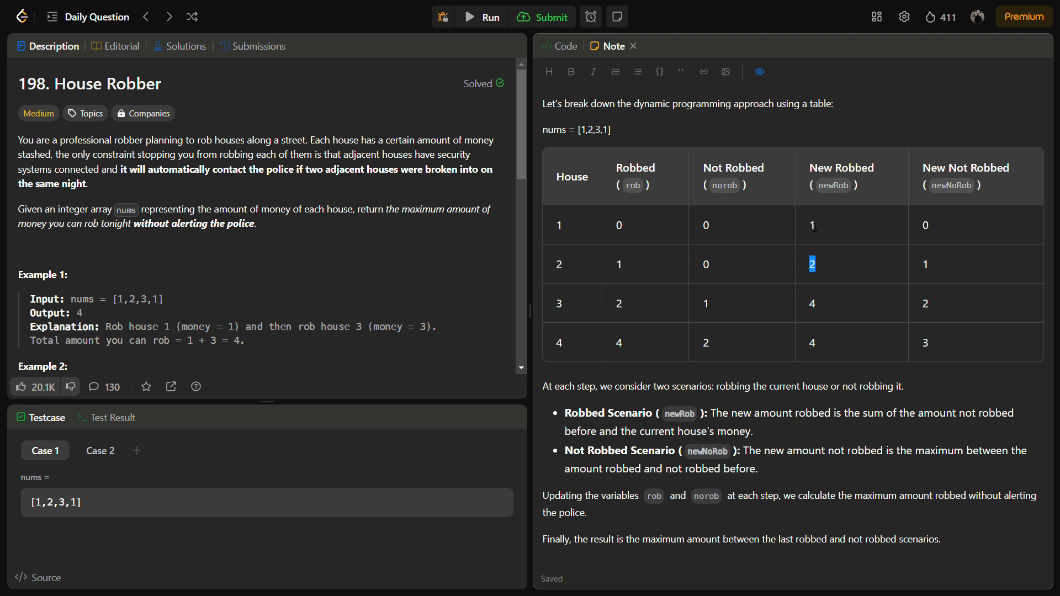
pyautogui.moveTo(824, 267)
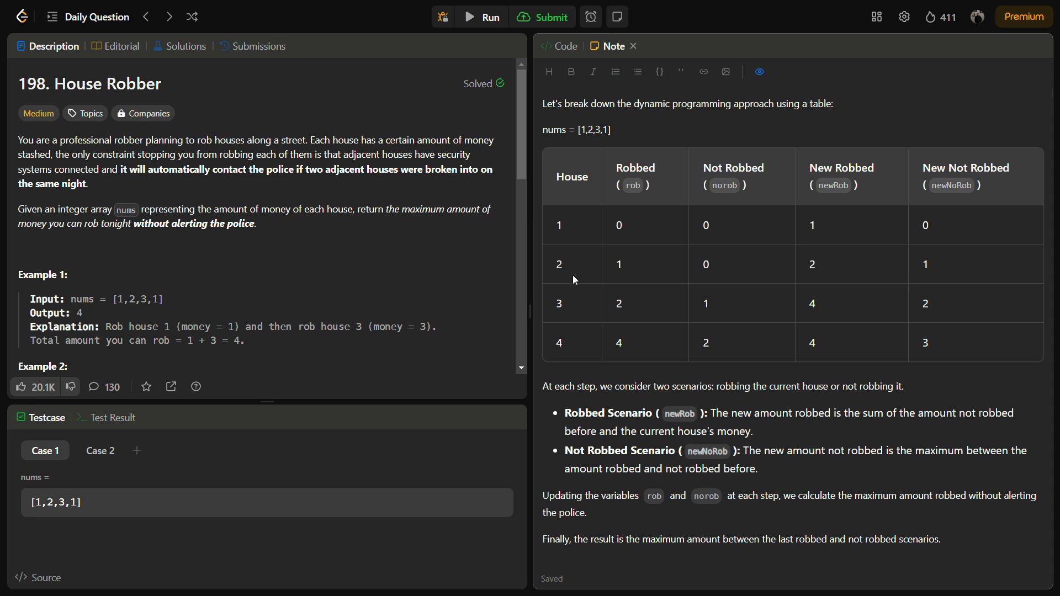
# Trace house 3's New Robbed value 4 from the example's house money
pyautogui.doubleClick(134, 300)
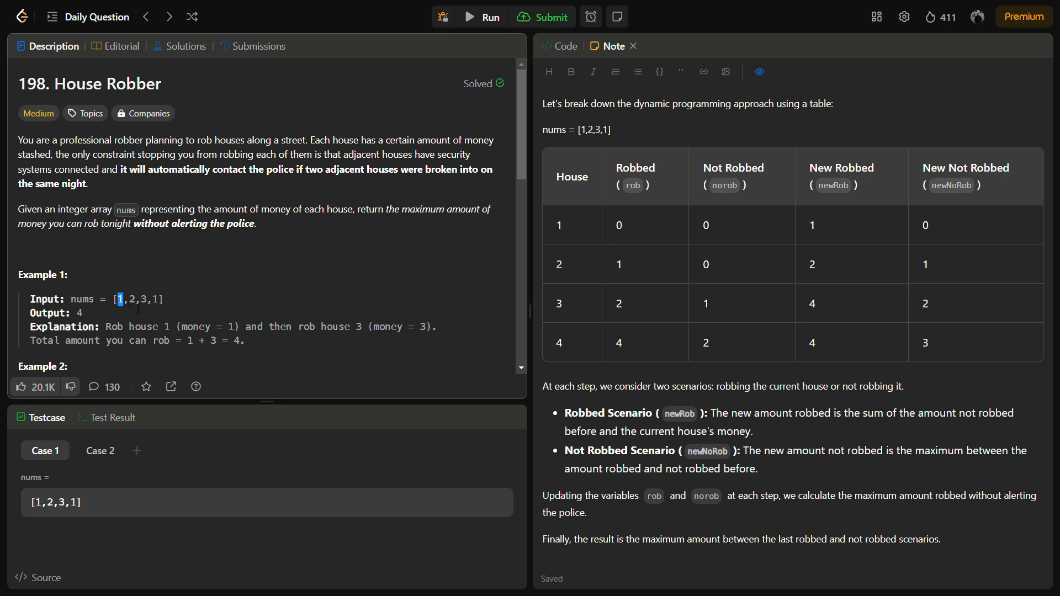
pyautogui.doubleClick(924, 264)
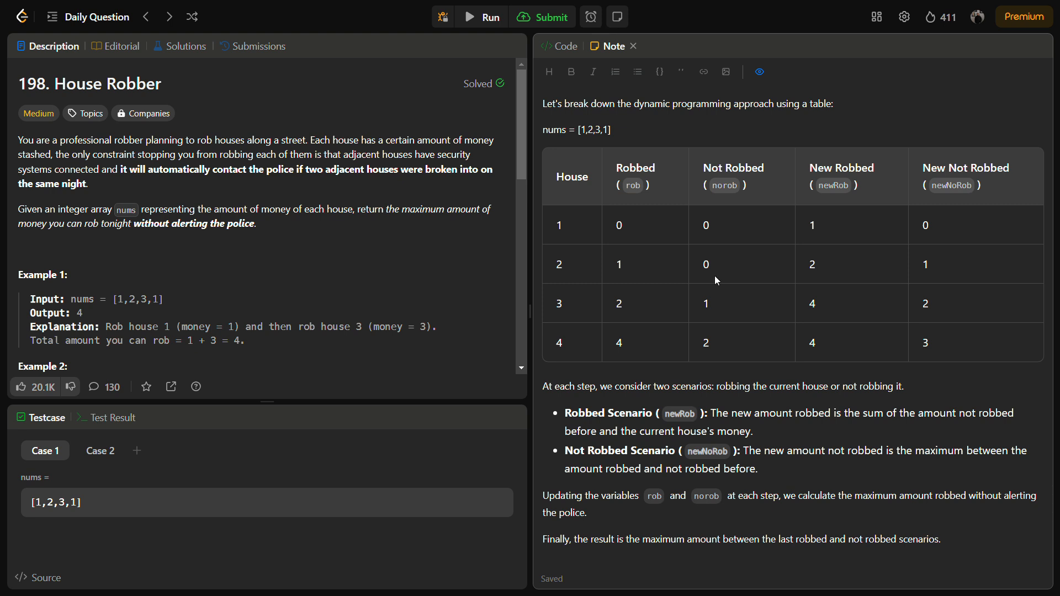
pyautogui.moveTo(947, 274)
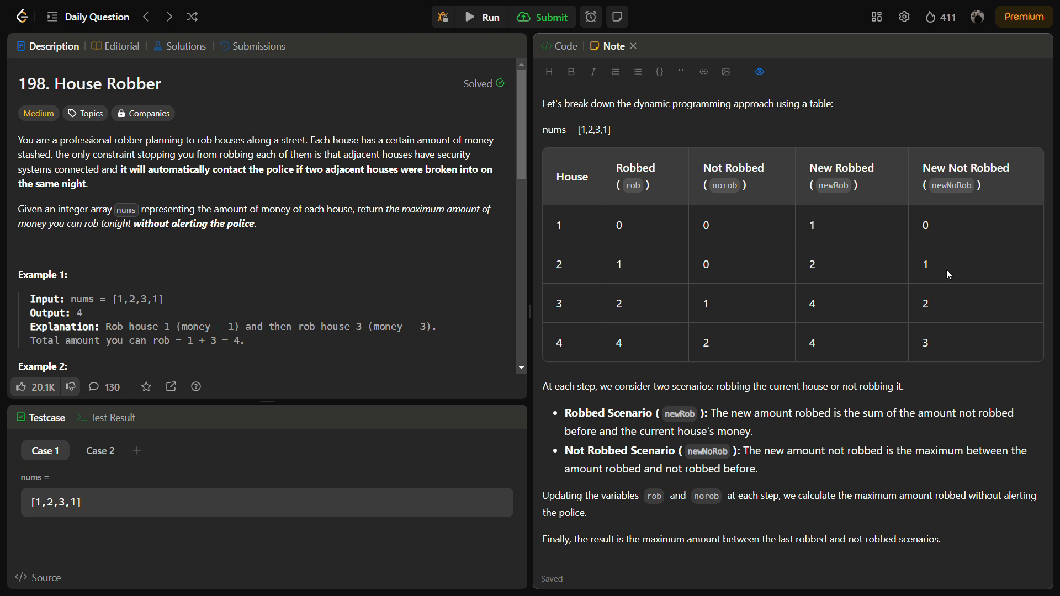
pyautogui.moveTo(826, 249)
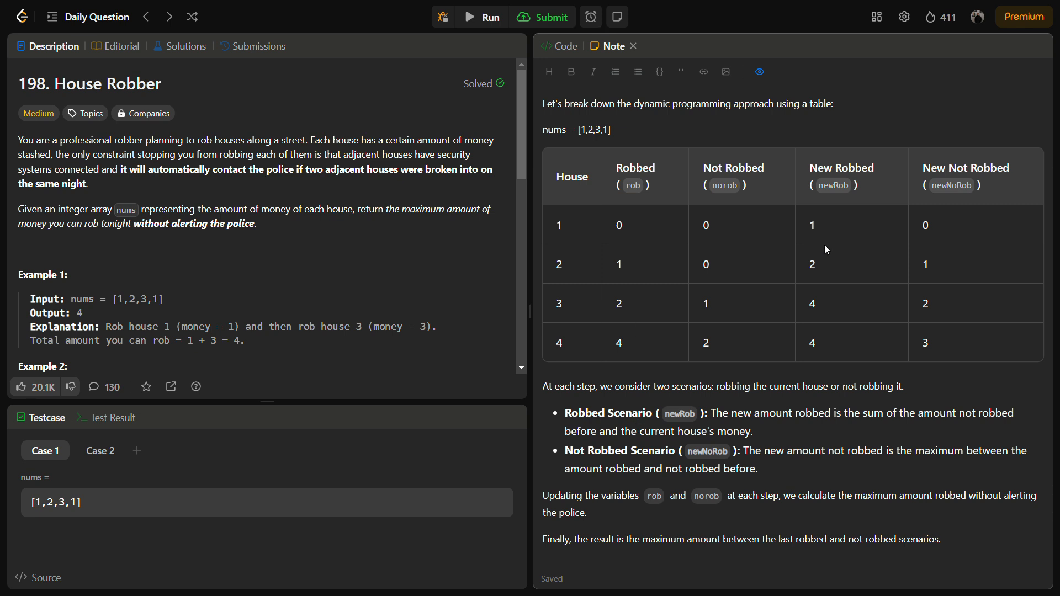
pyautogui.moveTo(971, 192)
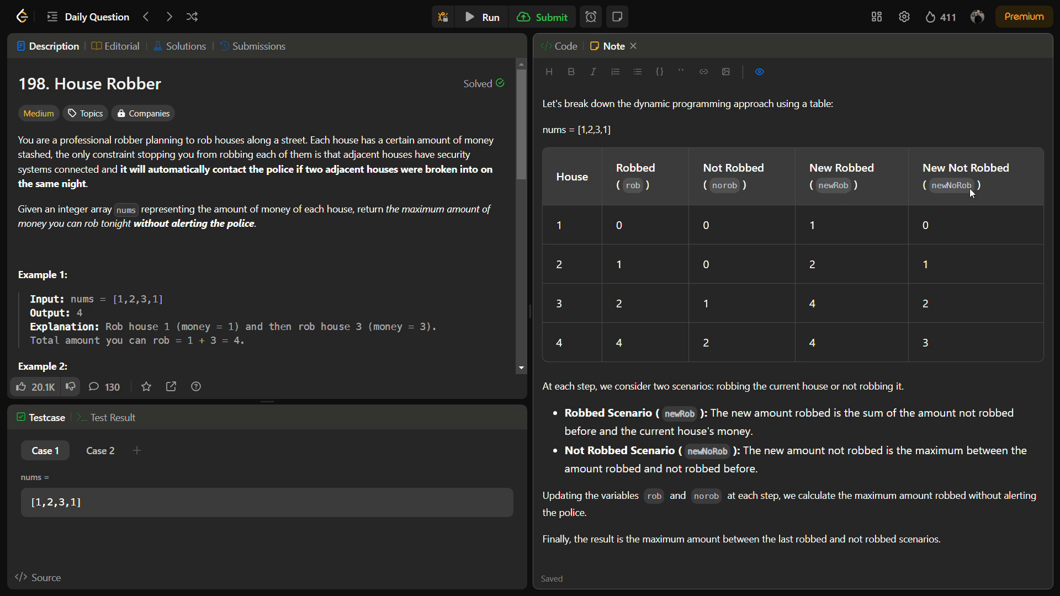
pyautogui.moveTo(728, 302)
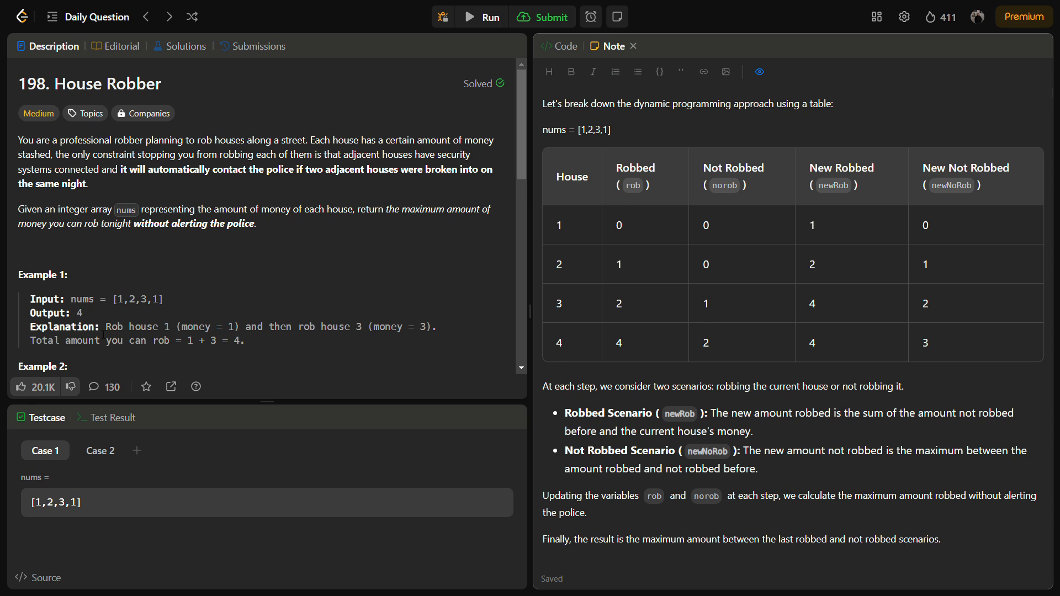
pyautogui.doubleClick(143, 299)
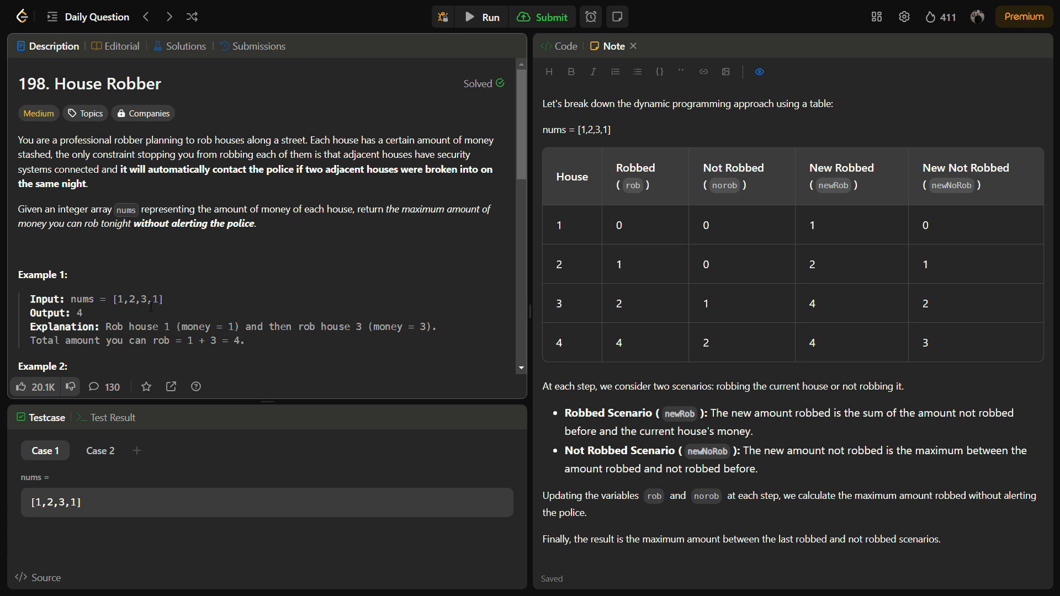
pyautogui.doubleClick(133, 300)
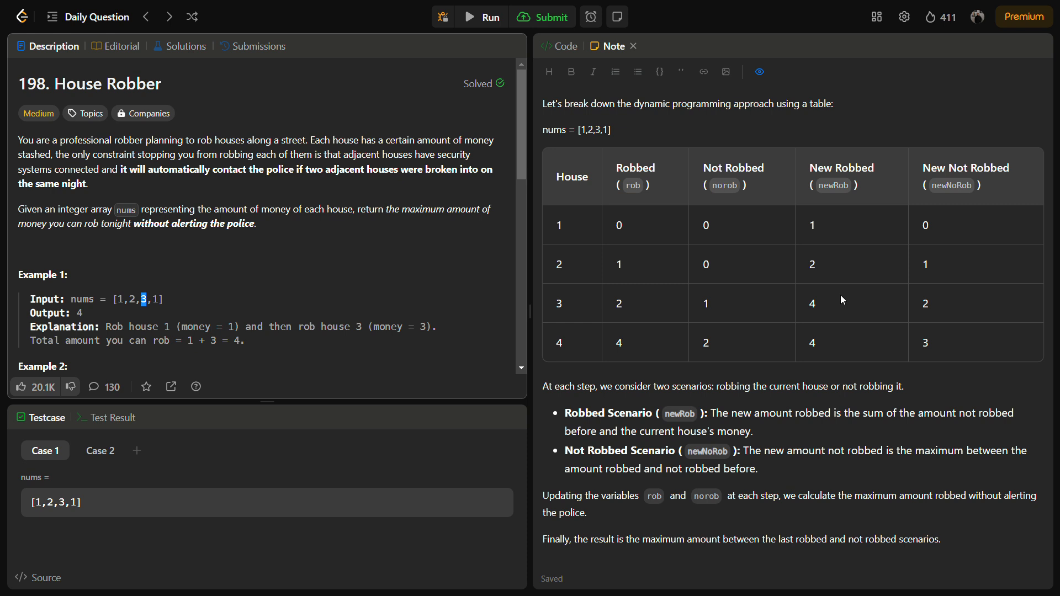
pyautogui.doubleClick(812, 303)
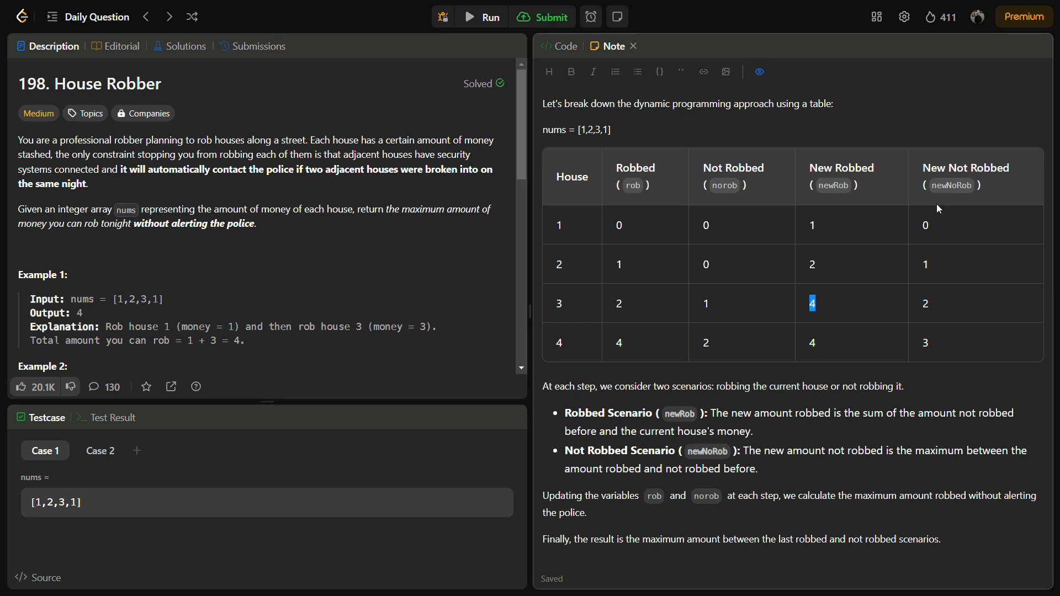
pyautogui.moveTo(283, 337)
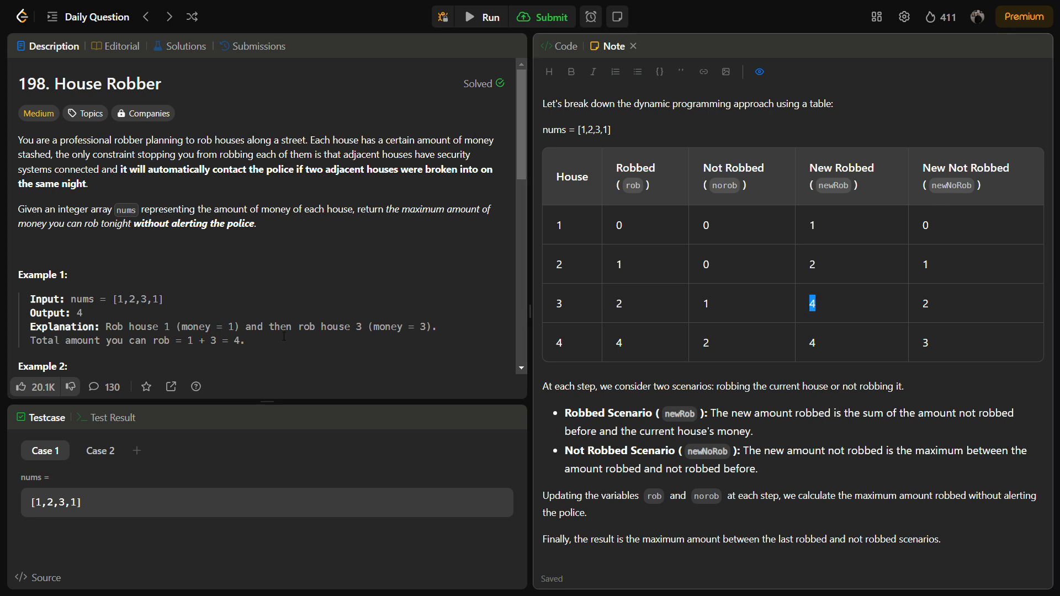
pyautogui.doubleClick(130, 299)
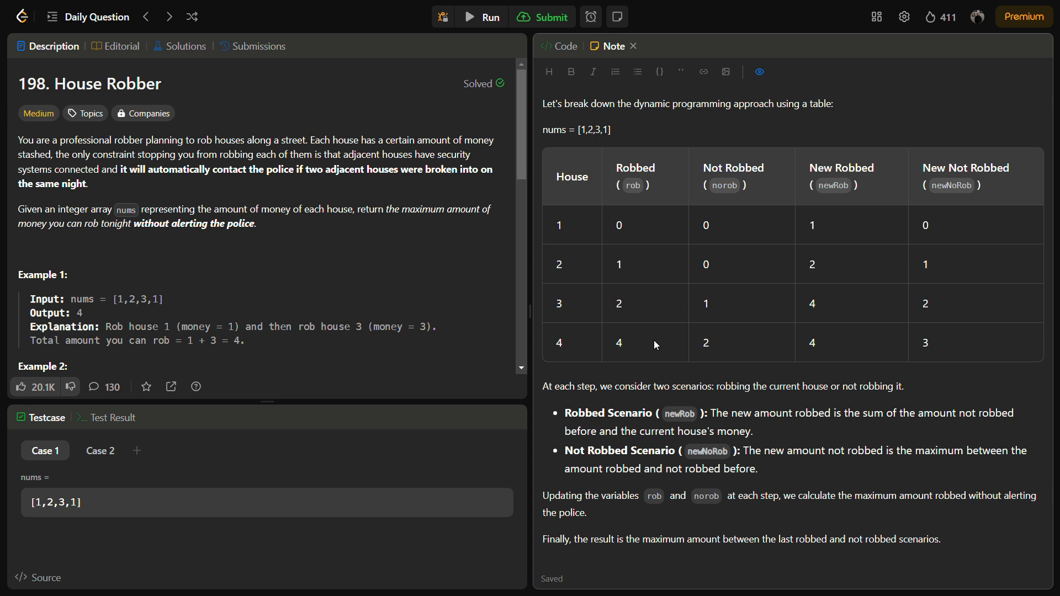
pyautogui.moveTo(935, 298)
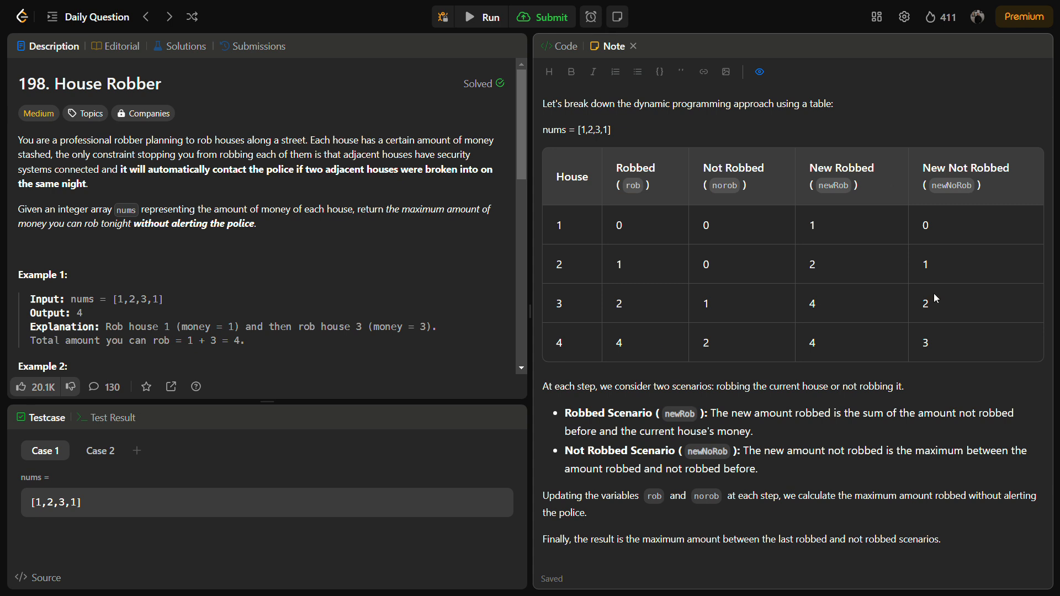
pyautogui.moveTo(717, 359)
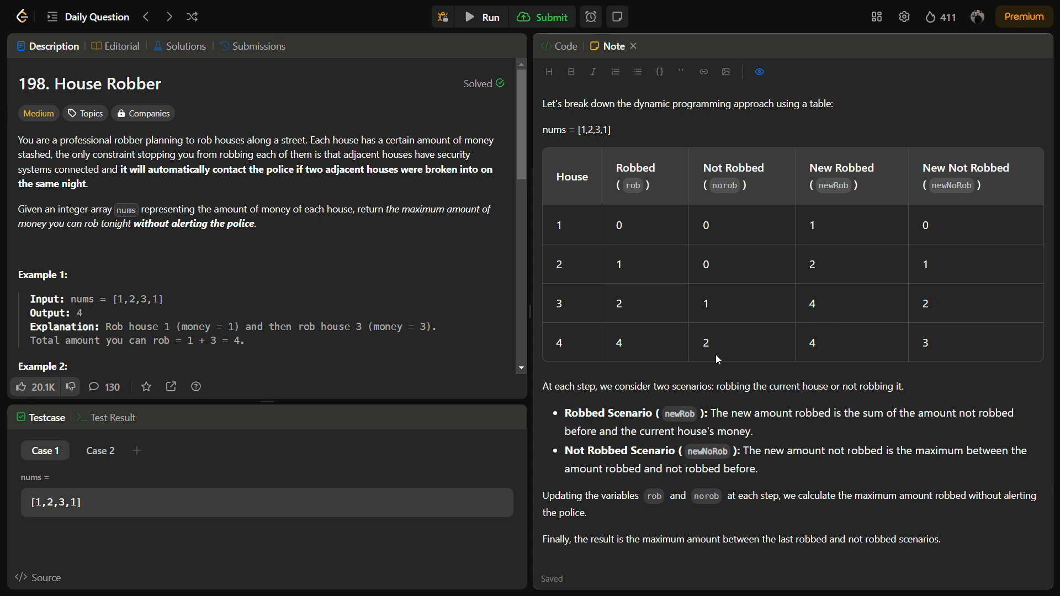
pyautogui.doubleClick(156, 299)
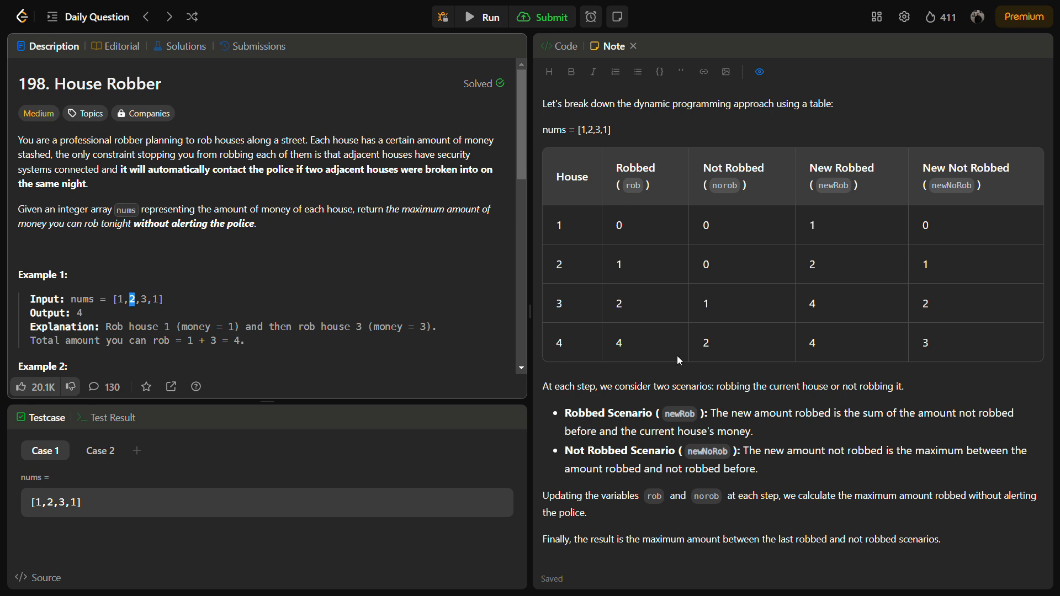
pyautogui.moveTo(817, 350)
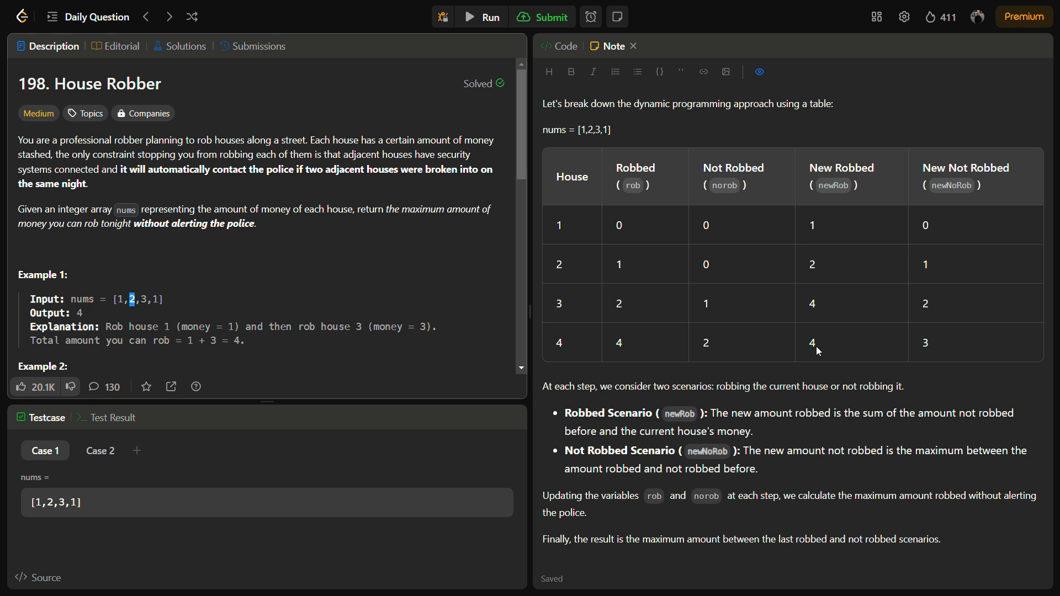
pyautogui.moveTo(920, 359)
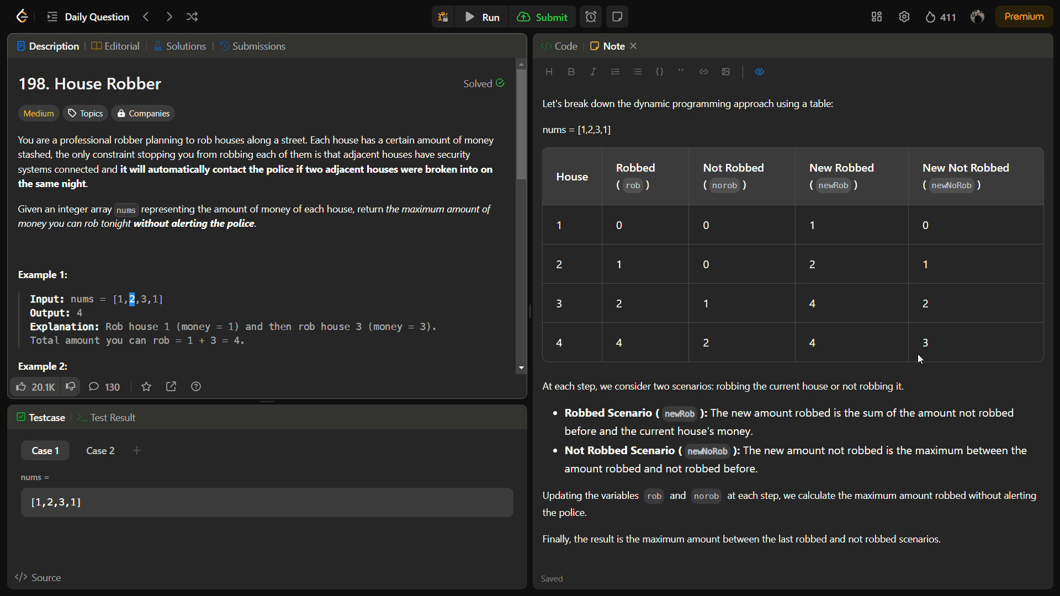
pyautogui.moveTo(309, 317)
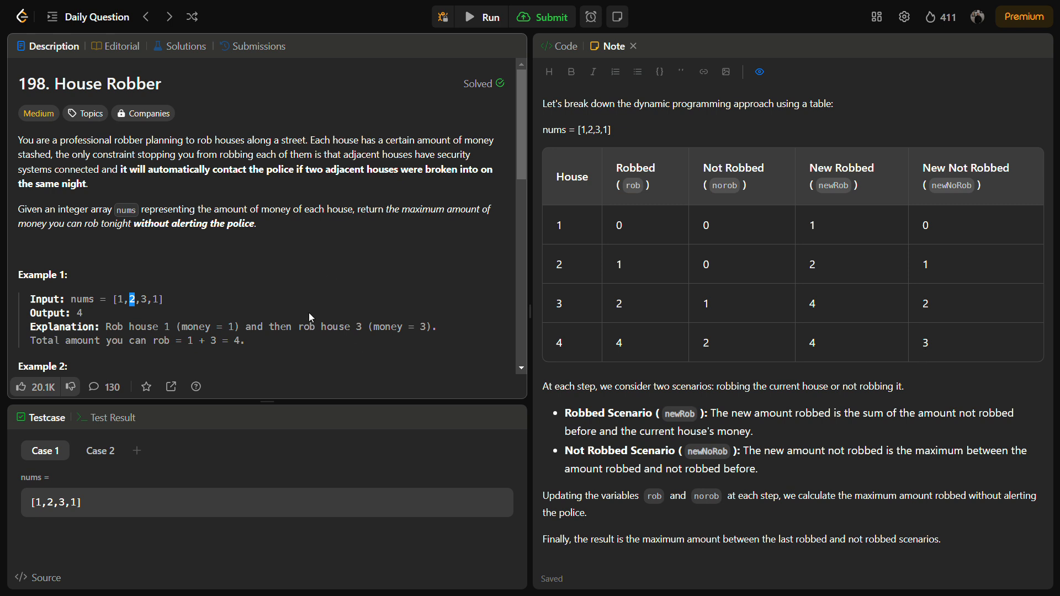
pyautogui.moveTo(857, 357)
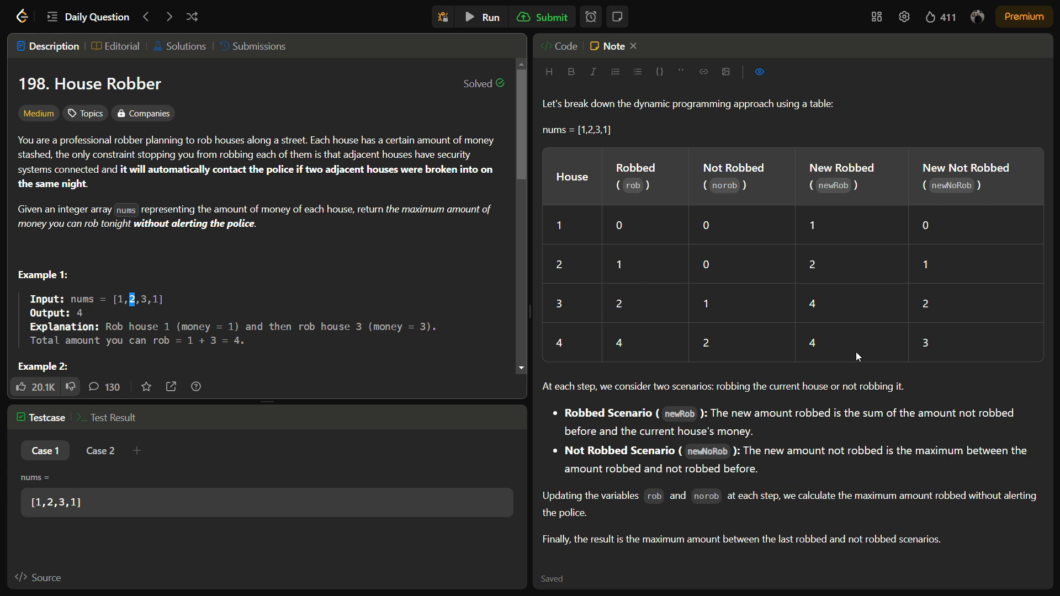
pyautogui.moveTo(912, 346)
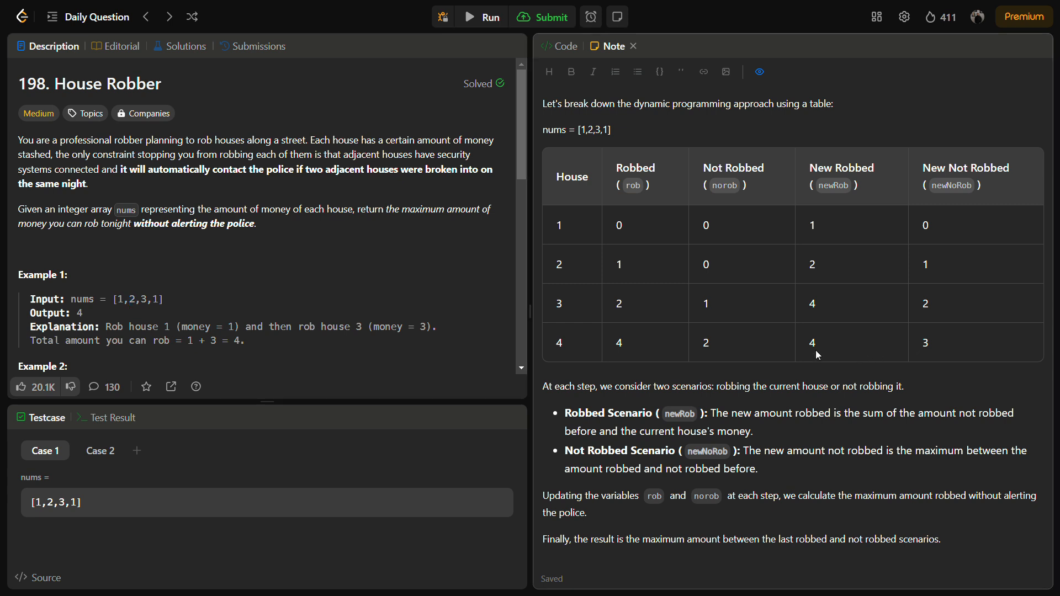
# Trace house 4's New Not Robbed value 3, then return to the Java solution code
pyautogui.doubleClick(925, 342)
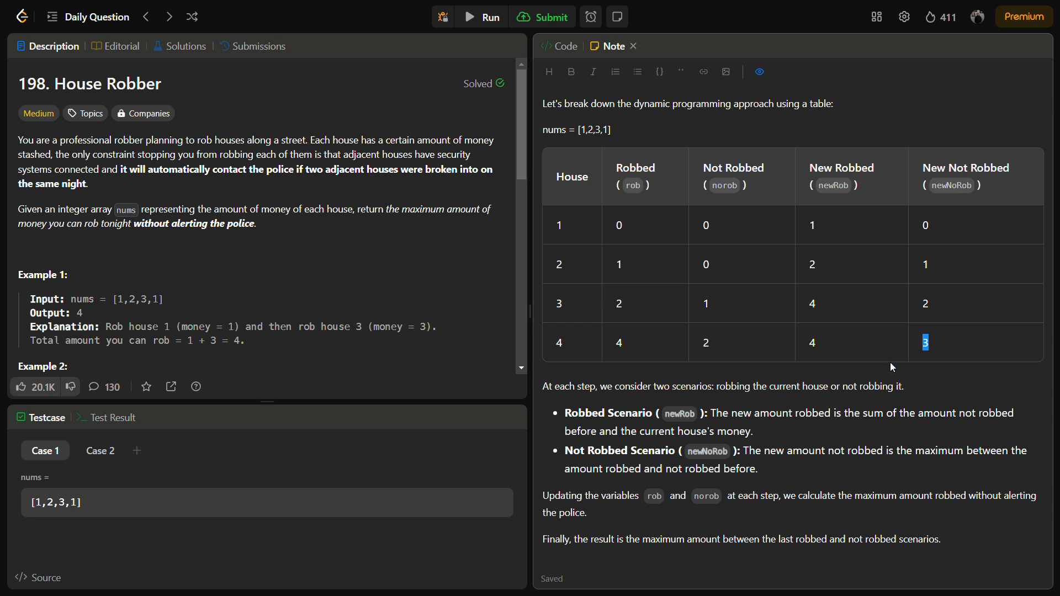
pyautogui.moveTo(829, 267)
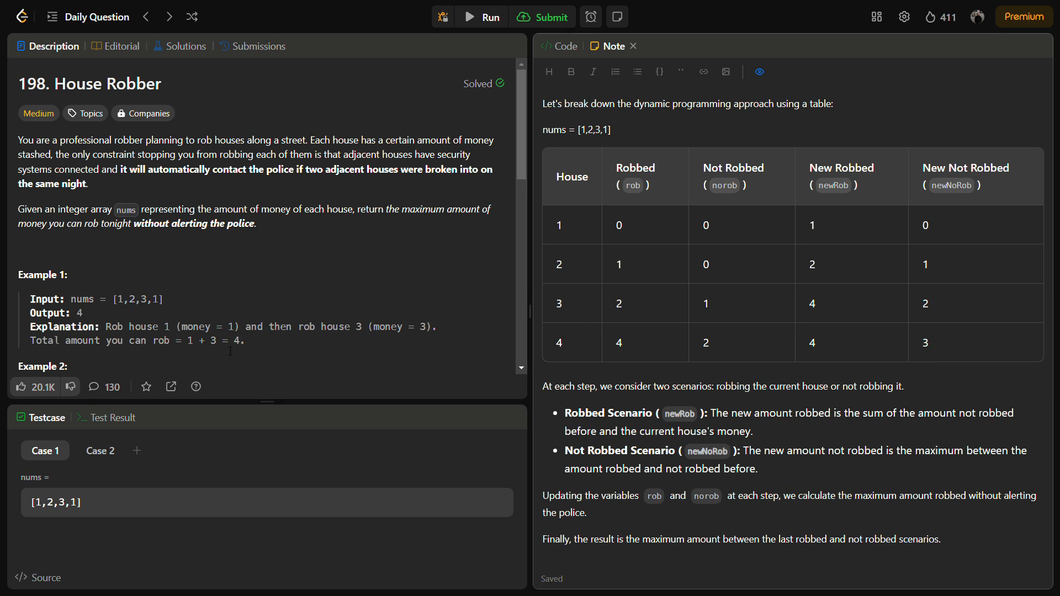
pyautogui.doubleClick(141, 299)
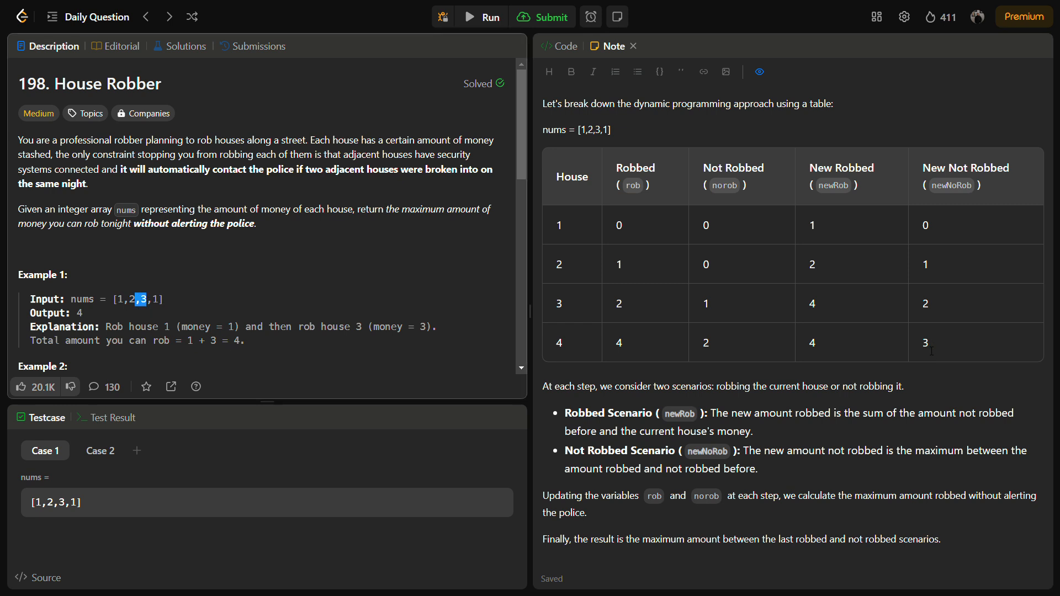
pyautogui.doubleClick(925, 342)
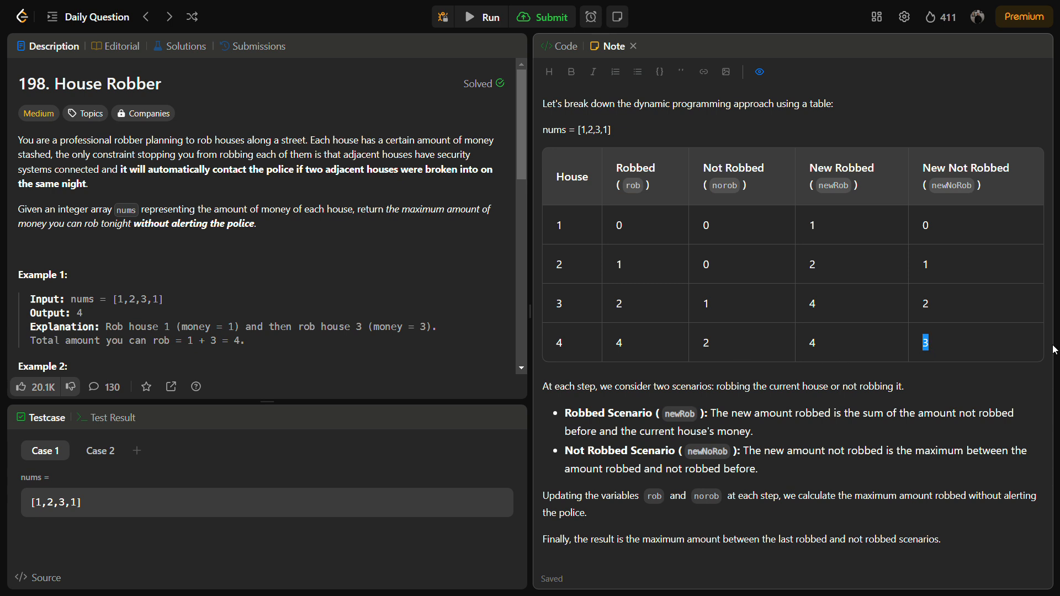
pyautogui.moveTo(717, 447)
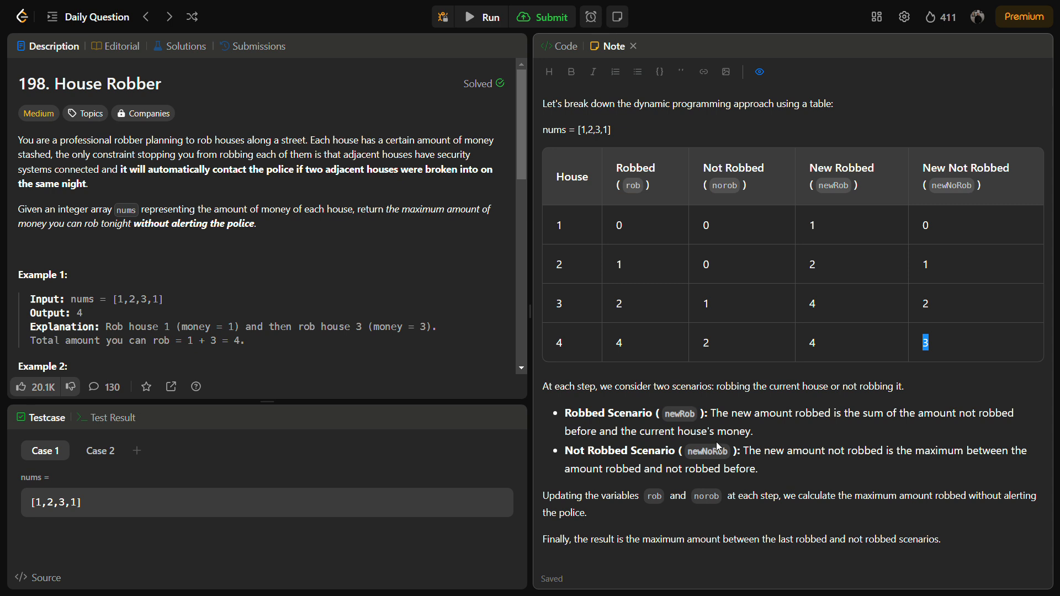
pyautogui.moveTo(718, 447)
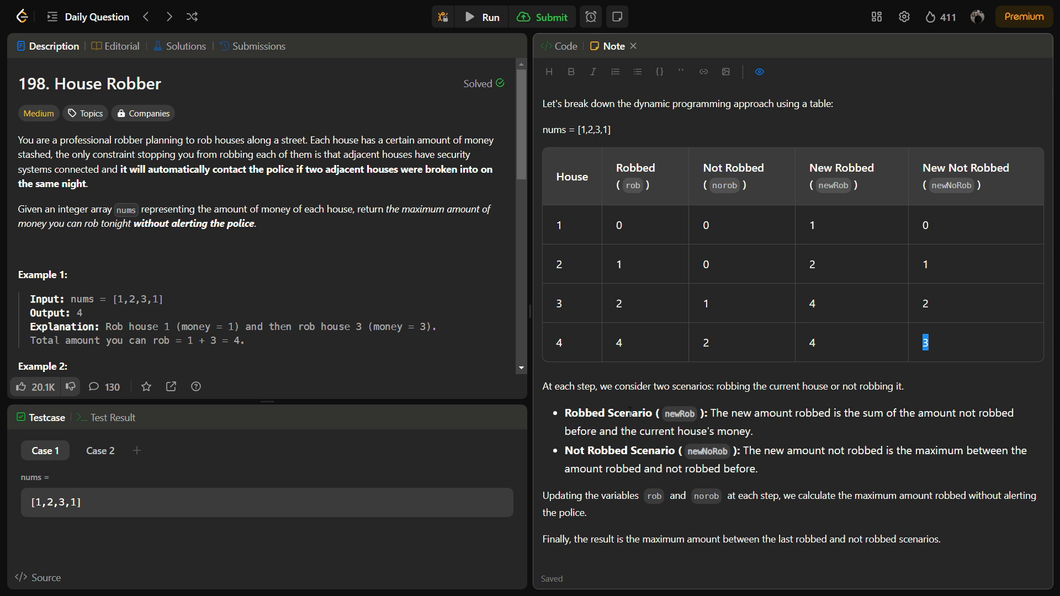
pyautogui.moveTo(717, 493)
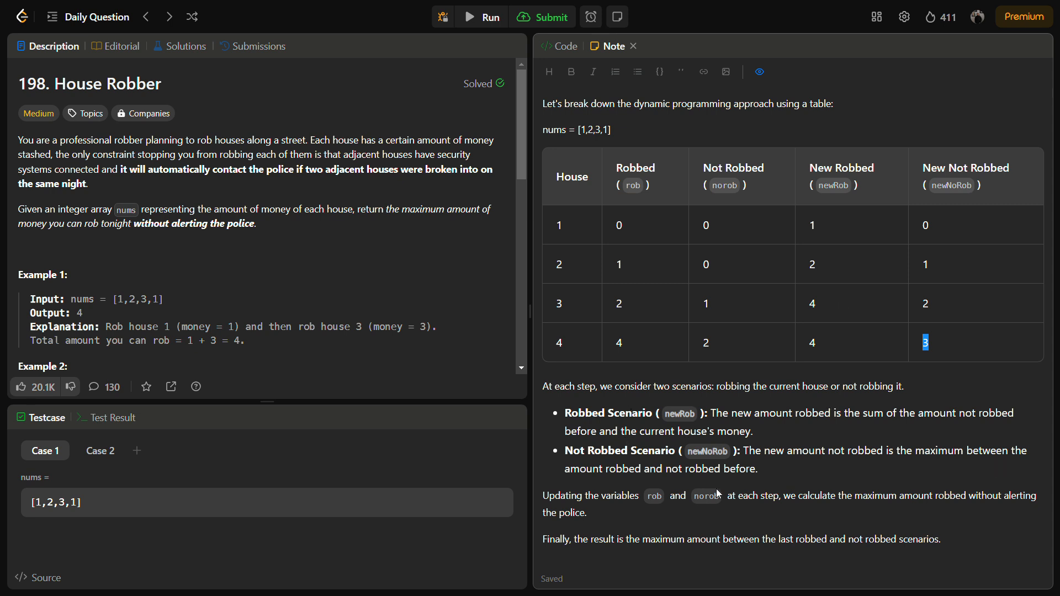
pyautogui.moveTo(676, 480)
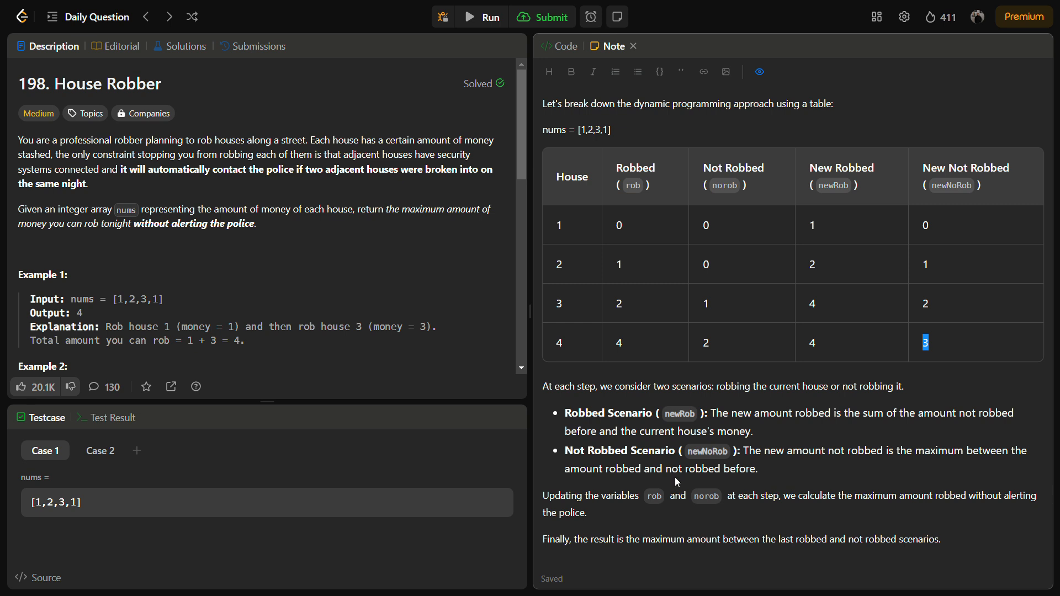
pyautogui.moveTo(909, 379)
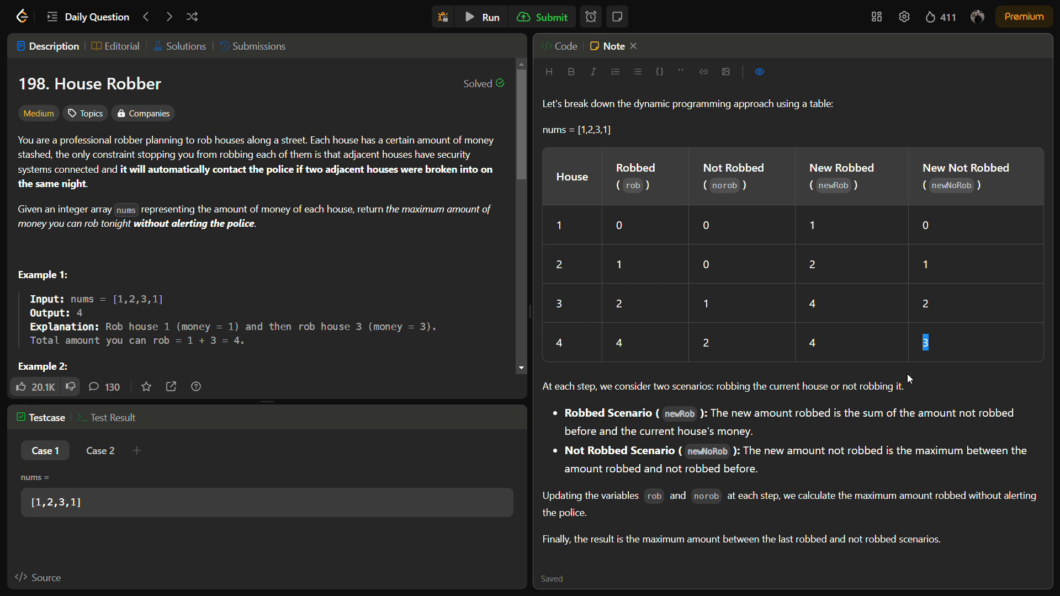
pyautogui.moveTo(720, 516)
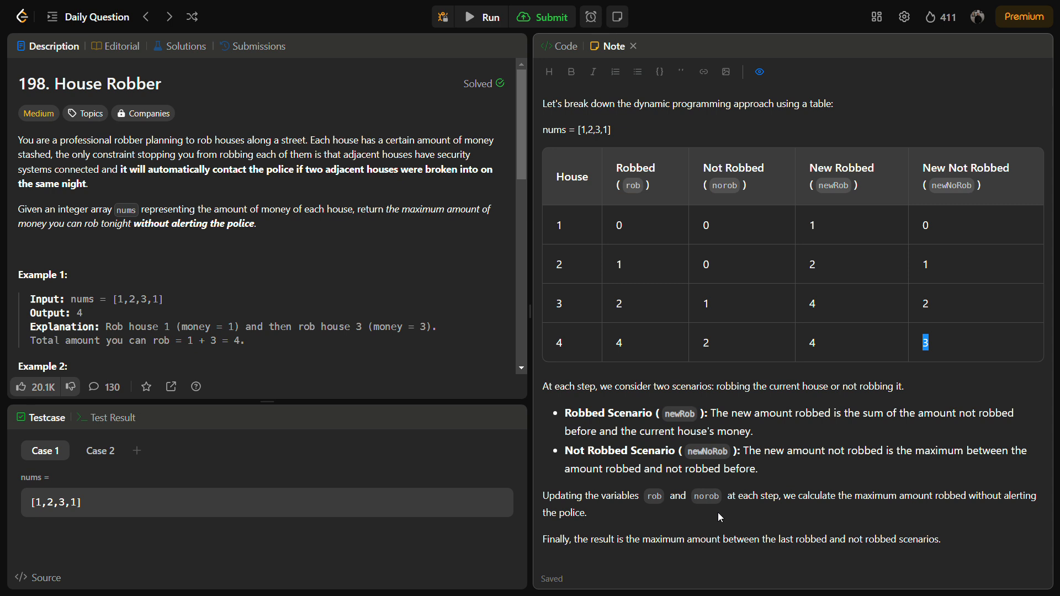
pyautogui.click(556, 45)
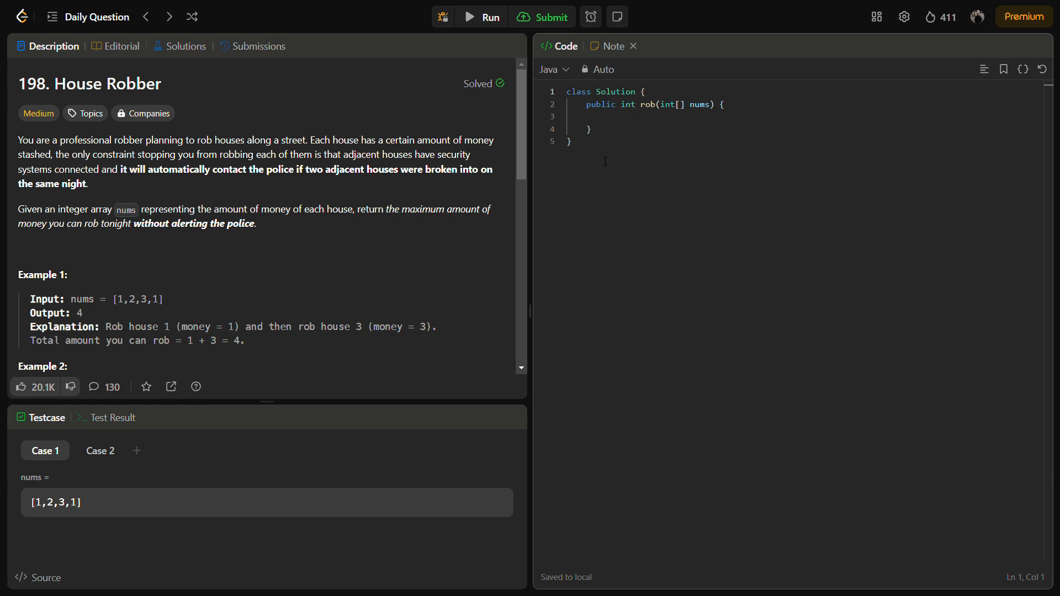
pyautogui.click(605, 116)
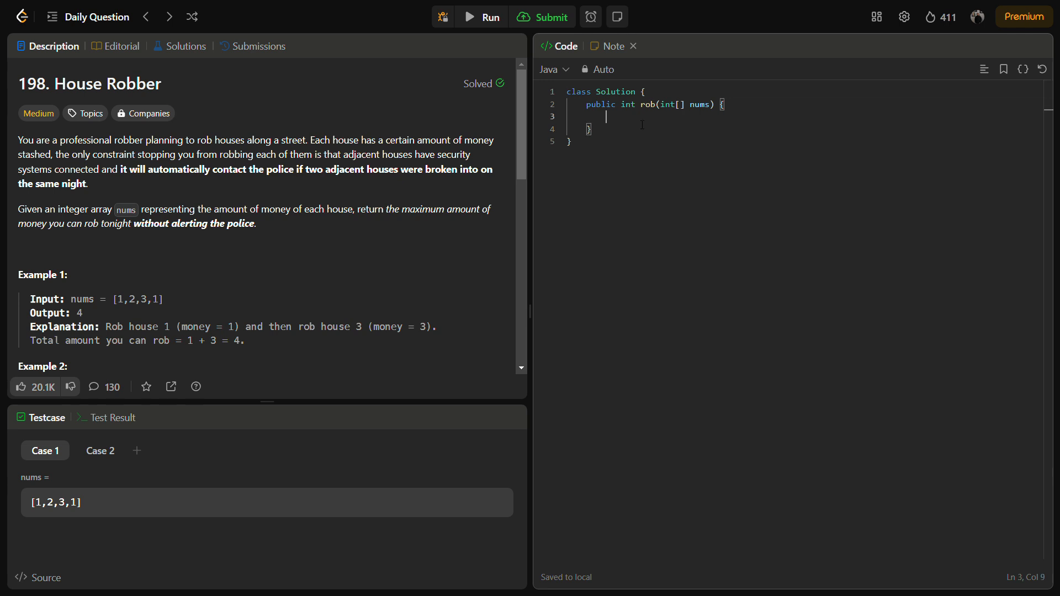
# Declare int rob = 0 and start the int norob declaration at the top of rob()
pyautogui.write('int reob =')
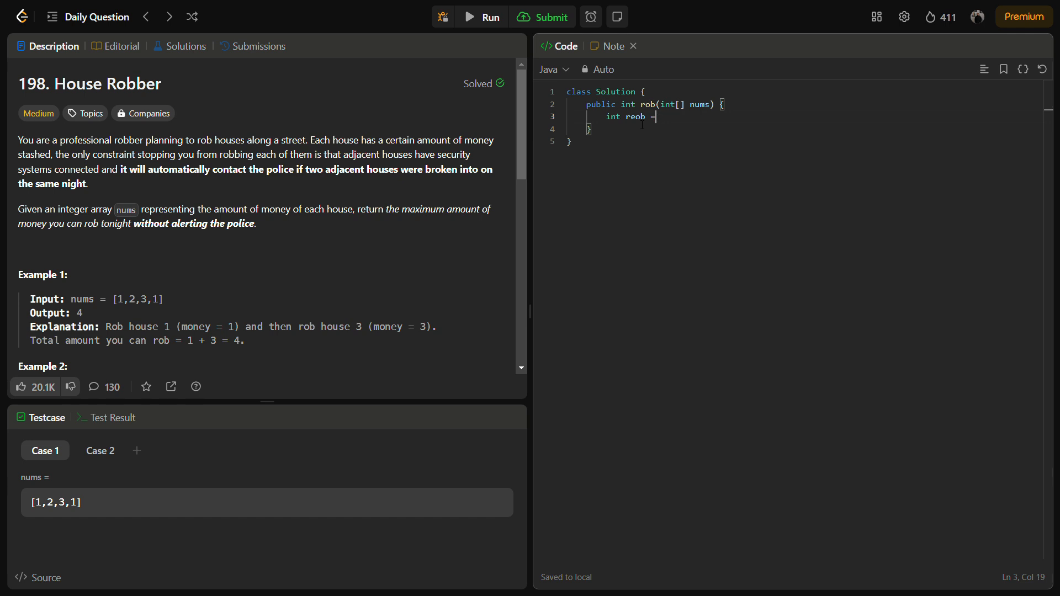
pyautogui.press('Backspace')
pyautogui.write(' 0;')
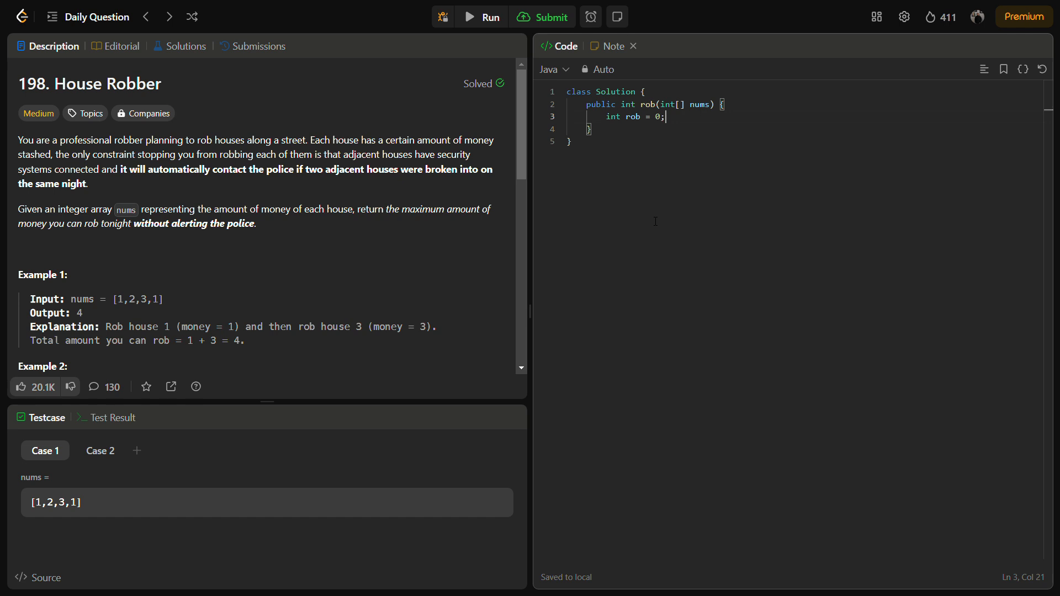
pyautogui.write('int nre w')
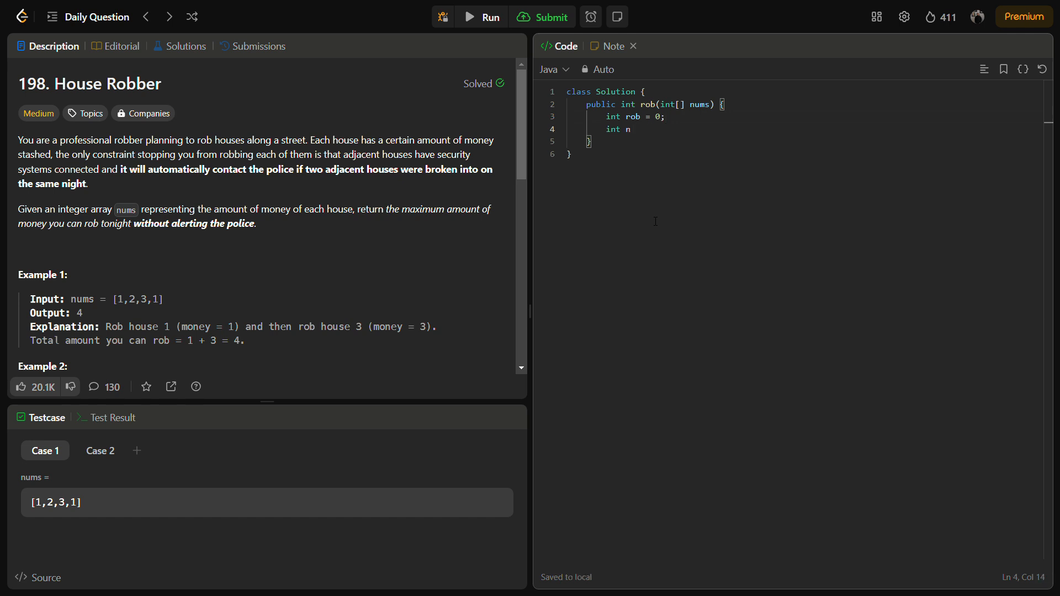
# Finish norob = 0 and write the loop header for(int i=0;i<nums.length;i++)
pyautogui.write('orob')
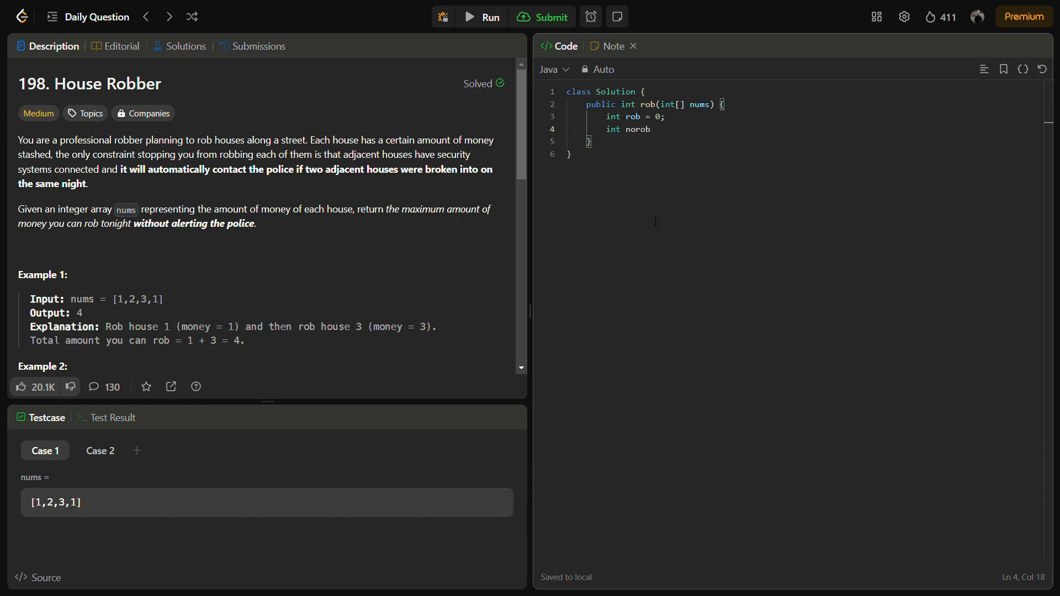
pyautogui.write('=0;')
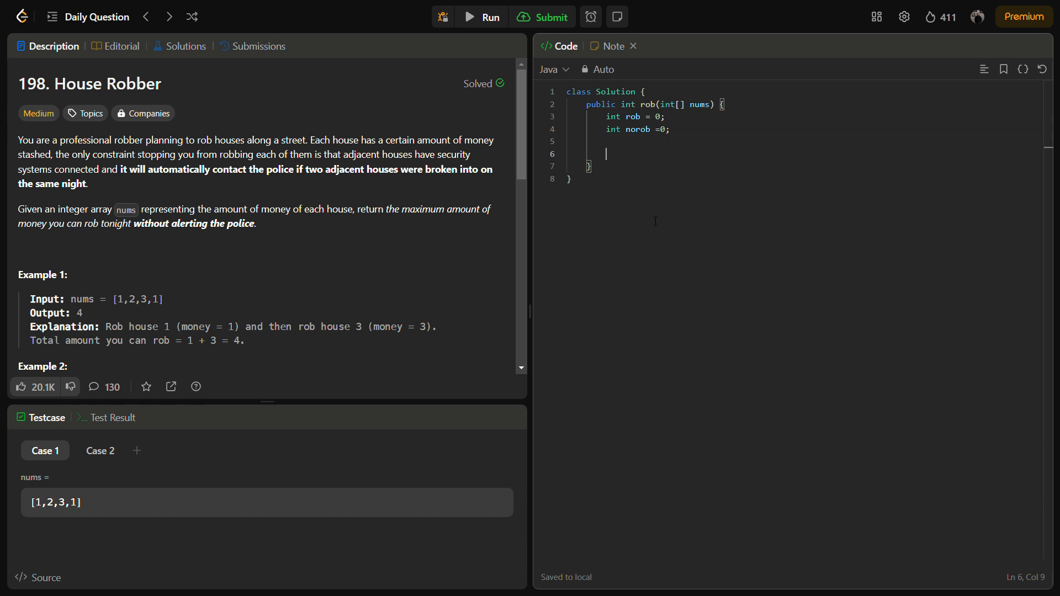
pyautogui.write('for(int i)')
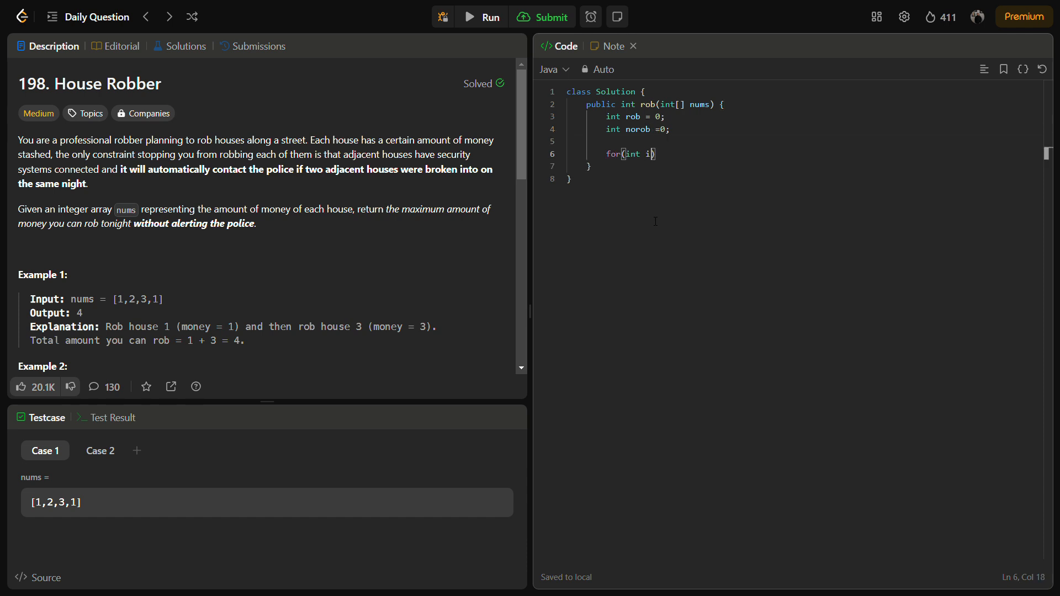
pyautogui.write('=0;i<')
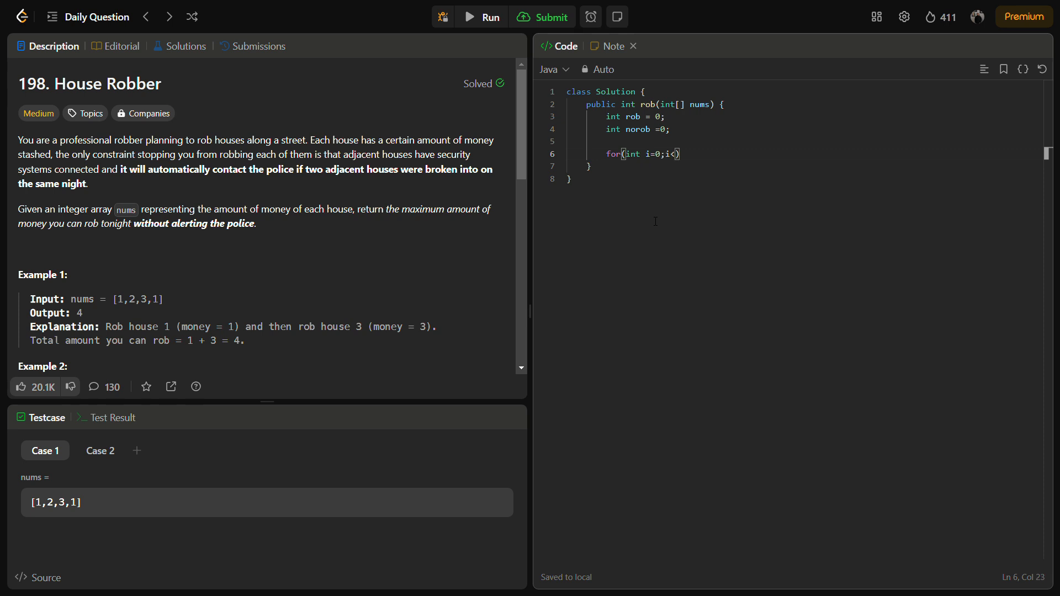
pyautogui.write('nums.el')
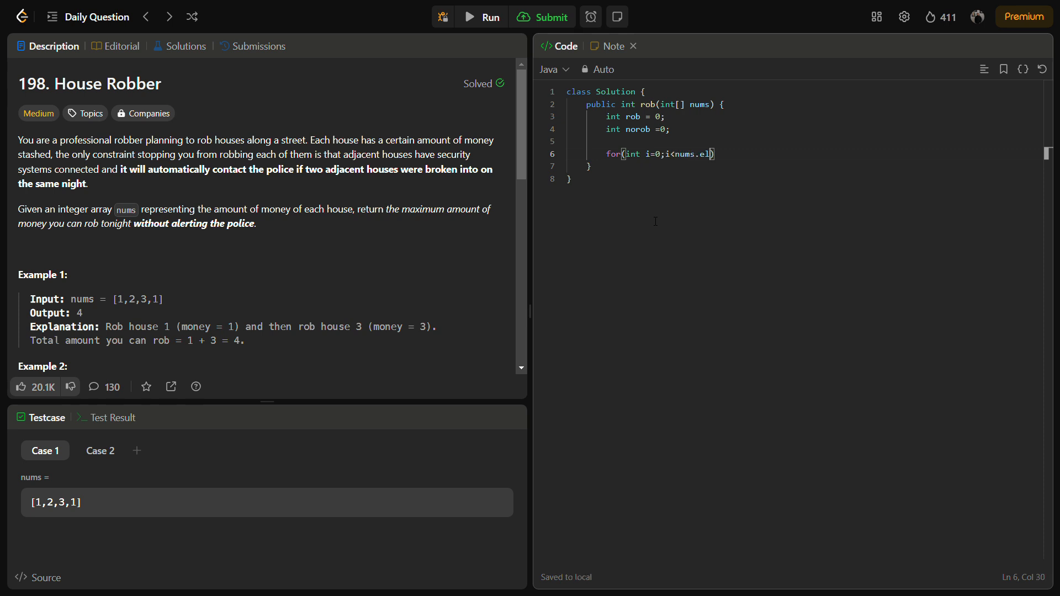
pyautogui.press('Backspace')
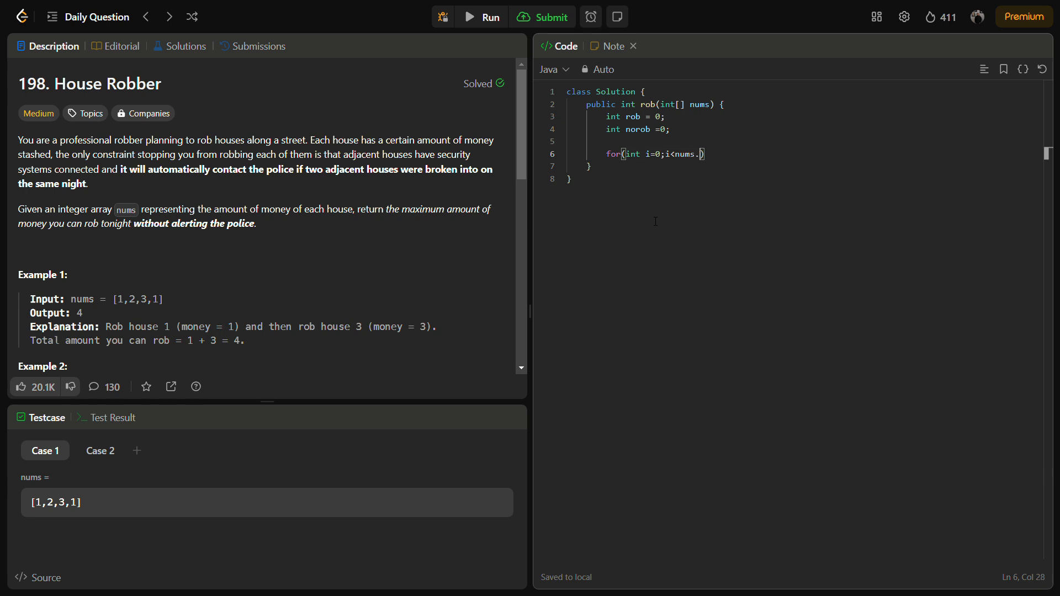
pyautogui.write('length;i++')
pyautogui.write('{')
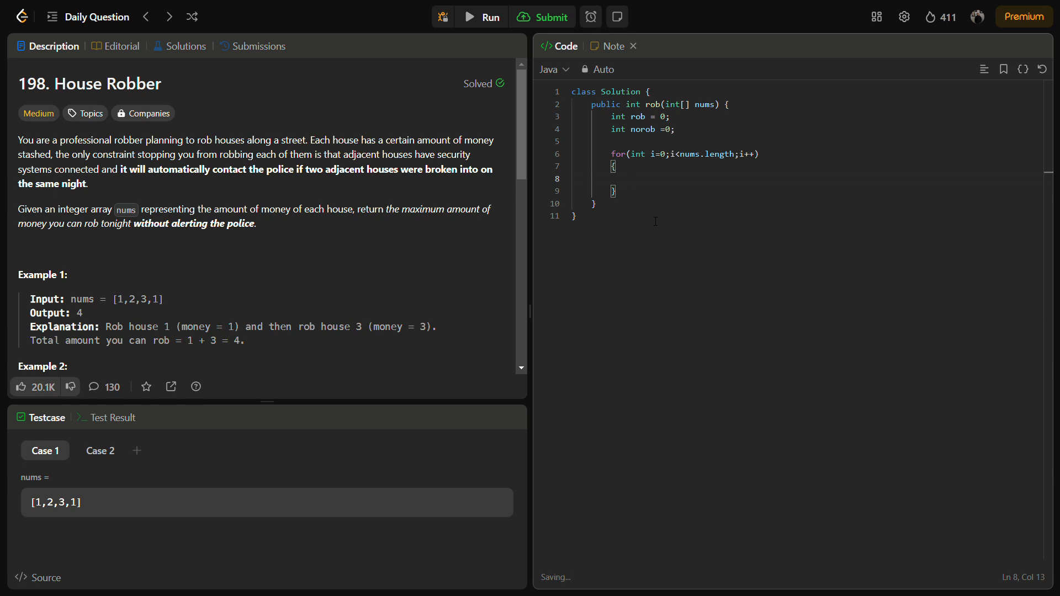
# Inside the loop compute int newRob = norob + nums[i]
pyautogui.write('int')
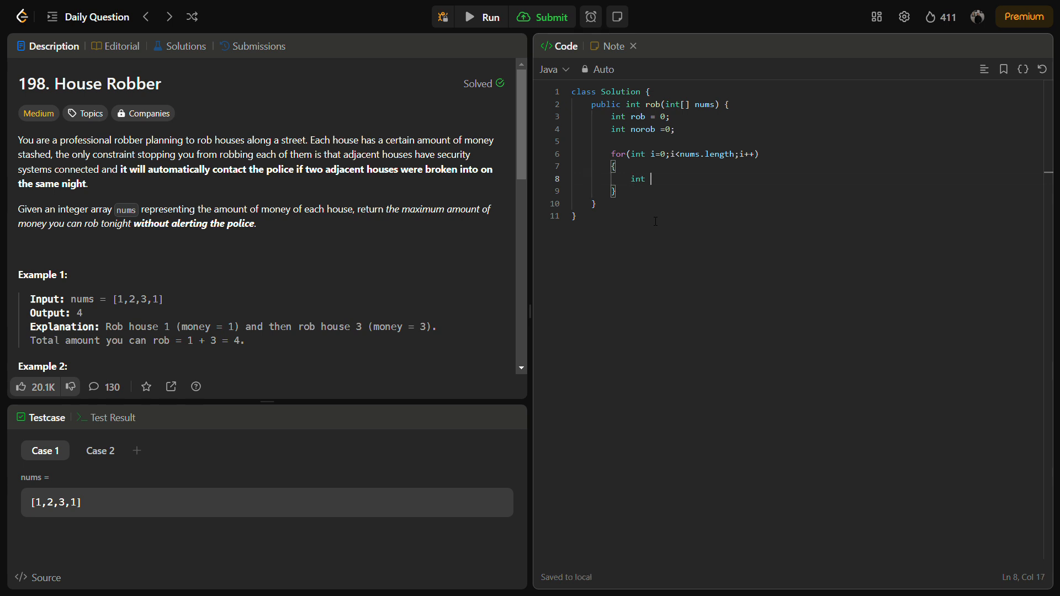
pyautogui.write('newR')
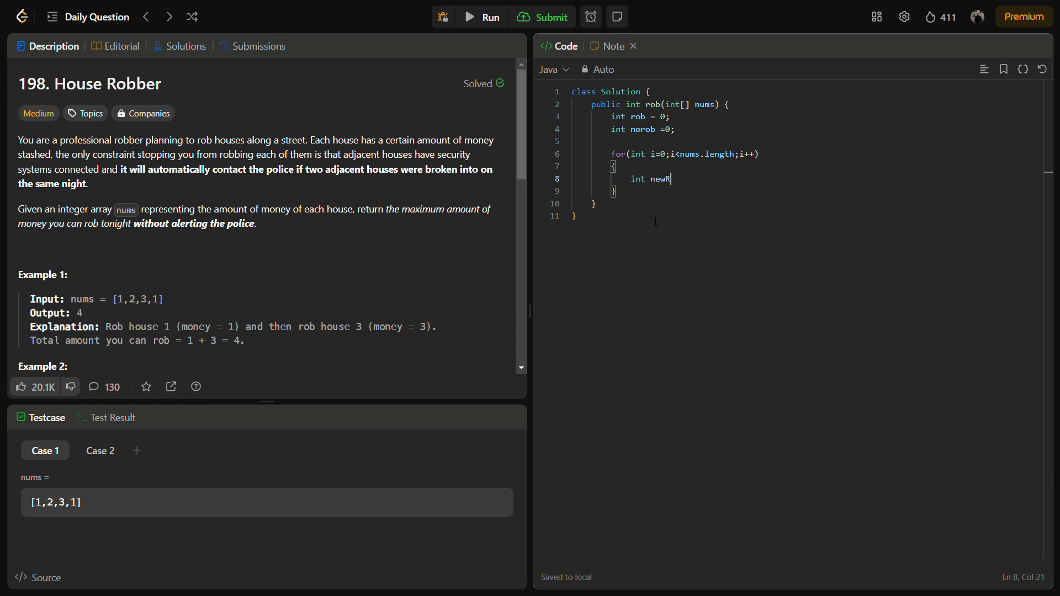
pyautogui.write('ob')
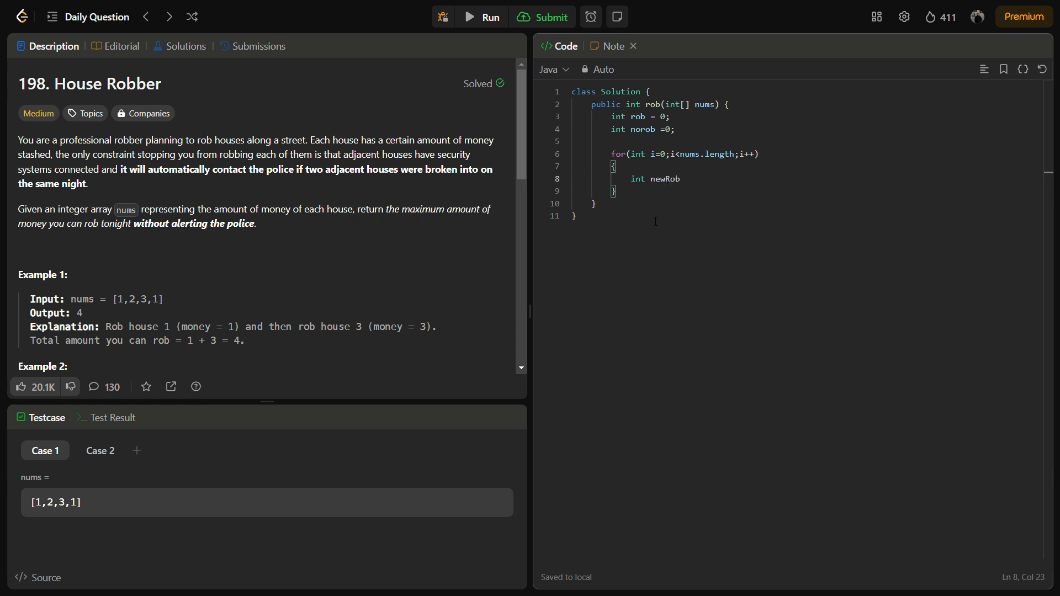
pyautogui.write('=')
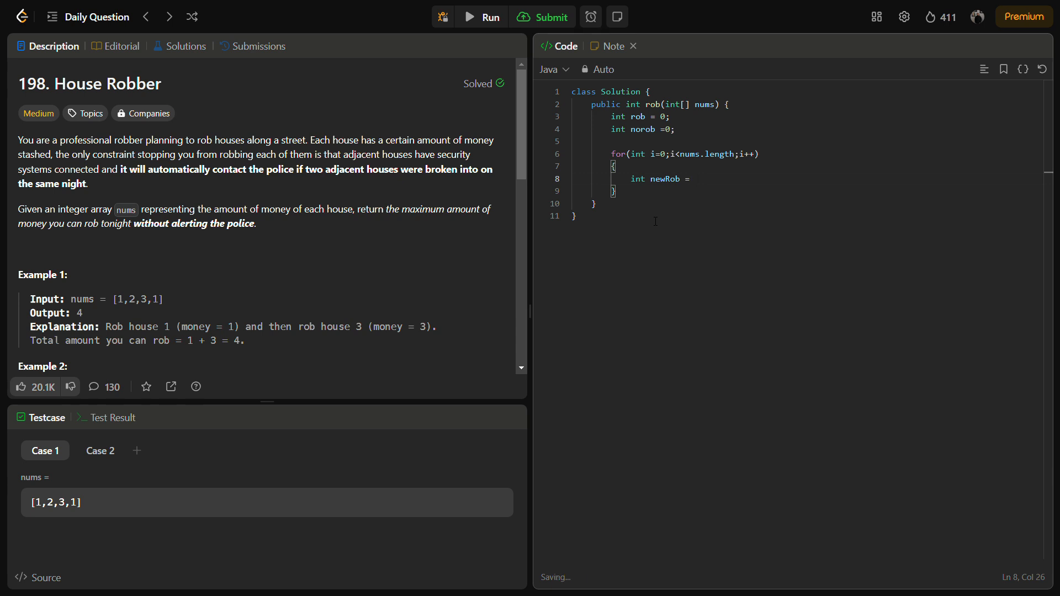
pyautogui.write('norob +')
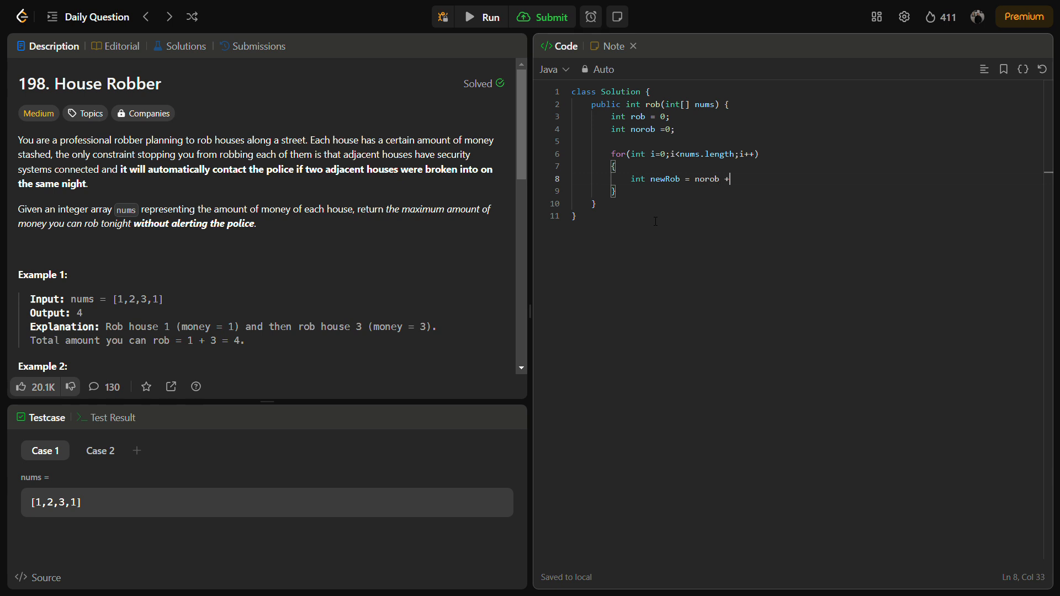
pyautogui.write('num')
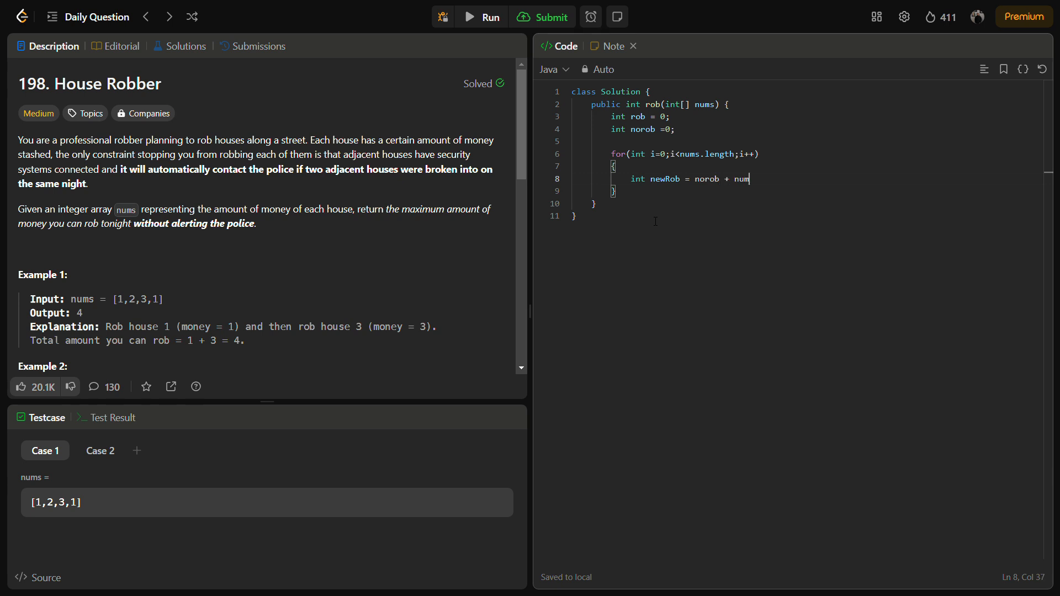
pyautogui.write('[i];')
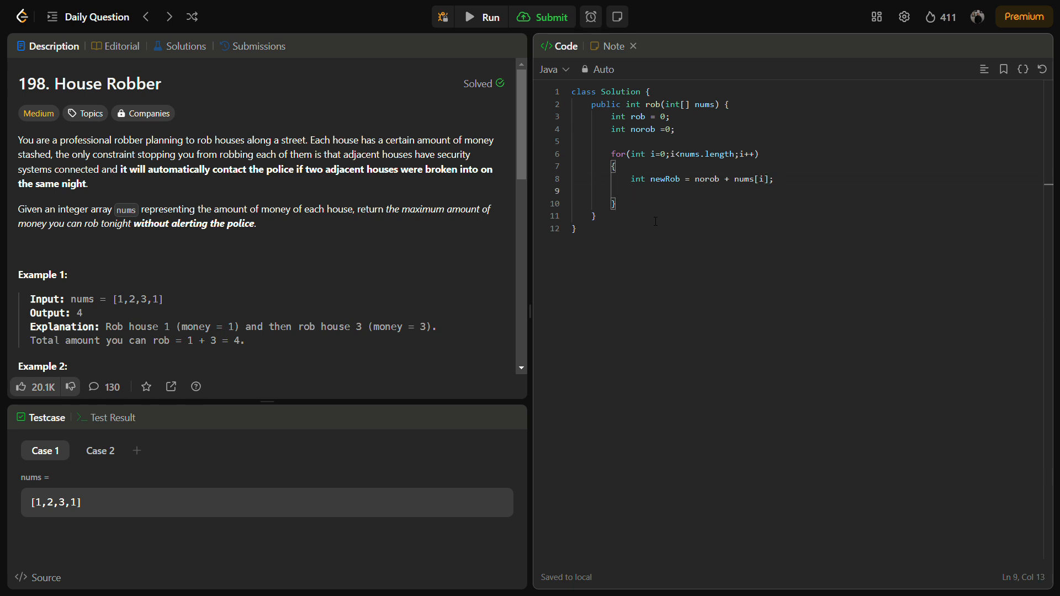
# Begin int newNoRob = Math.max(...) as the loop's second calculation
pyautogui.write('int')
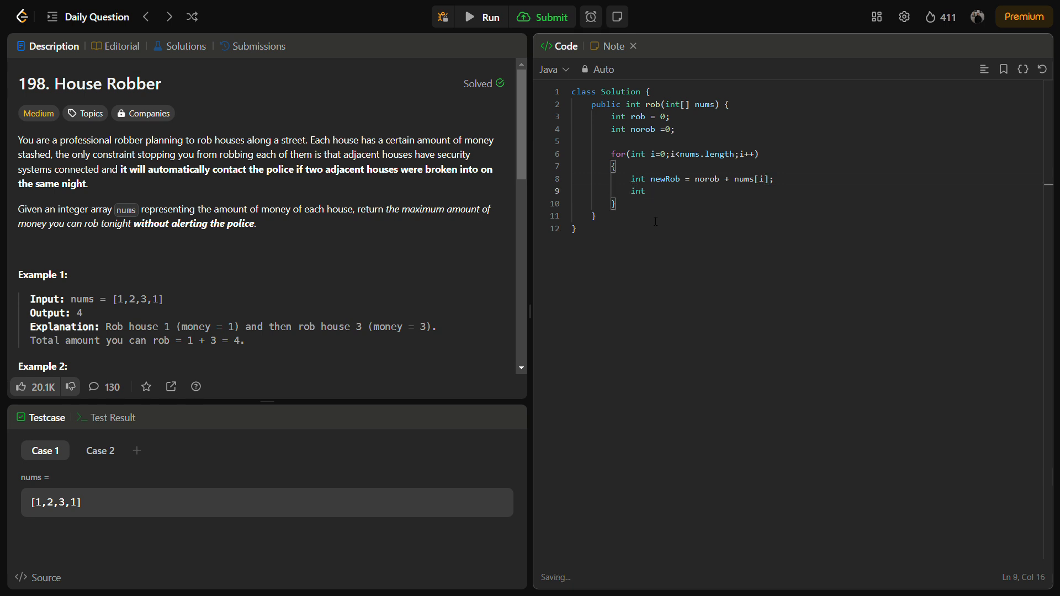
pyautogui.write('new')
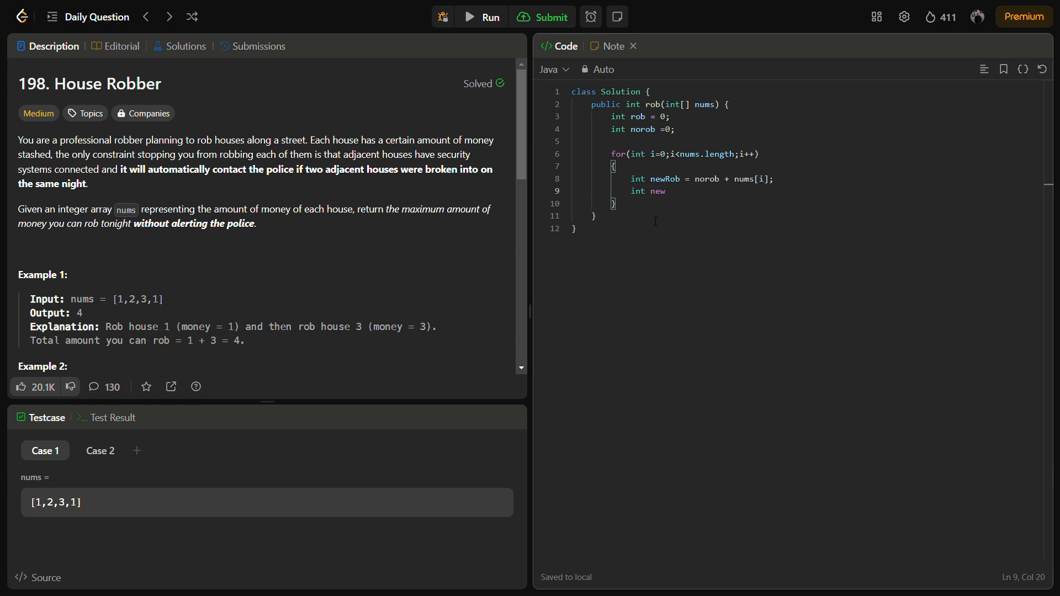
pyautogui.write('No')
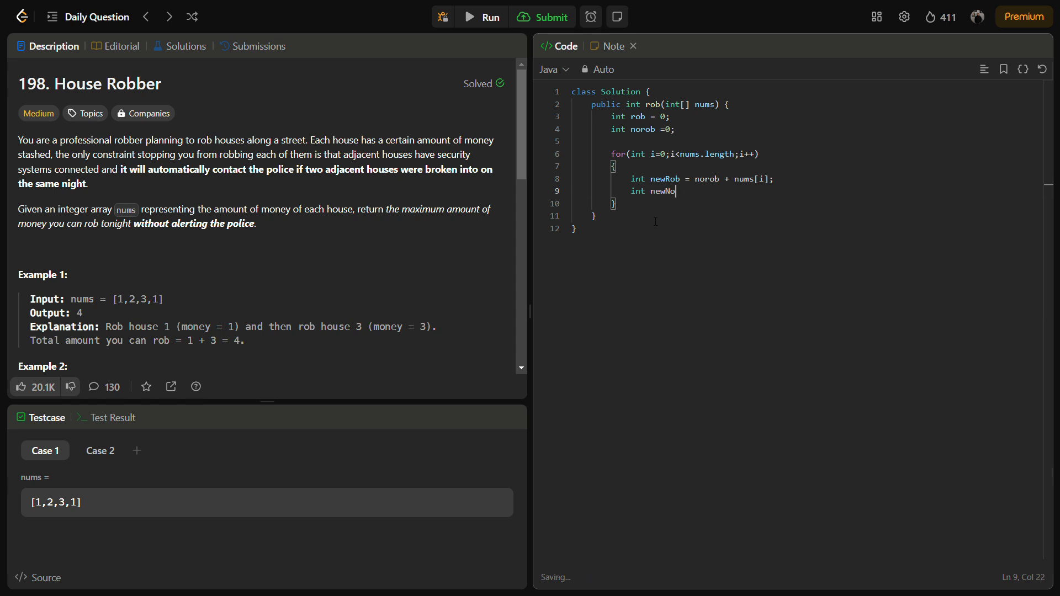
pyautogui.write('Rob =')
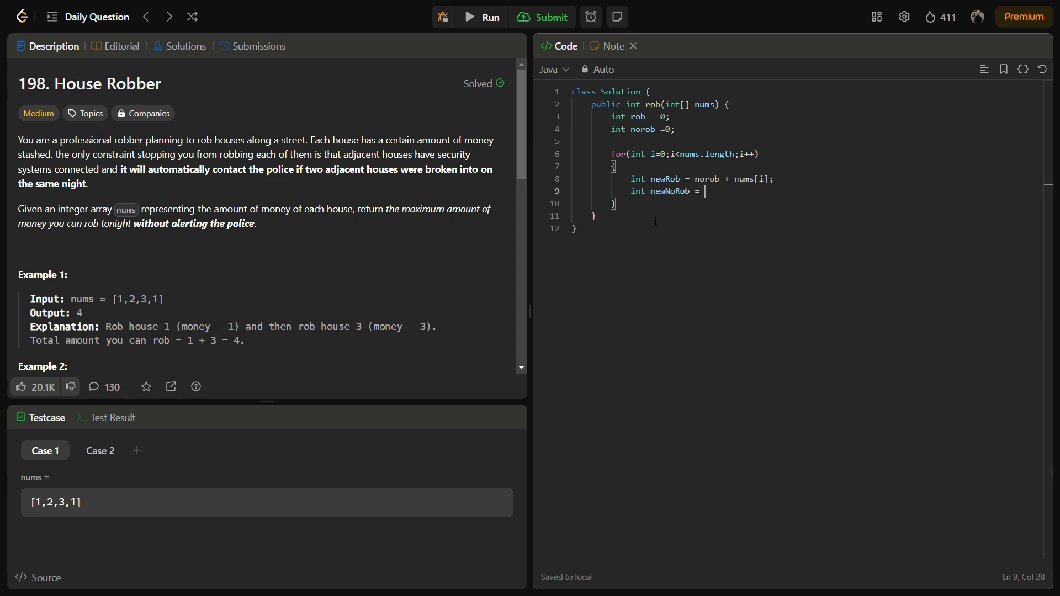
pyautogui.write('Math.max(')
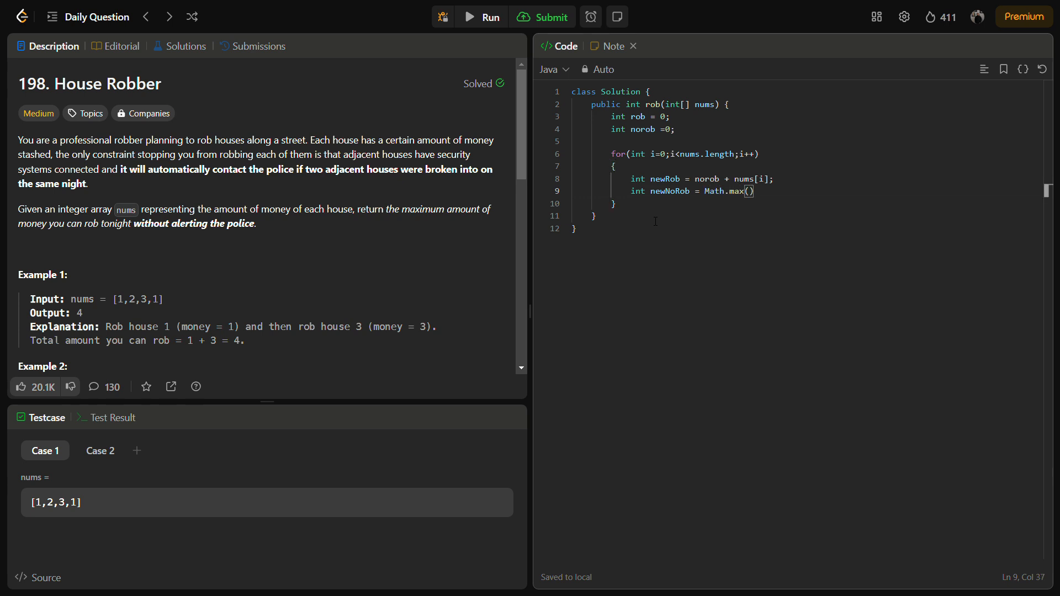
# Complete newNoRob = Math.max(norob, rob); and start a new loop line
pyautogui.write('norob')
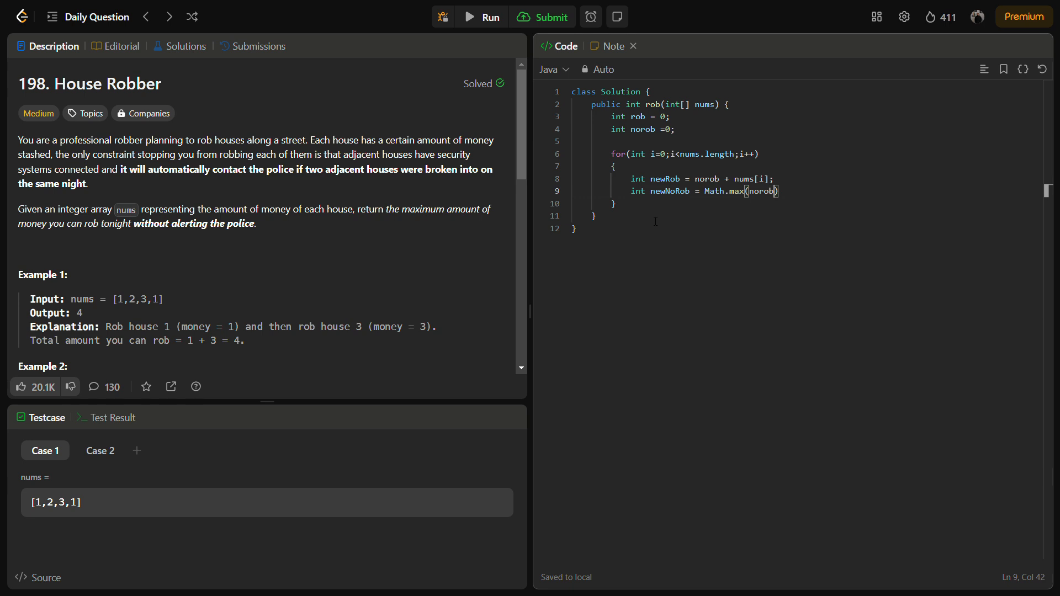
pyautogui.write(', rob')
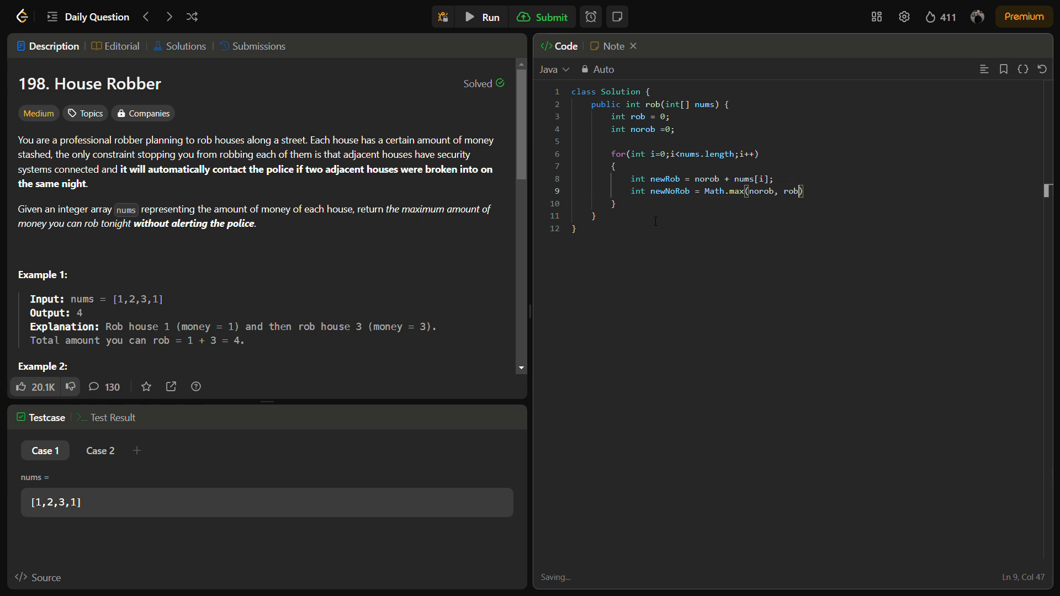
pyautogui.write(';')
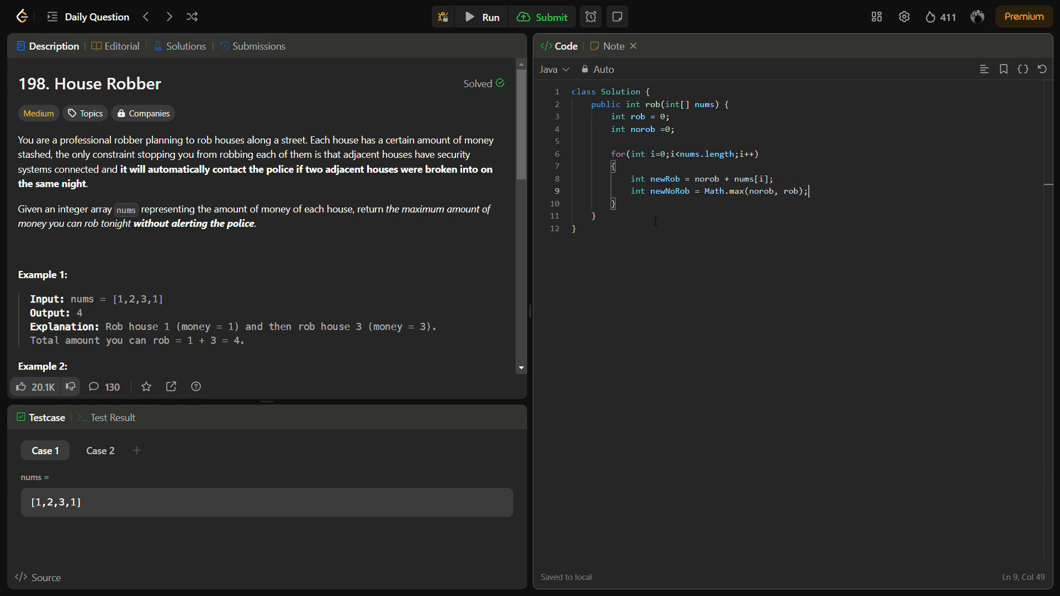
pyautogui.press('Enter')
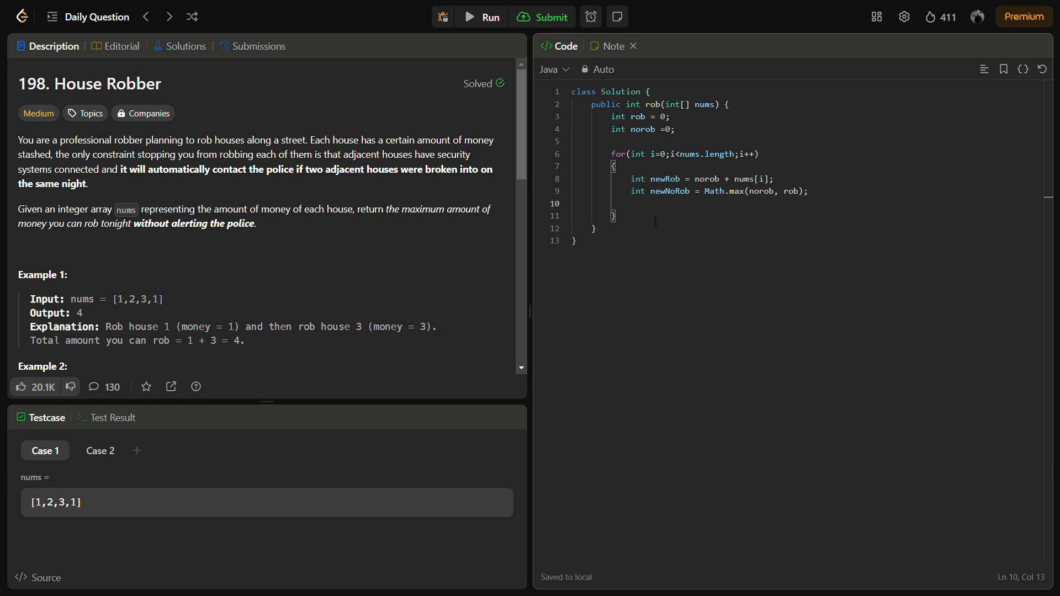
# Update the loop state with rob = newrob; and norob = newNoRob;
pyautogui.write('rob = new')
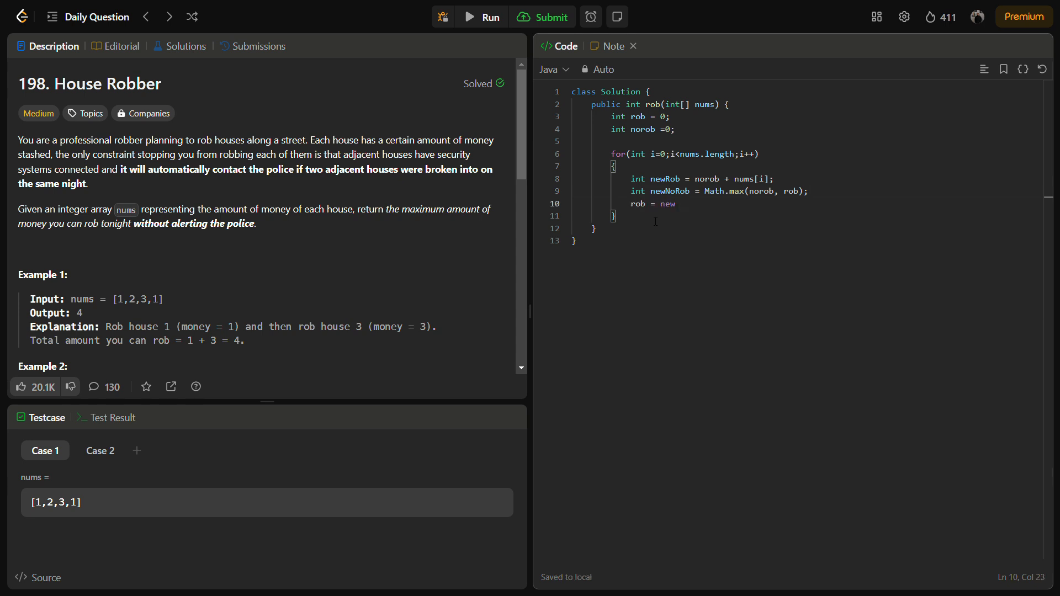
pyautogui.press('Backspace')
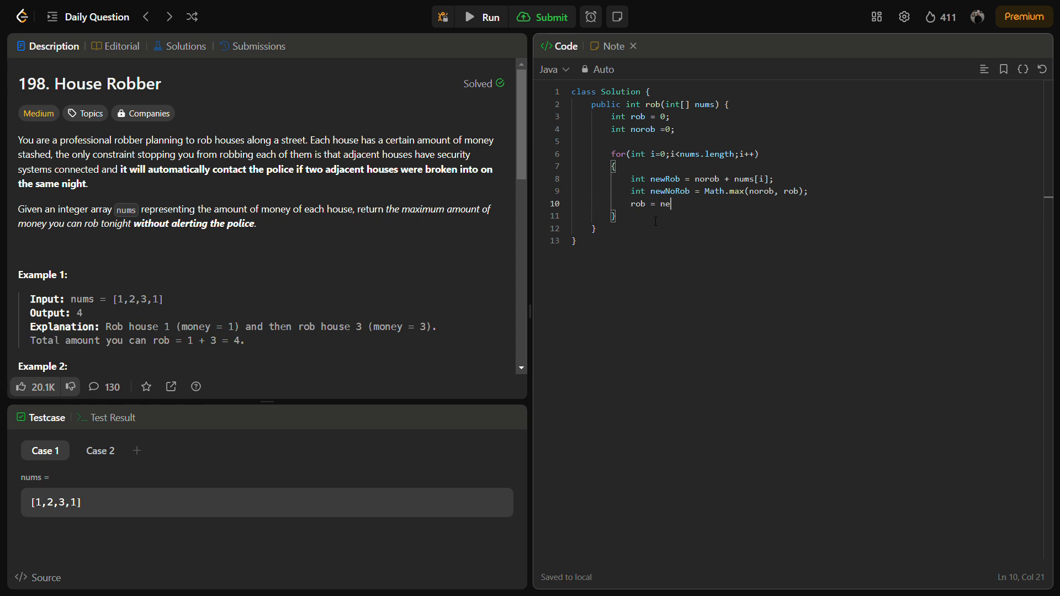
pyautogui.write('wro')
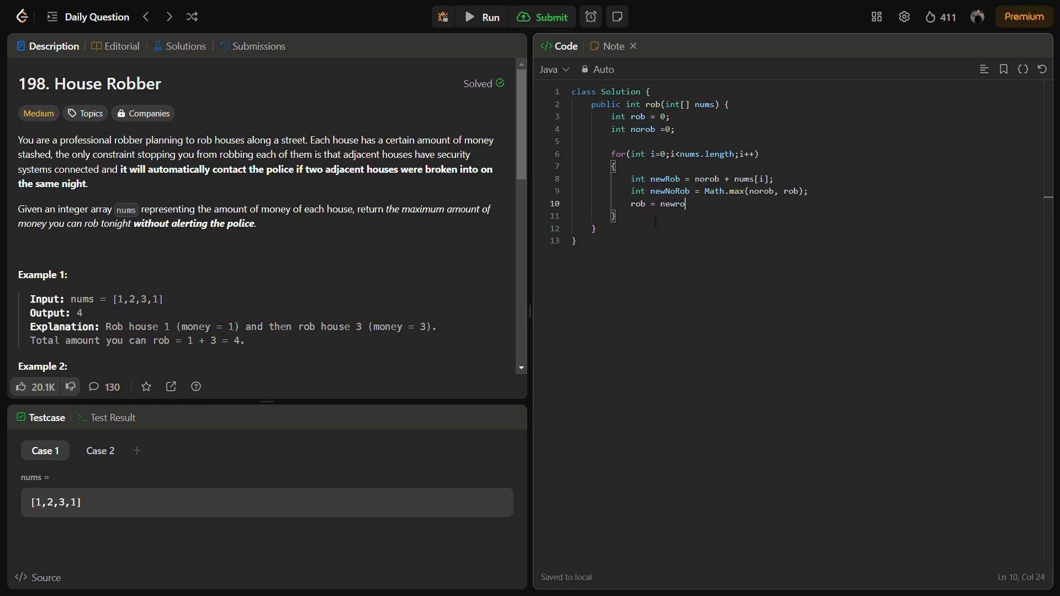
pyautogui.write('b;')
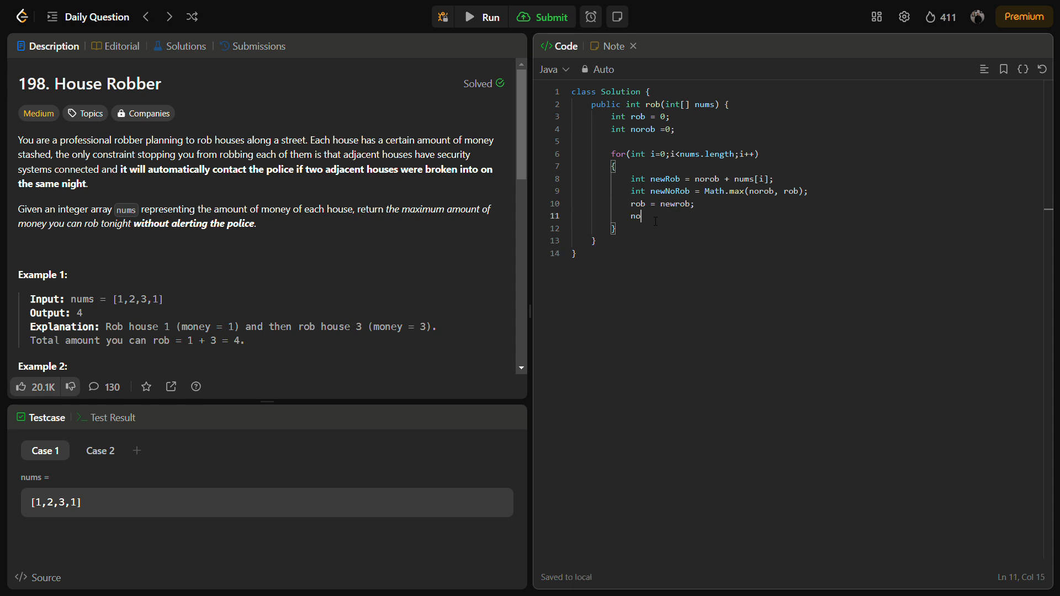
pyautogui.write('rob=')
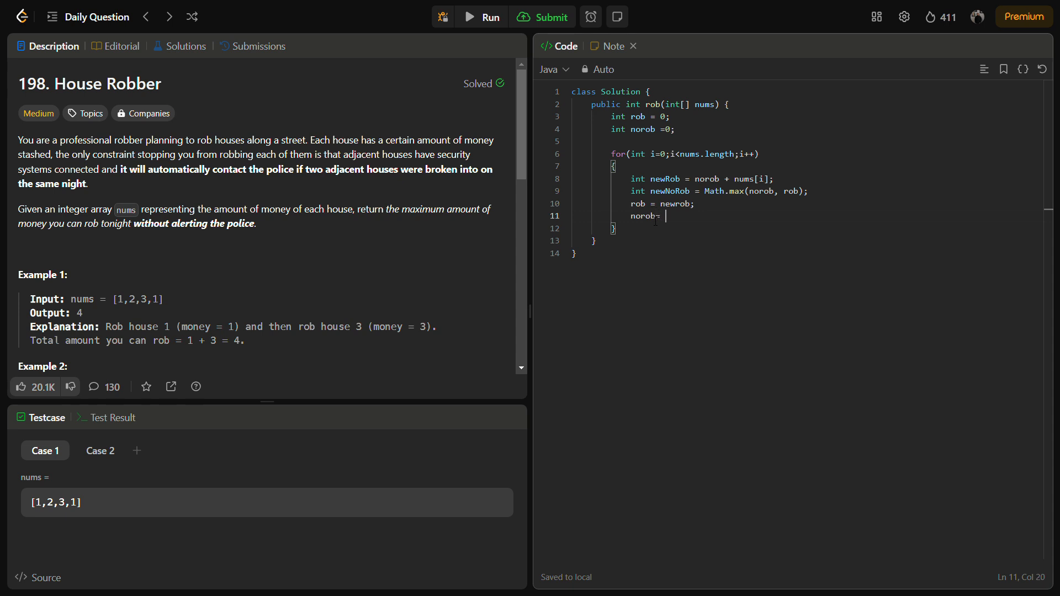
pyautogui.write('new')
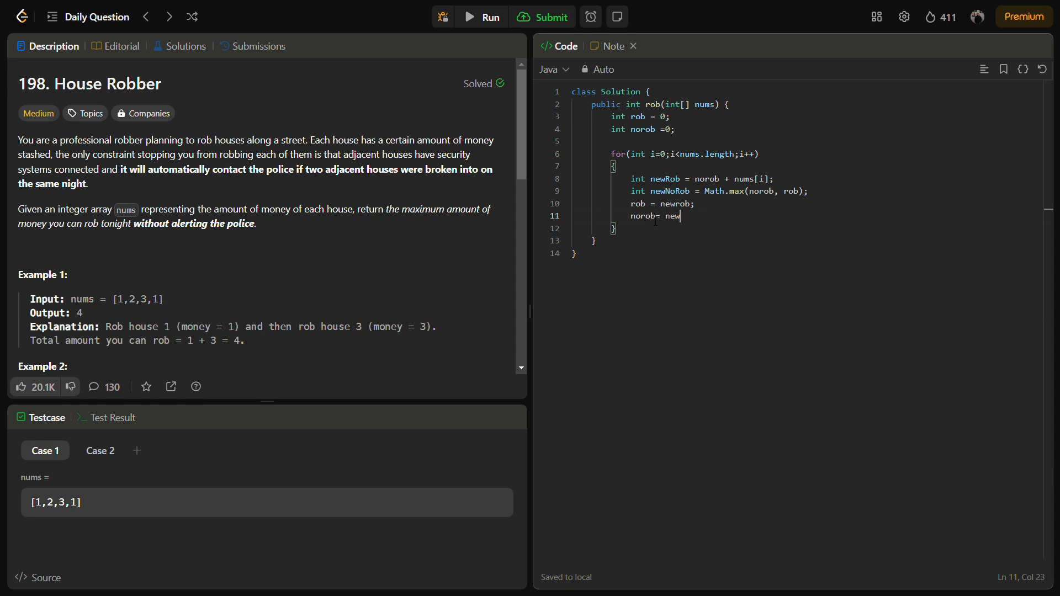
pyautogui.write('No')
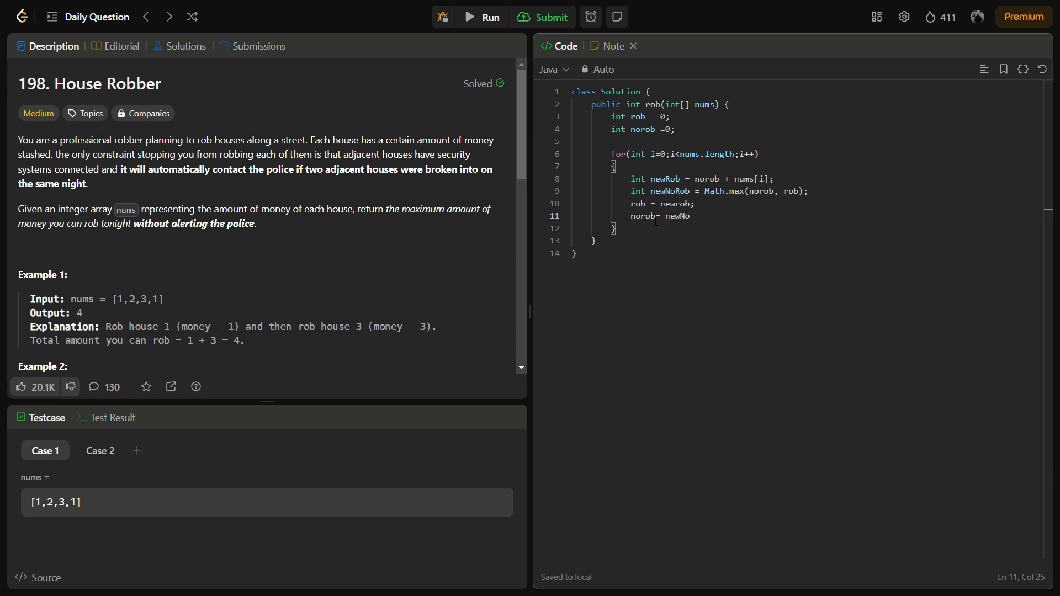
pyautogui.write('Rob')
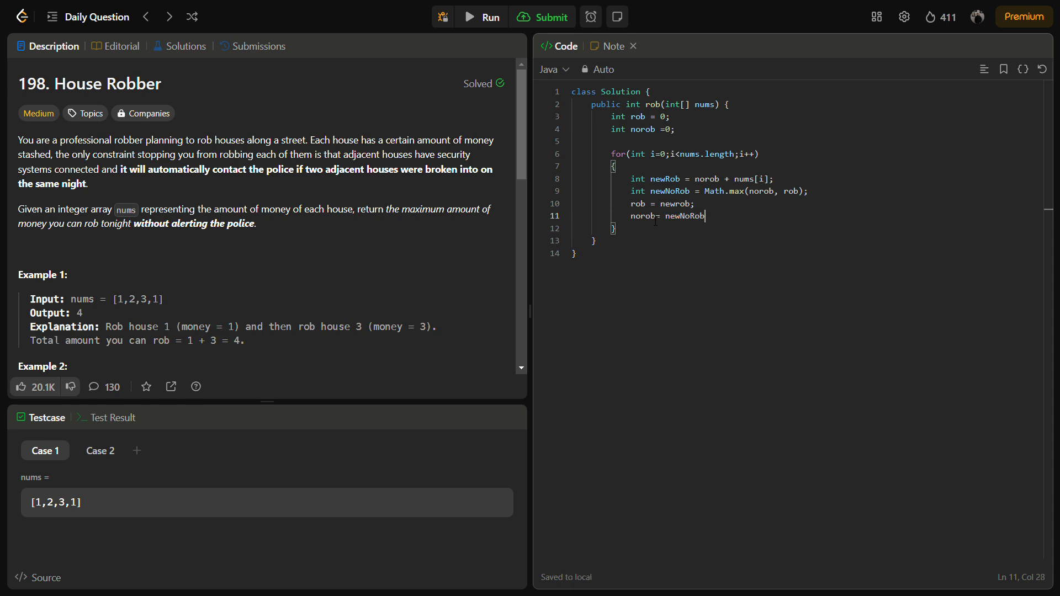
pyautogui.write(';')
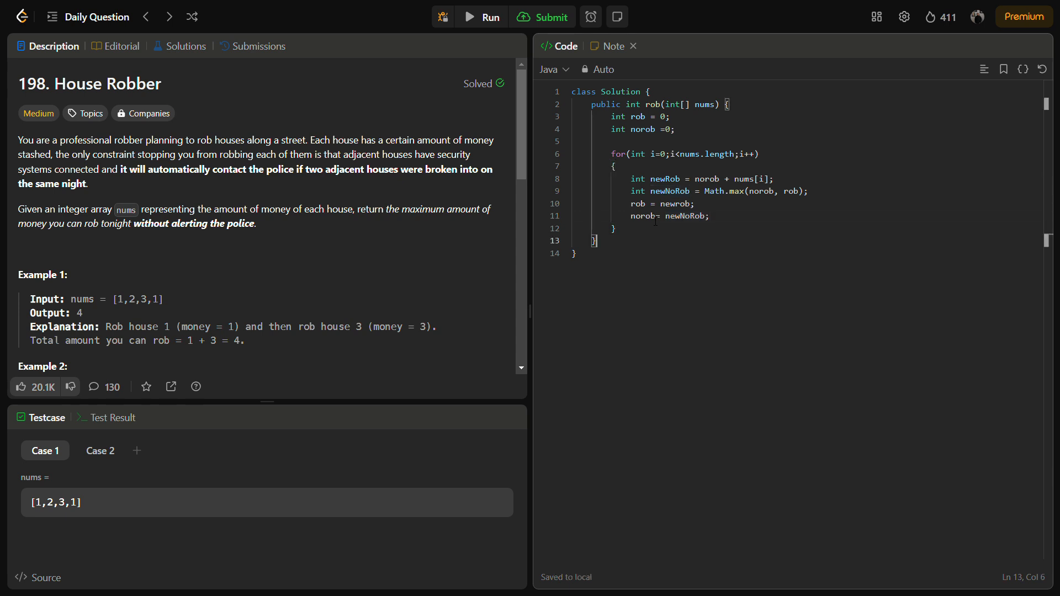
# Return Math.max(rob, norob) as the method's result
pyautogui.write('return Math.max')
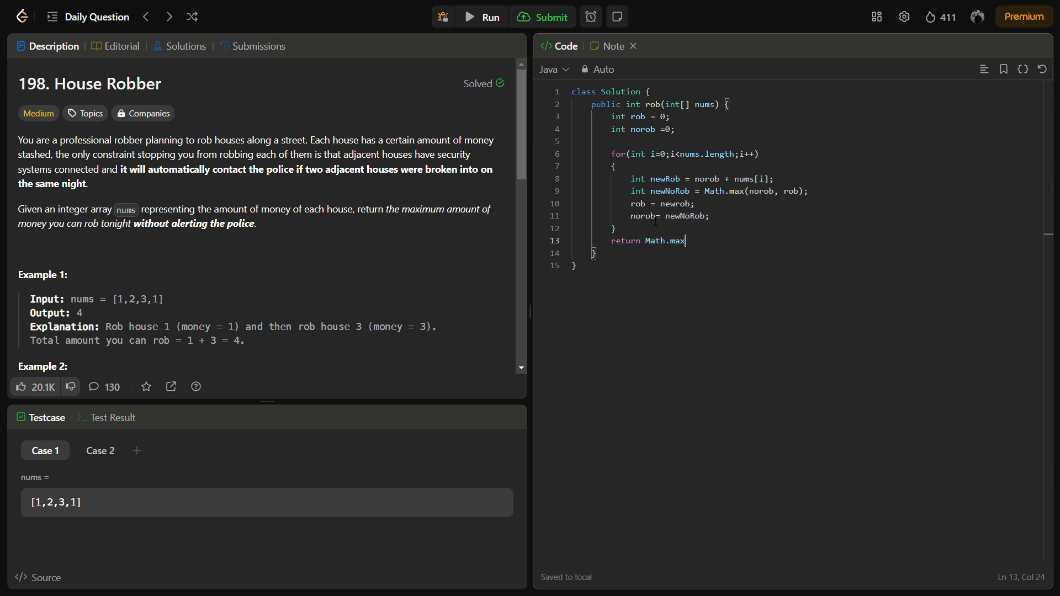
pyautogui.write('(ro')
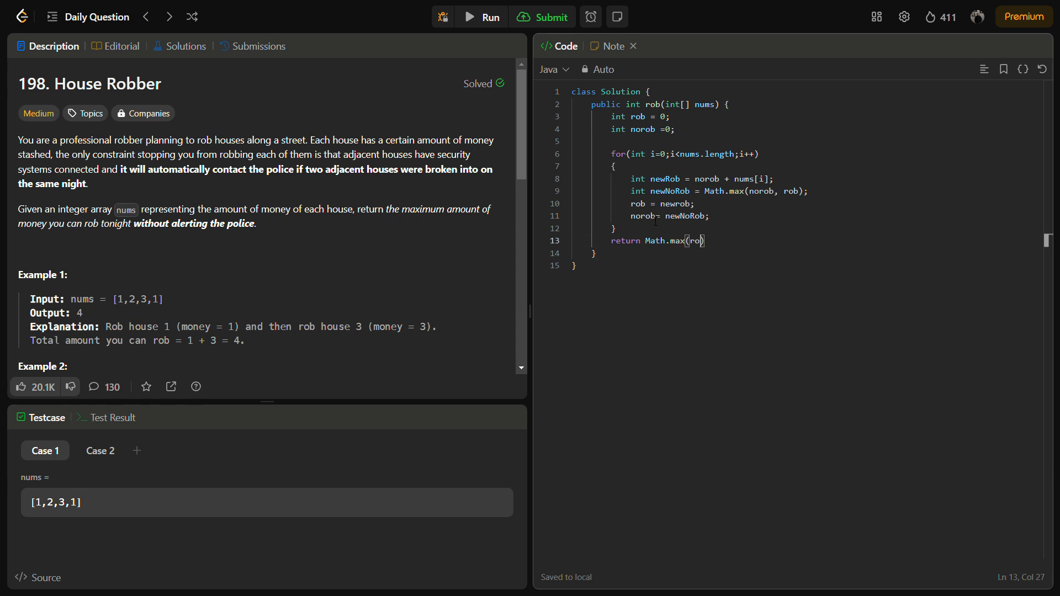
pyautogui.write('b, norob')
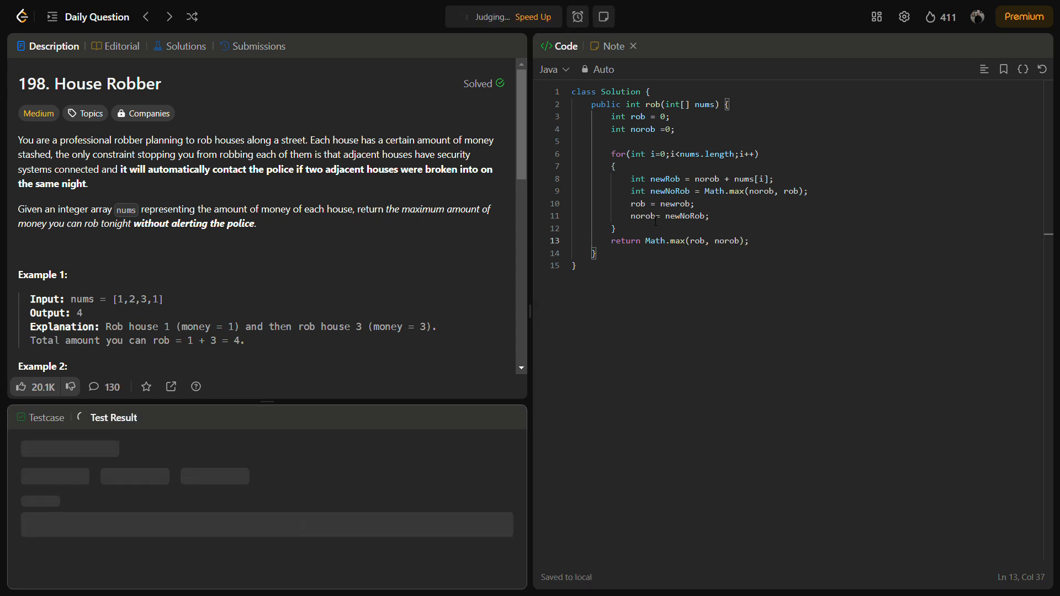
# Correct newrob to newRob, rerun the tests to Accepted, and submit the solution
pyautogui.click(485, 16)
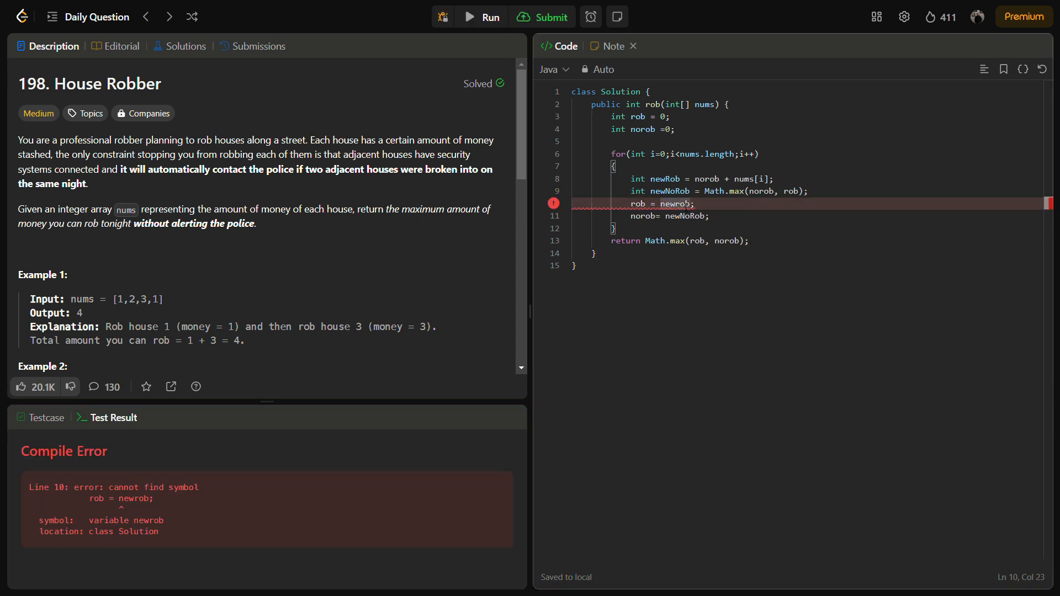
pyautogui.click(541, 16)
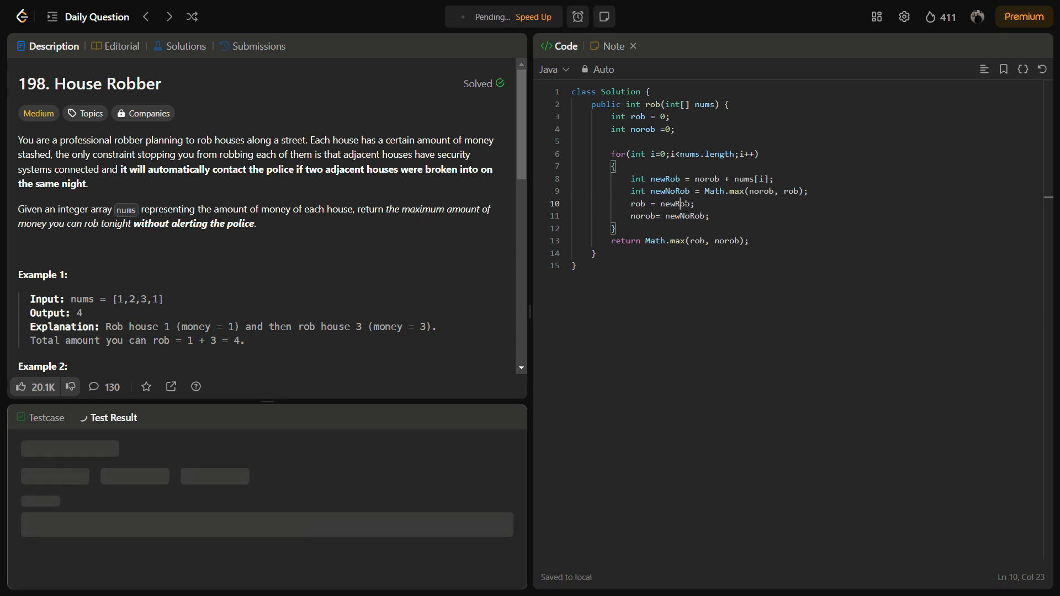
pyautogui.click(483, 16)
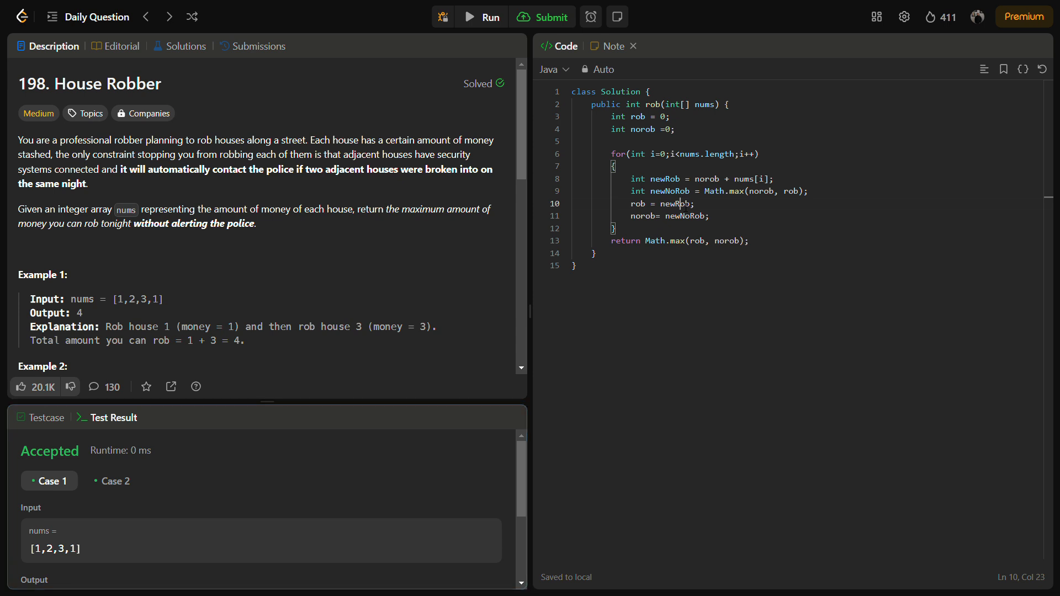
pyautogui.click(544, 16)
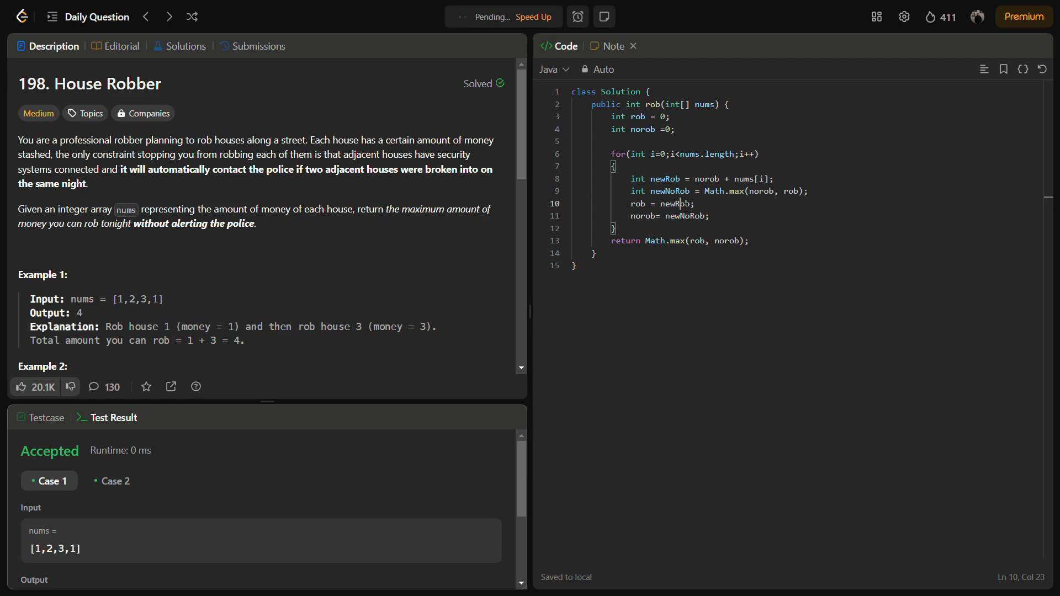
pyautogui.click(258, 45)
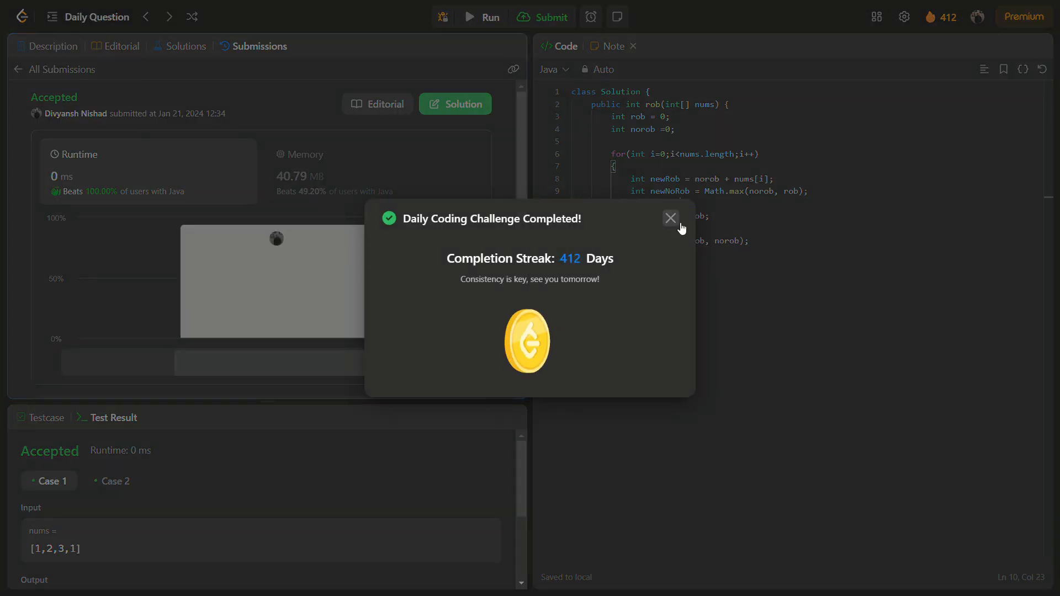
# Dismiss the Daily Challenge Completed popup, leaving the 0 ms / 40.79 MB accepted result showing
pyautogui.click(670, 217)
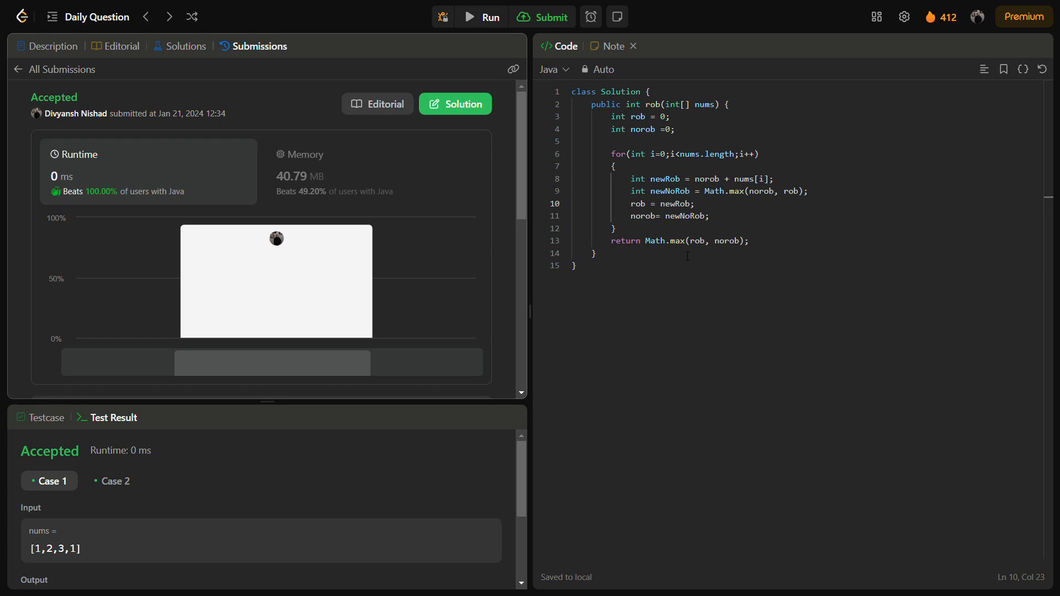
pyautogui.tripleClick(684, 154)
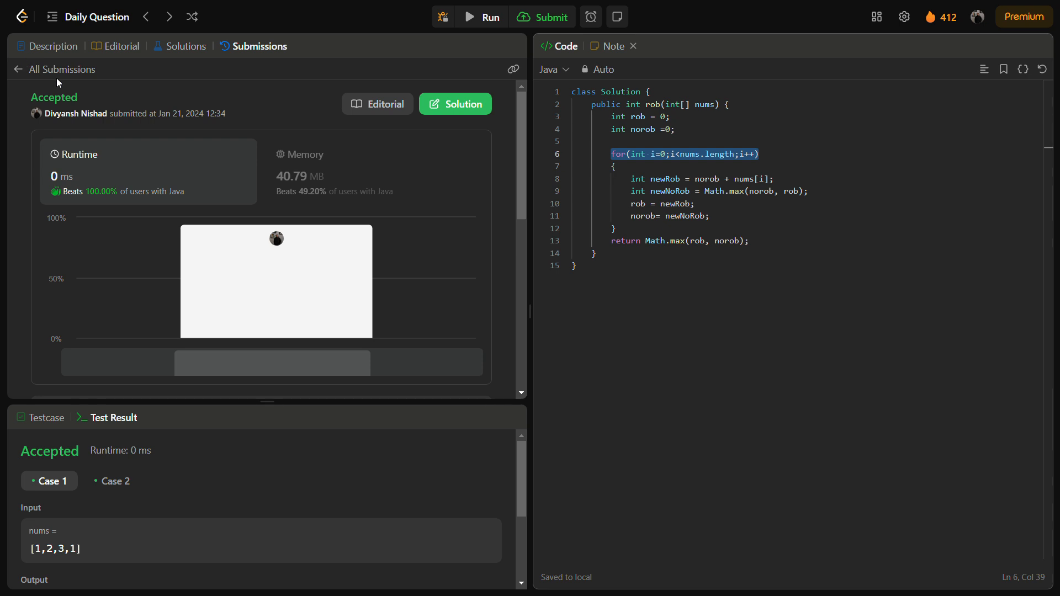
# From All Submissions open a community House Robber solution and view its Python code
pyautogui.click(19, 68)
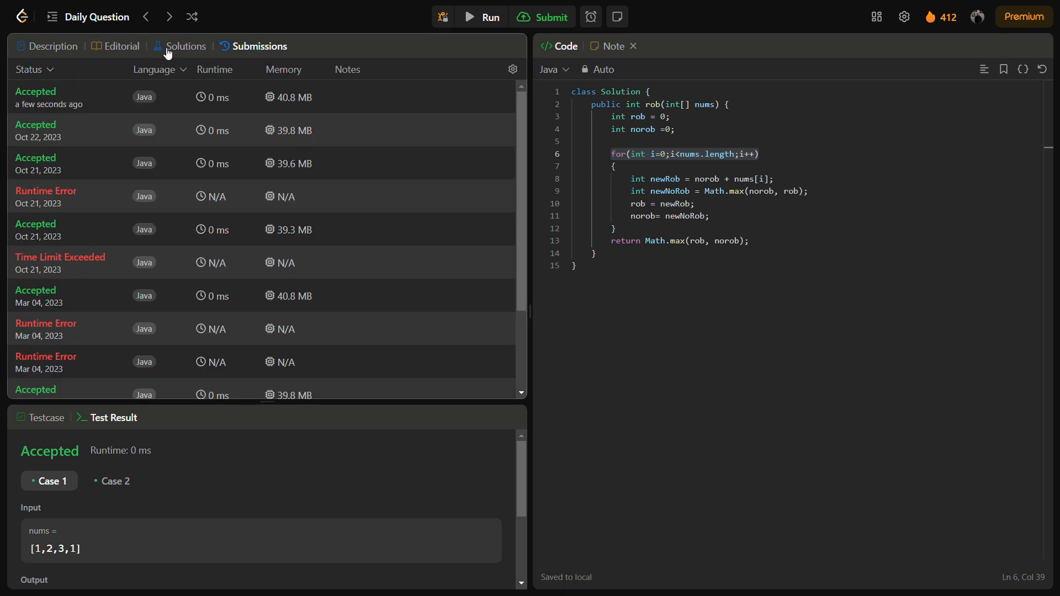
pyautogui.click(185, 46)
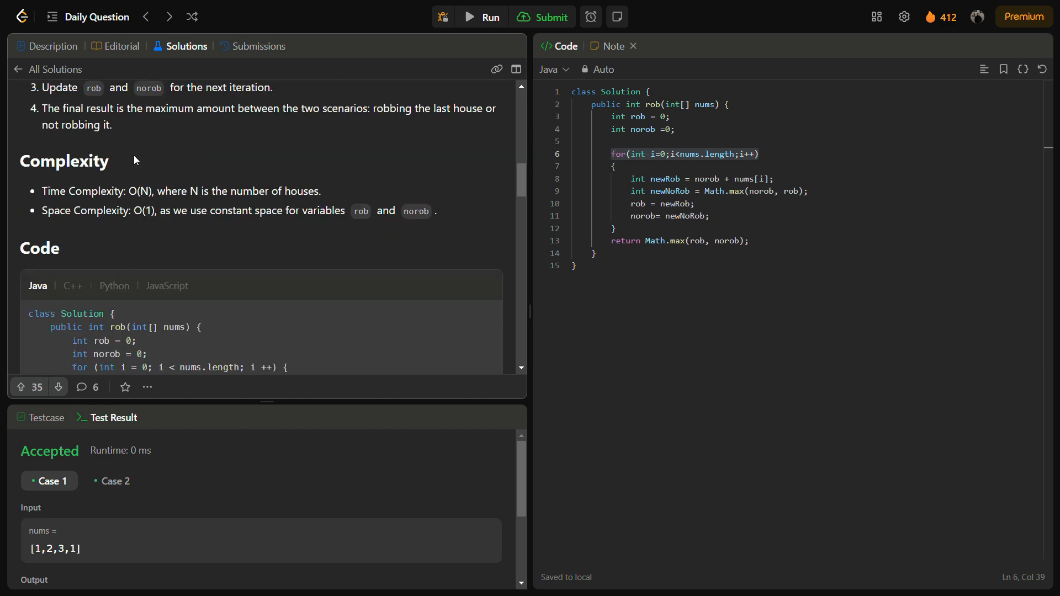
pyautogui.scroll(-3)
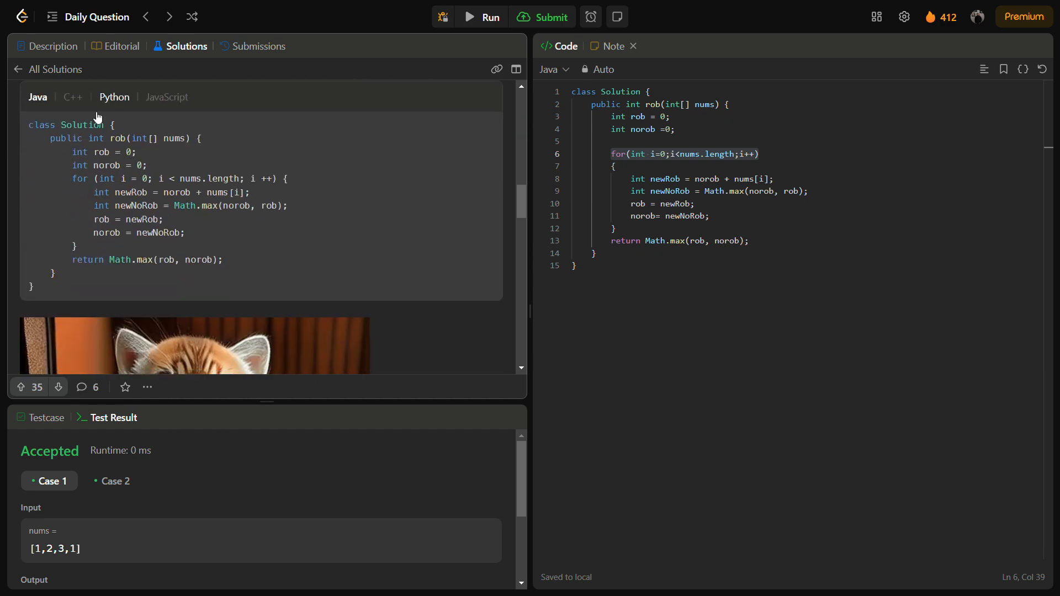
pyautogui.click(114, 98)
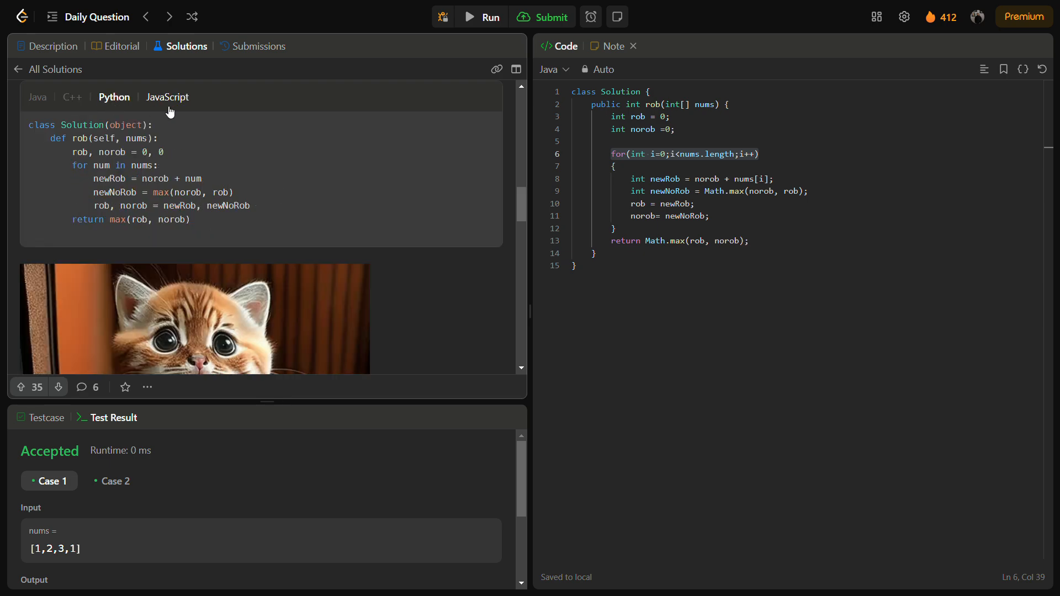
pyautogui.scroll(-3)
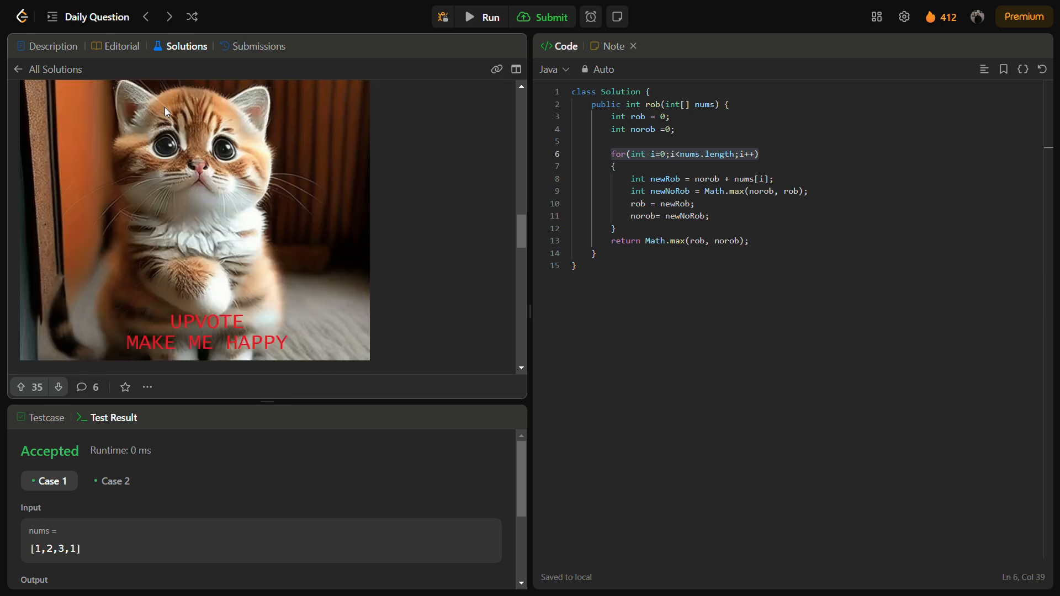